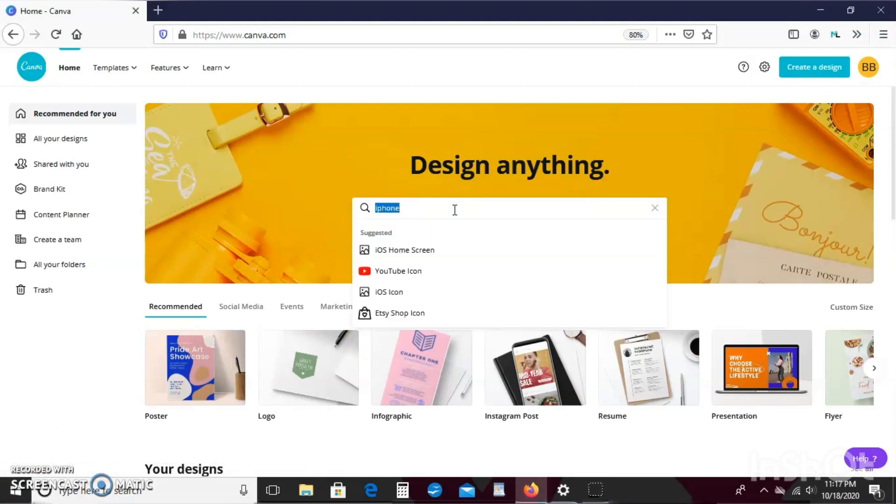
- Search the Canva home bar for 'us letter document' templates
{"action": "left_click", "coordinate": [655, 208]}
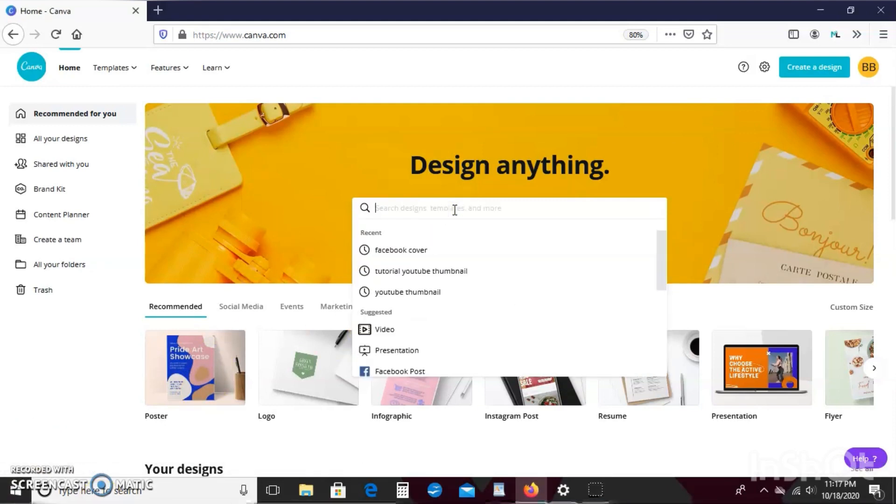
{"action": "type", "text": "u"}
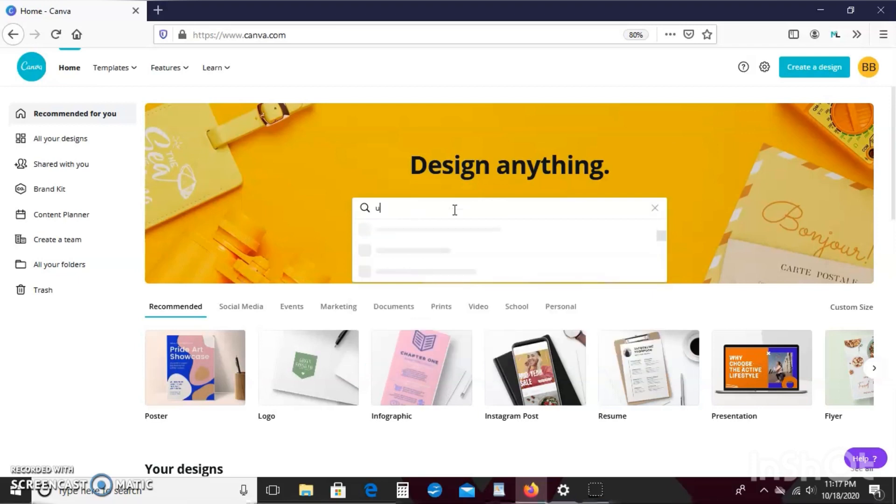
{"action": "type", "text": "s letter document"}
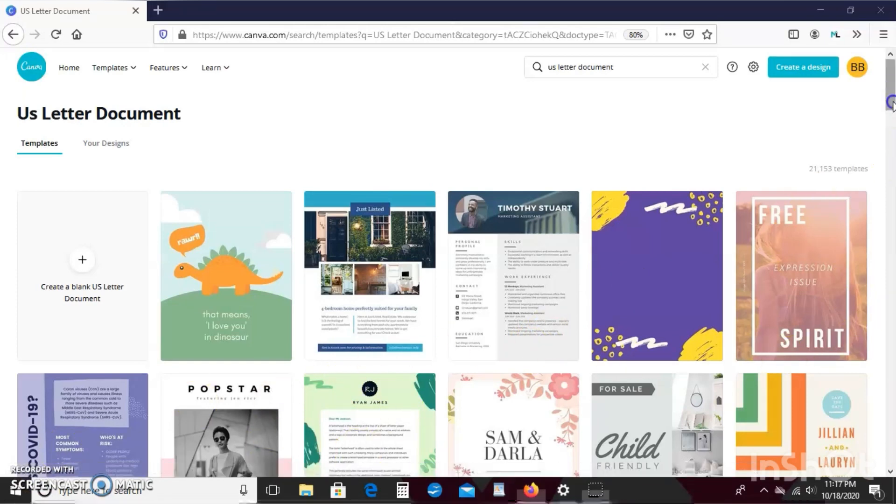
{"action": "mouse_move", "coordinate": [271, 227]}
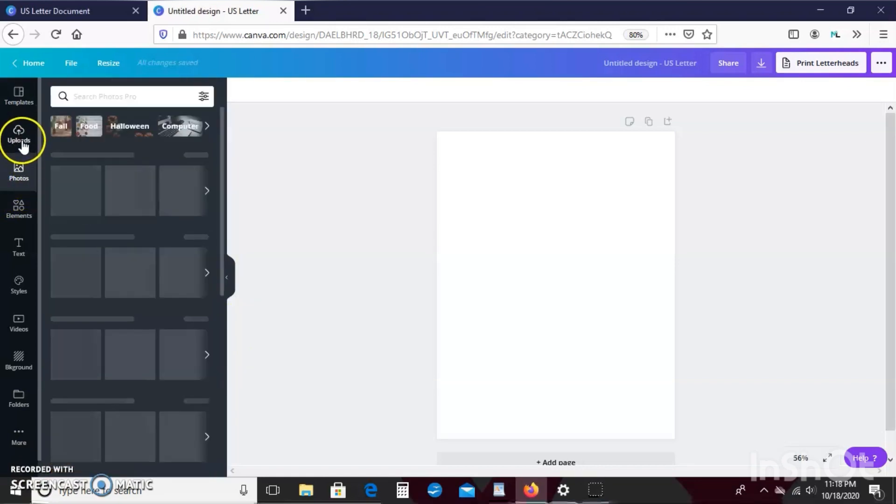
- Add the gold balloons photo and the close-up portrait from Uploads to the page
{"action": "left_click", "coordinate": [19, 135]}
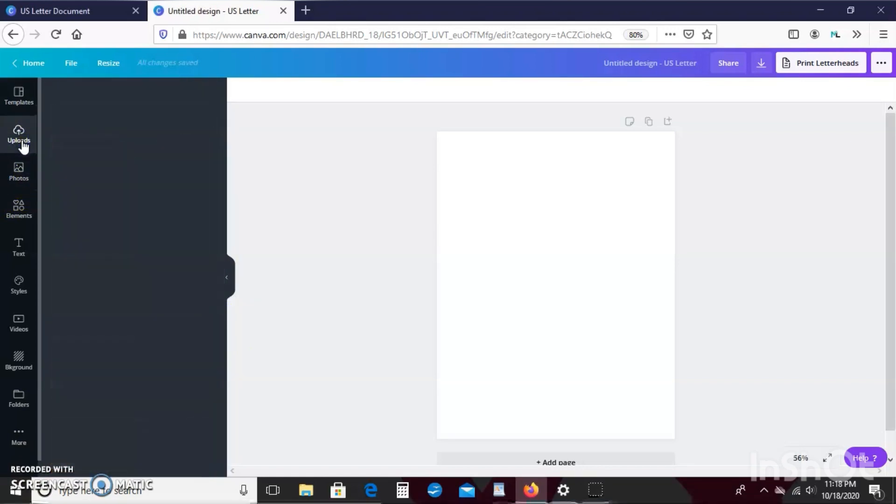
{"action": "left_click", "coordinate": [19, 133]}
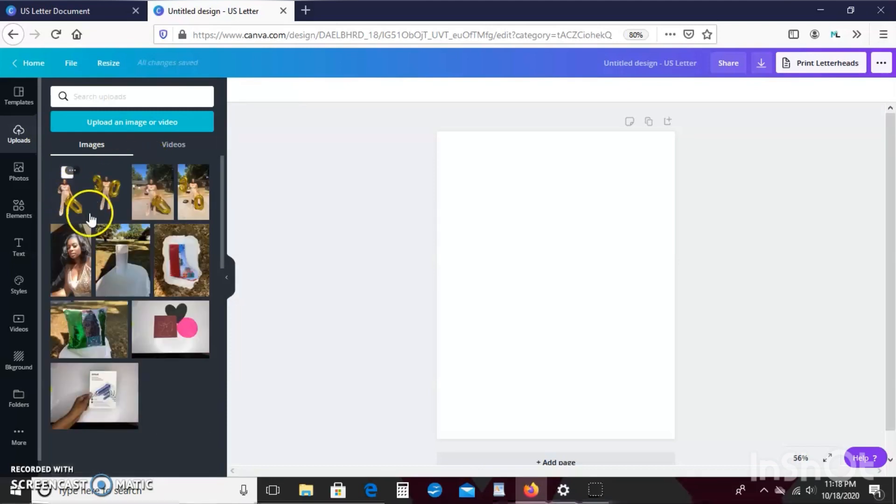
{"action": "left_click", "coordinate": [104, 191]}
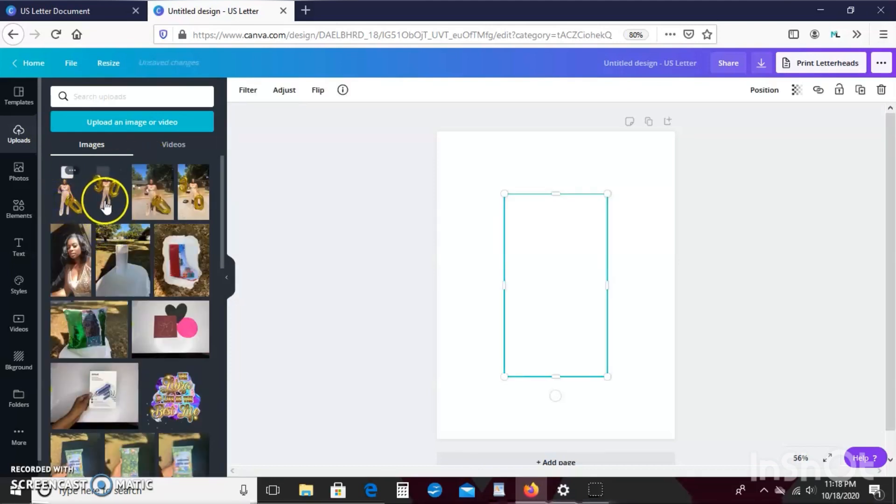
{"action": "left_click", "coordinate": [107, 196]}
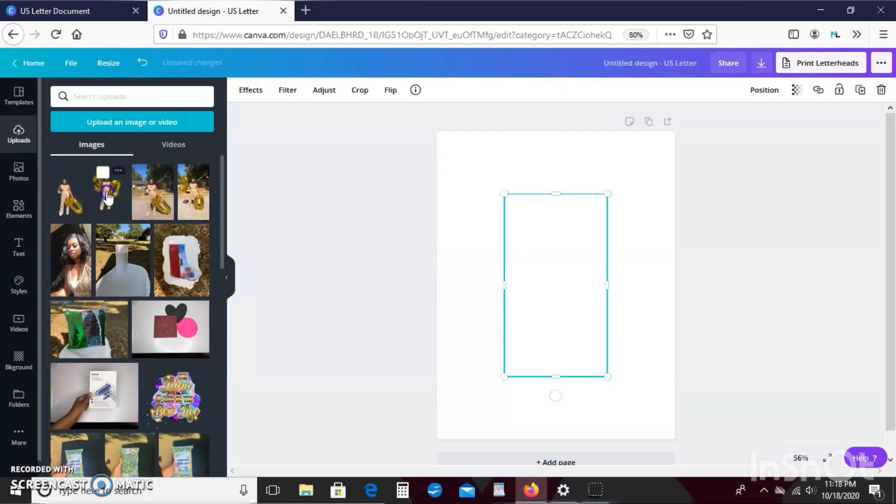
{"action": "left_click", "coordinate": [108, 194]}
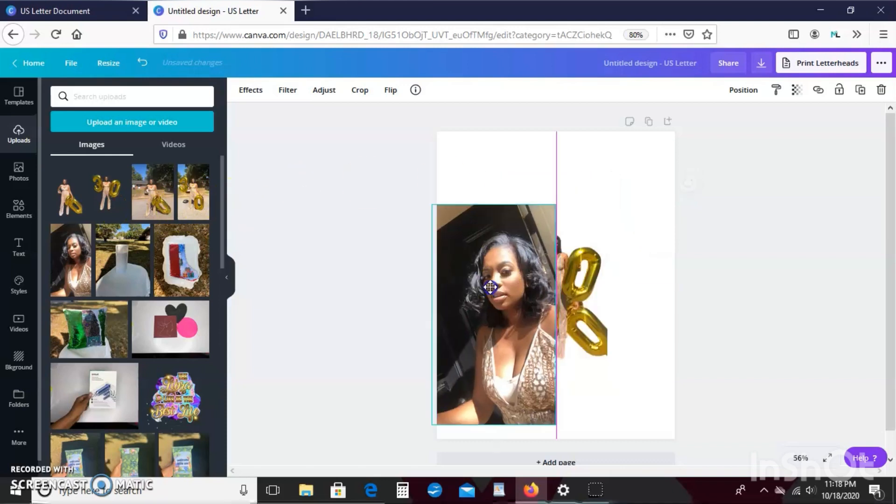
- Drag the portrait around and settle it near the page centre
{"action": "left_click_drag", "start_coordinate": [490, 286], "coordinate": [565, 278]}
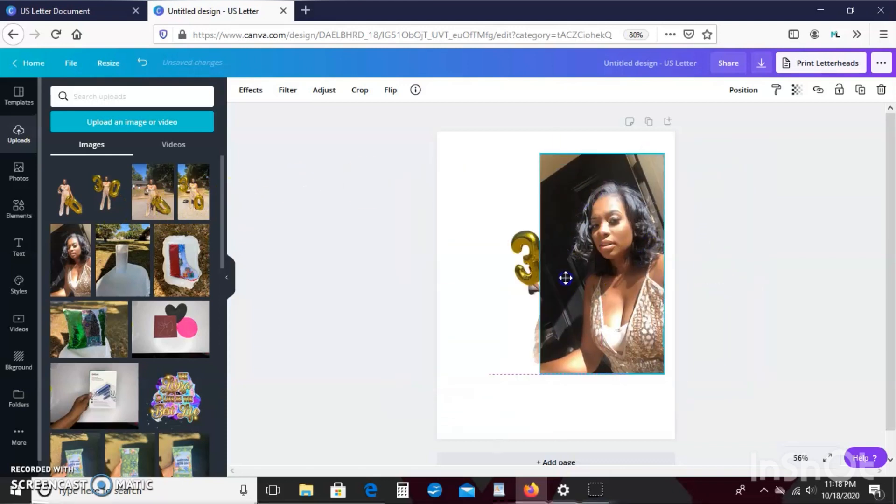
{"action": "left_click_drag", "start_coordinate": [565, 278], "coordinate": [508, 269]}
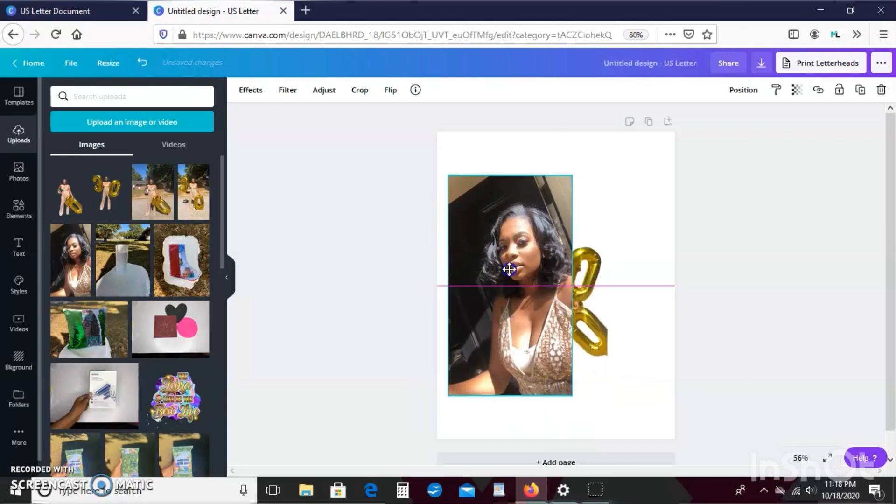
{"action": "left_click_drag", "start_coordinate": [508, 269], "coordinate": [469, 315]}
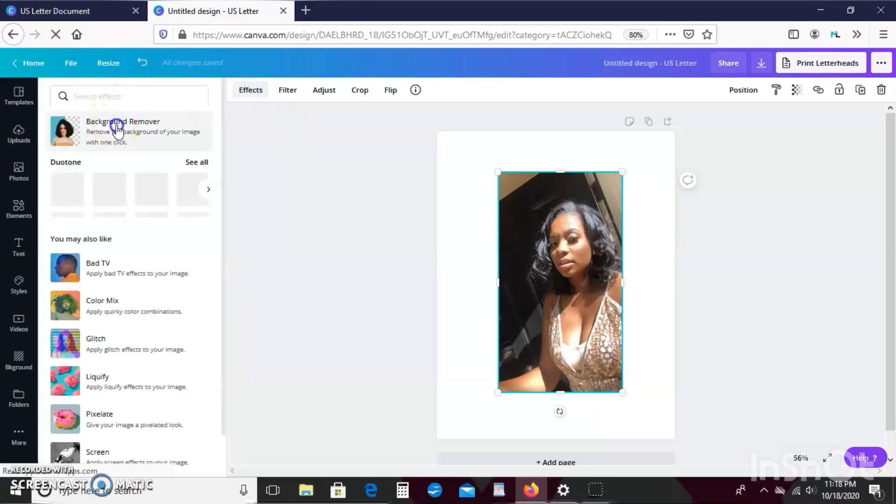
- Remove the photo backgrounds and move the 30 balloons cutout lower on the right
{"action": "left_click", "coordinate": [120, 131]}
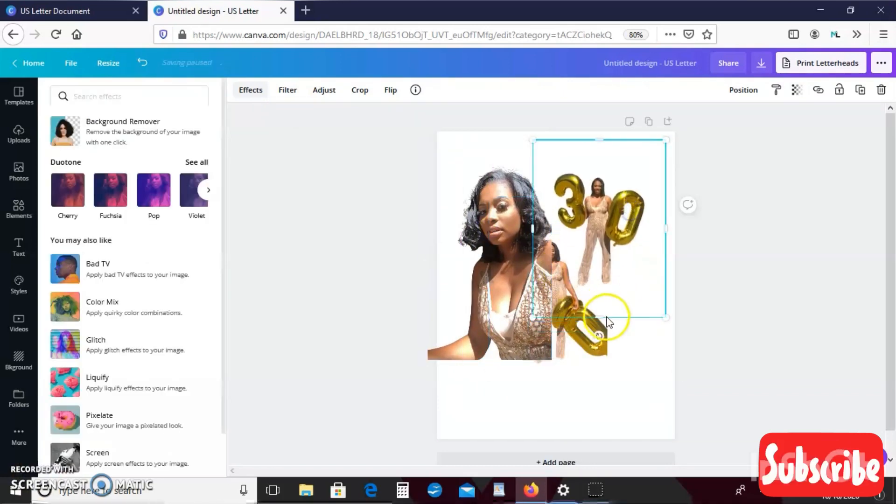
{"action": "left_click_drag", "start_coordinate": [608, 320], "coordinate": [643, 352]}
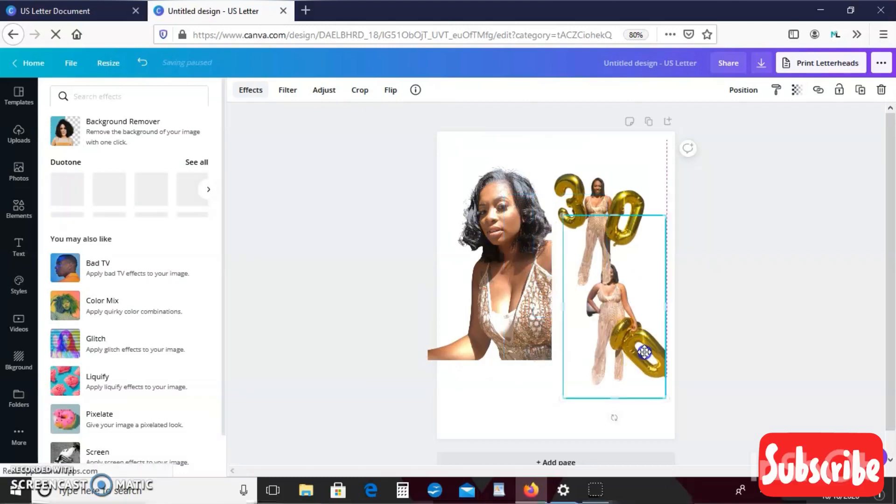
{"action": "left_click_drag", "start_coordinate": [644, 352], "coordinate": [608, 390]}
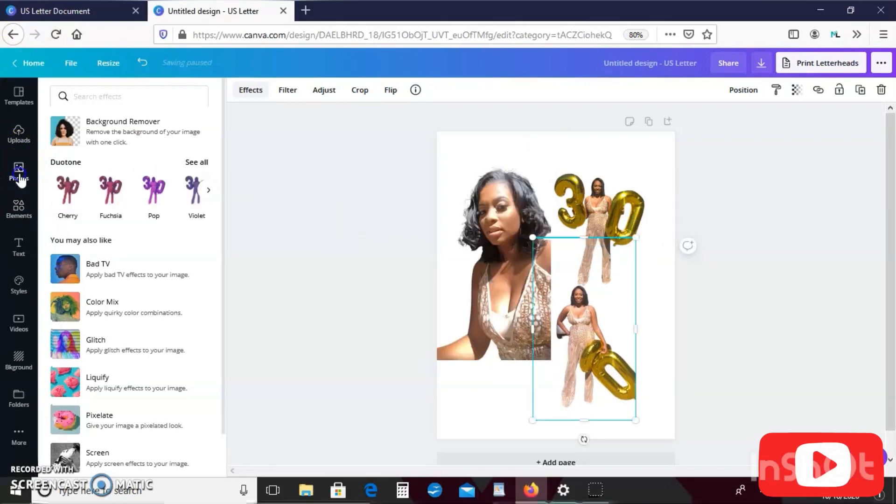
- Search the stock Photos library for 'birthday' and scroll through the results
{"action": "left_click", "coordinate": [18, 171]}
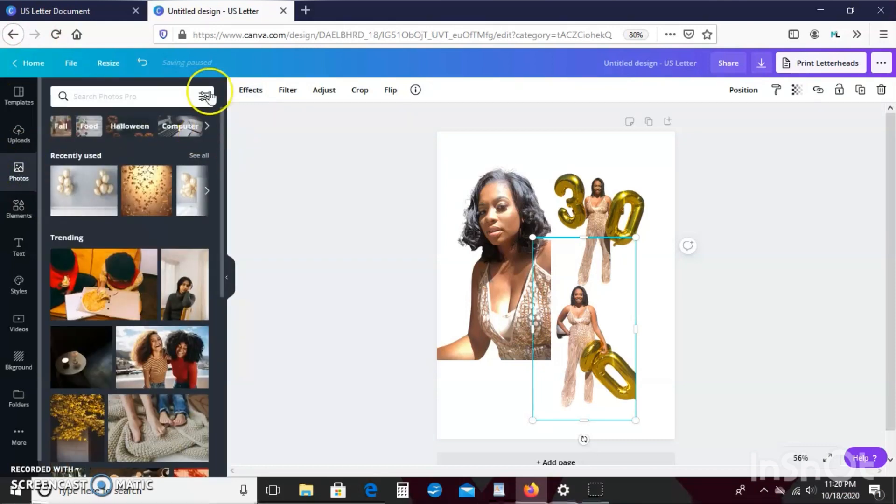
{"action": "left_click", "coordinate": [121, 96]}
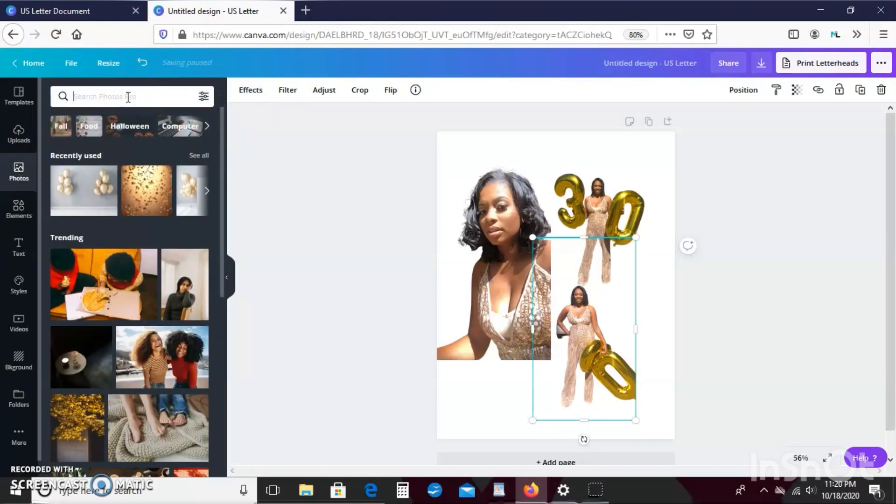
{"action": "type", "text": "birthday"}
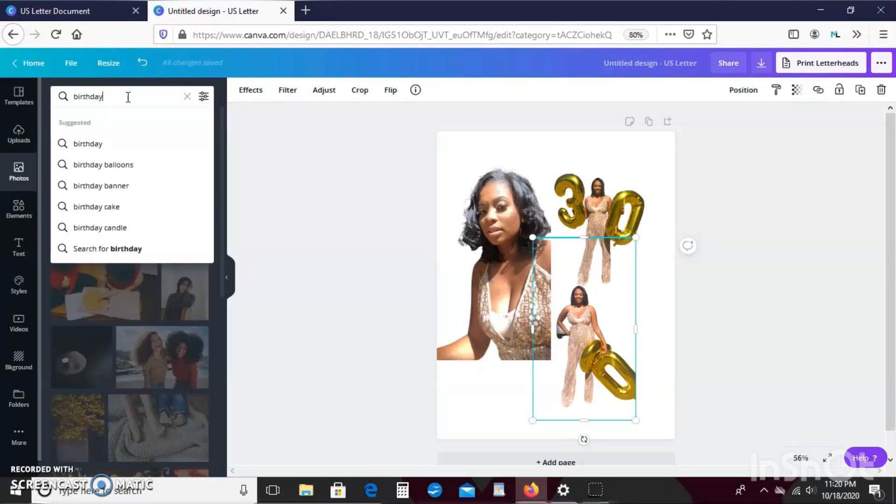
{"action": "key", "text": "Enter"}
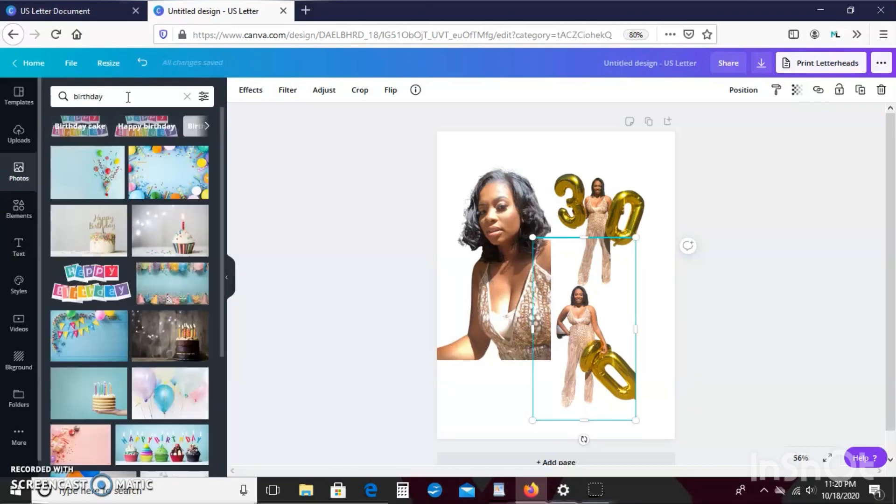
{"action": "mouse_move", "coordinate": [224, 145]}
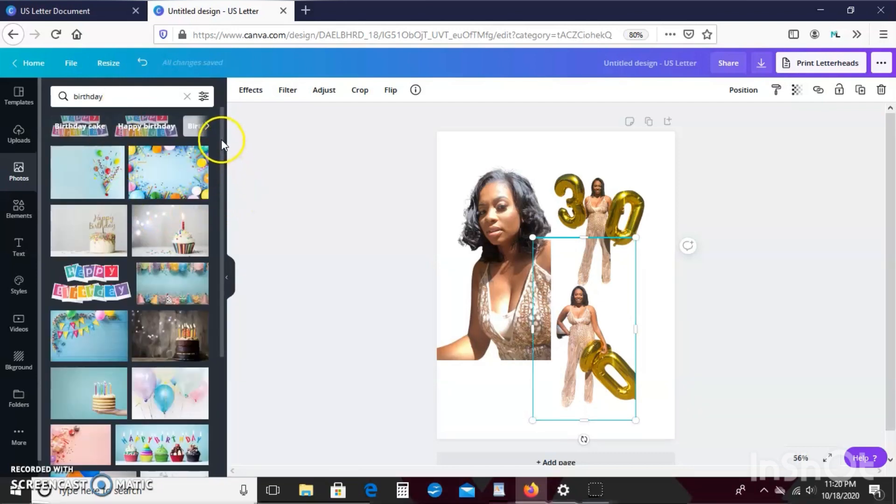
{"action": "scroll", "scroll_direction": "down", "scroll_amount": 3}
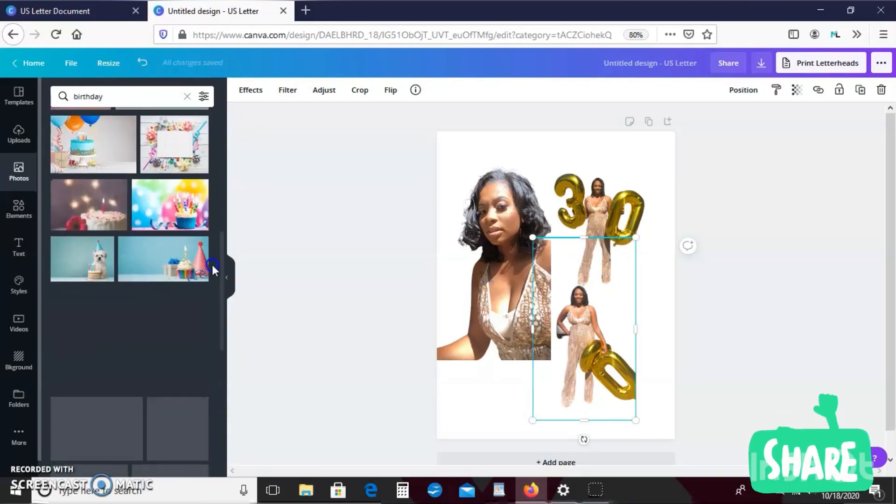
{"action": "scroll", "scroll_direction": "down", "scroll_amount": 3}
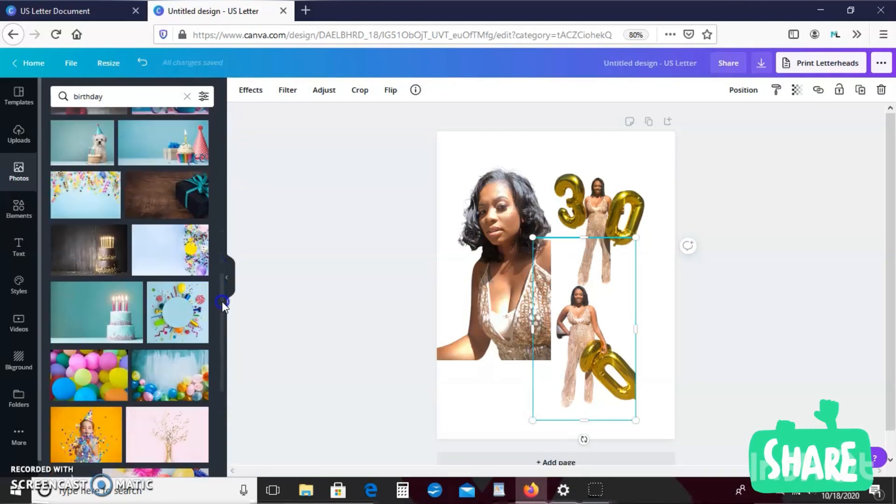
{"action": "scroll", "scroll_direction": "down", "scroll_amount": 3}
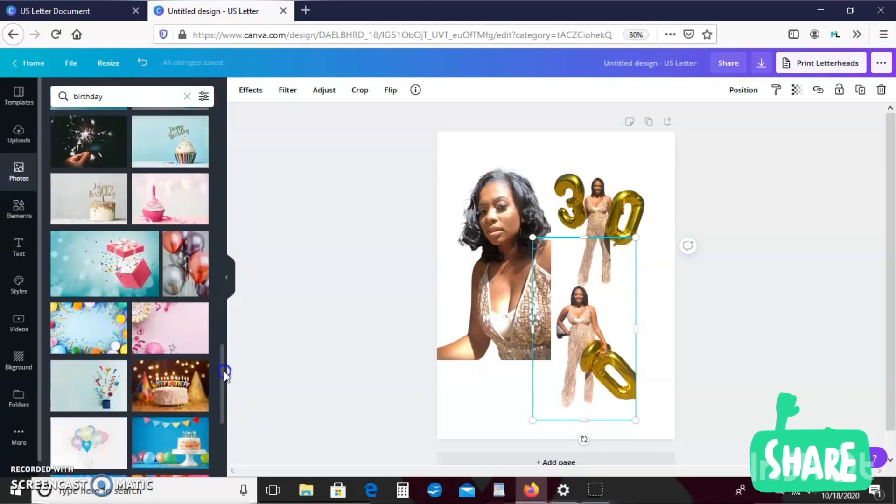
{"action": "scroll", "scroll_direction": "down", "scroll_amount": 3}
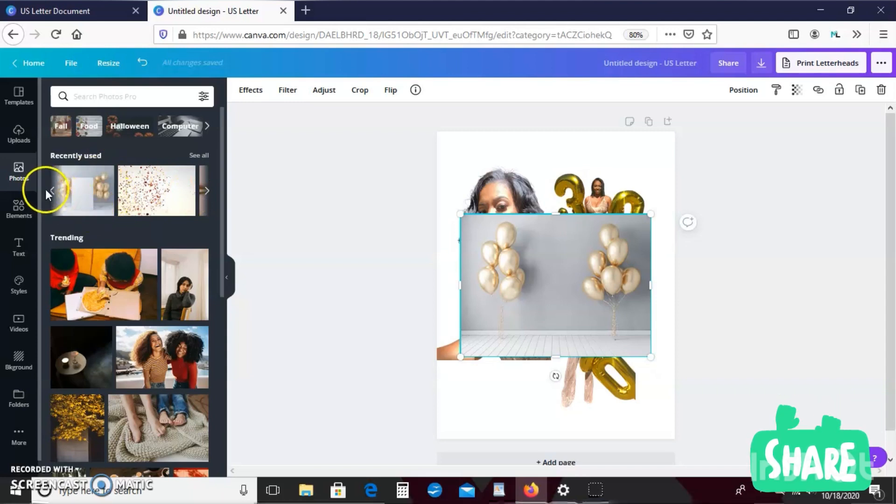
- Add the gold balloons poster mockup photo and dismiss its info card
{"action": "left_click", "coordinate": [54, 190]}
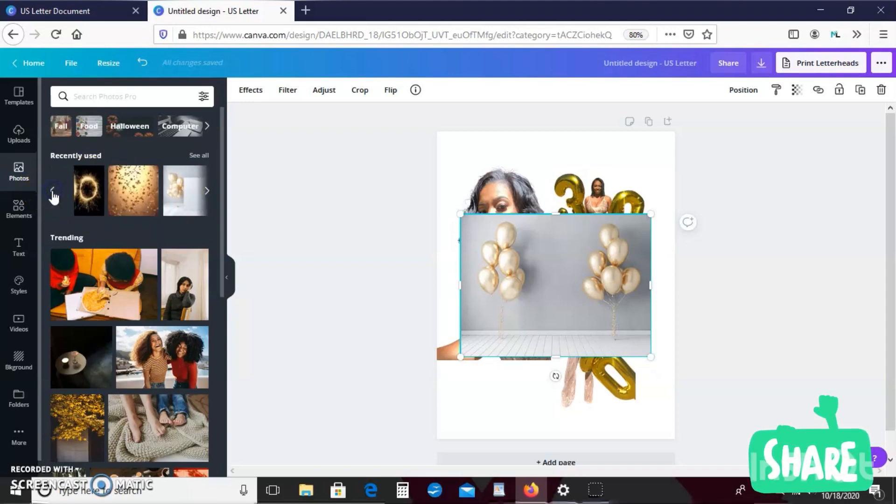
{"action": "left_click", "coordinate": [208, 190]}
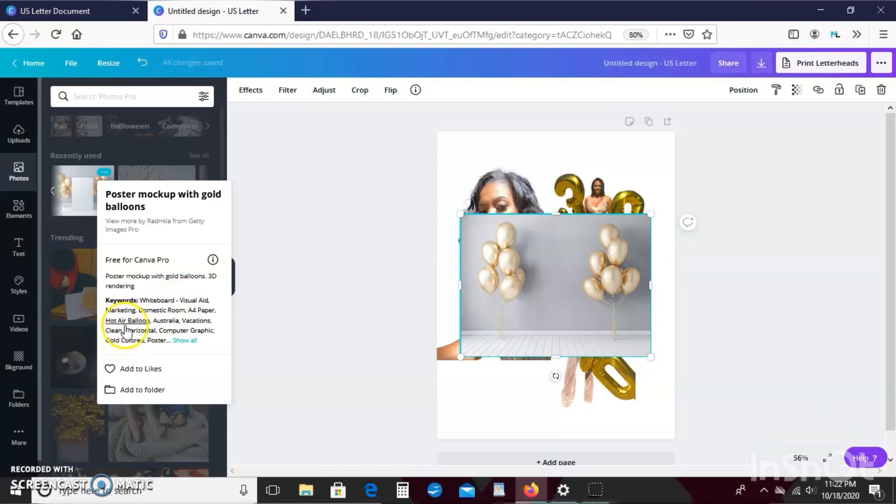
{"action": "mouse_move", "coordinate": [123, 346]}
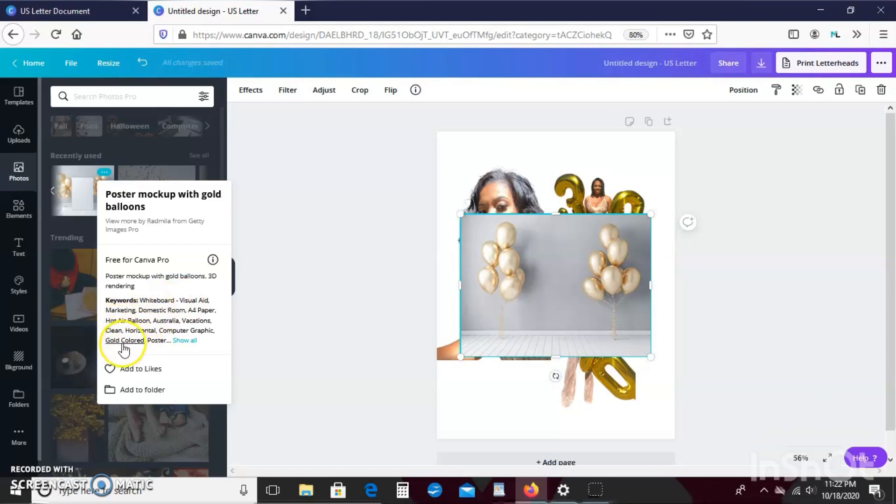
{"action": "mouse_move", "coordinate": [147, 318]}
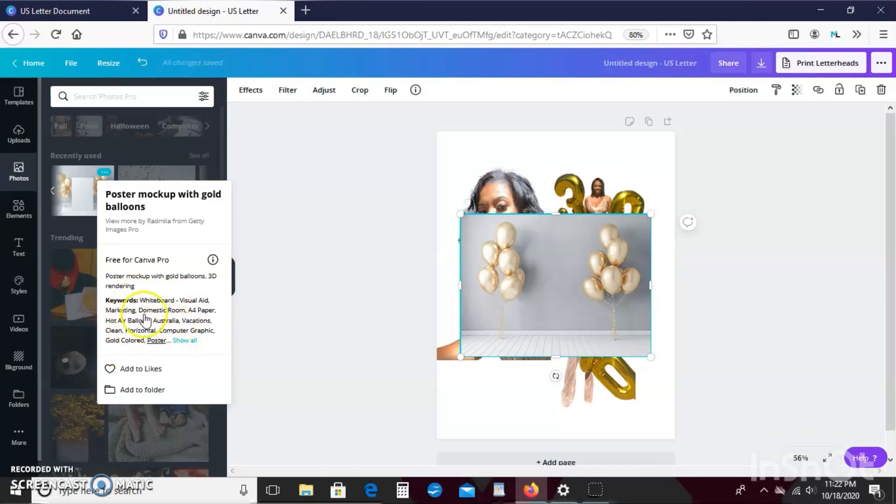
{"action": "mouse_move", "coordinate": [161, 228]}
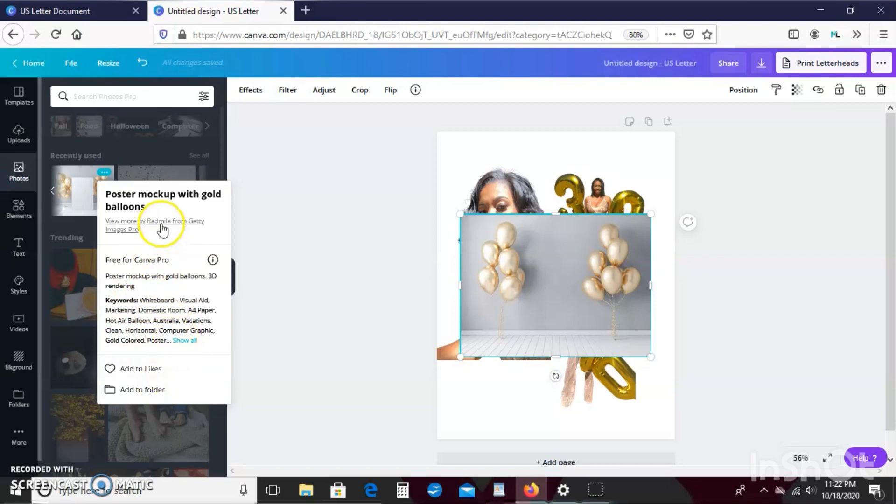
{"action": "mouse_move", "coordinate": [172, 209]}
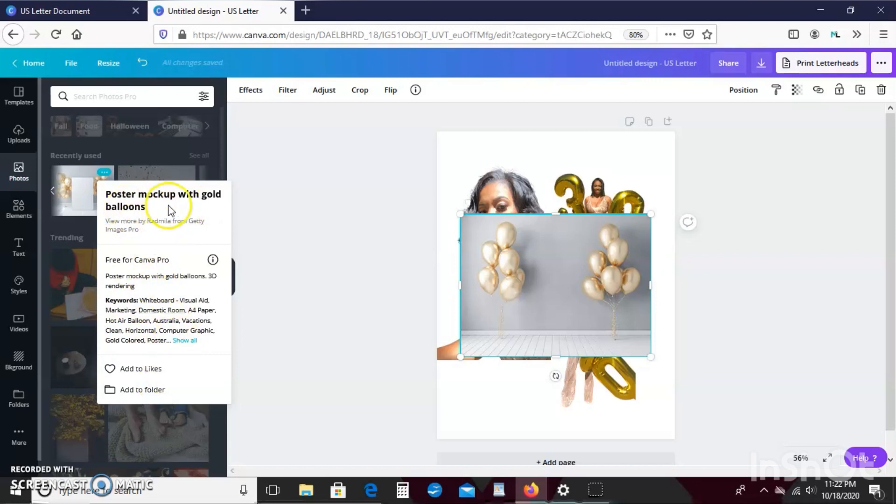
{"action": "left_click", "coordinate": [555, 295]}
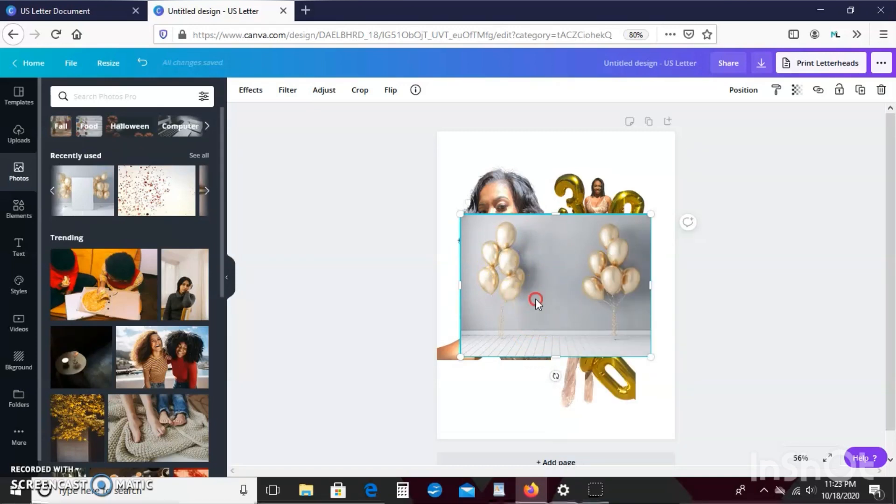
- Set the gold balloons photo as the page background via its right-click menu
{"action": "right_click", "coordinate": [537, 303]}
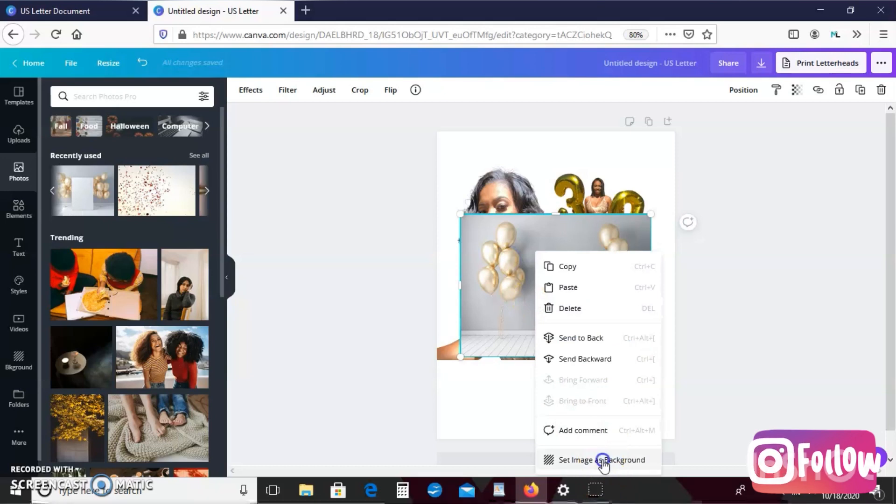
{"action": "left_click", "coordinate": [601, 459]}
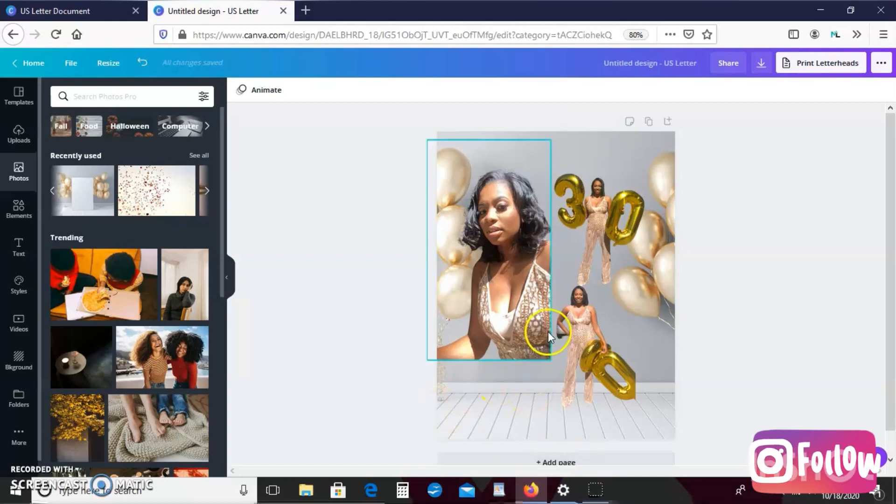
- Move the standing cutout up and the selfie photo to the top left
{"action": "left_click_drag", "start_coordinate": [549, 334], "coordinate": [523, 280]}
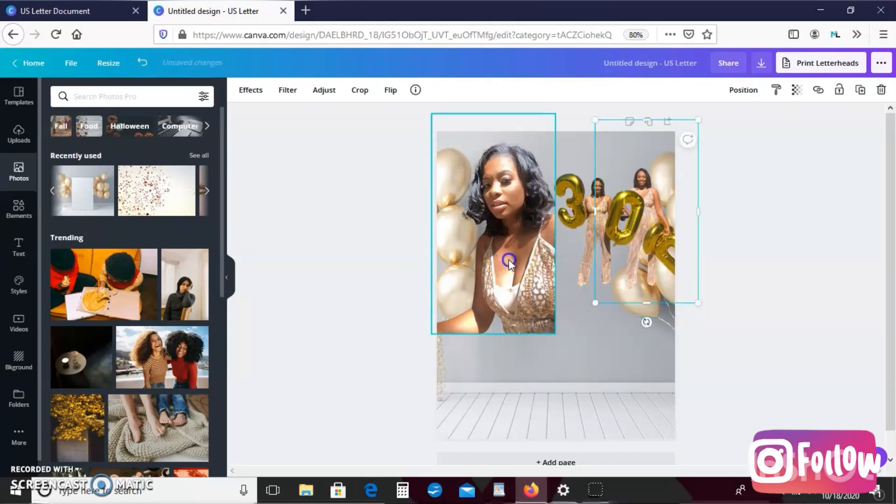
{"action": "left_click_drag", "start_coordinate": [509, 260], "coordinate": [514, 343]}
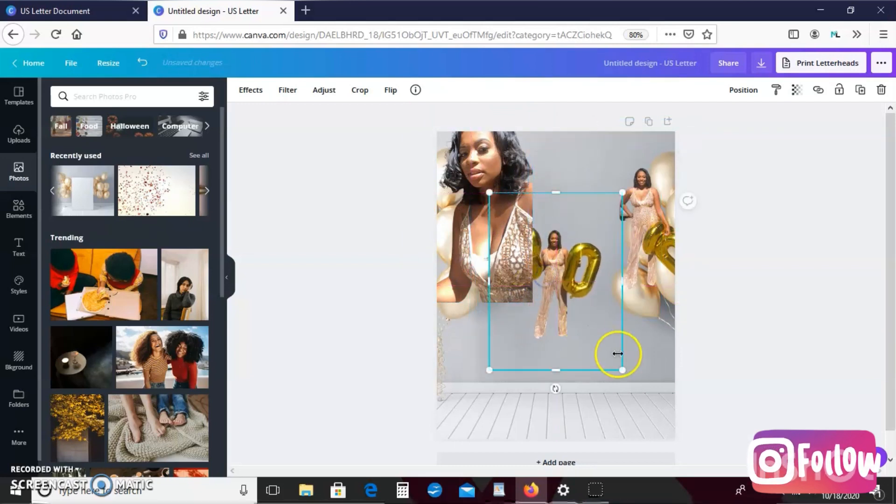
- Enlarge the centre cutout of the woman so she stands tall down to the floor
{"action": "left_click_drag", "start_coordinate": [621, 371], "coordinate": [674, 438]}
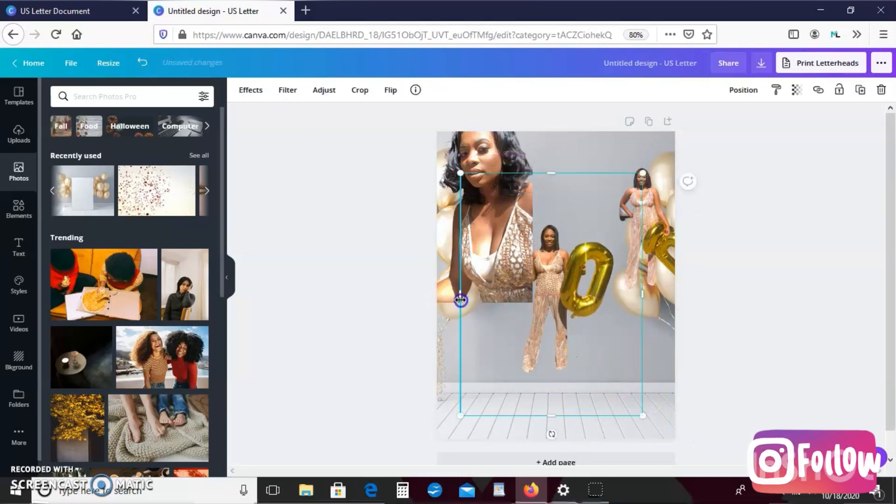
{"action": "left_click_drag", "start_coordinate": [460, 300], "coordinate": [513, 301]}
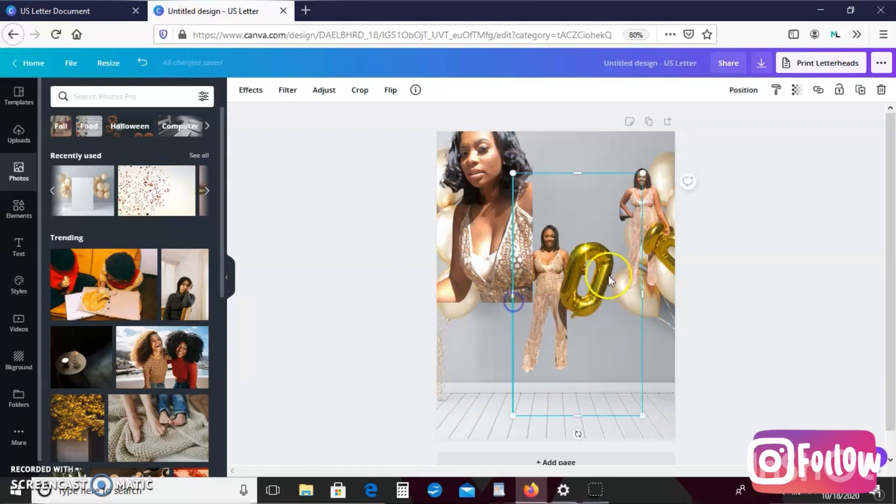
{"action": "left_click_drag", "start_coordinate": [642, 295], "coordinate": [618, 296]}
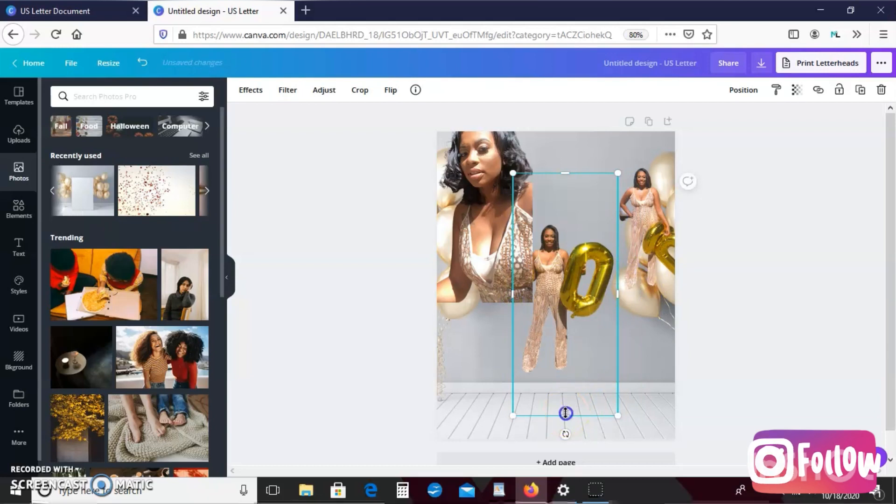
{"action": "left_click_drag", "start_coordinate": [564, 413], "coordinate": [561, 372]}
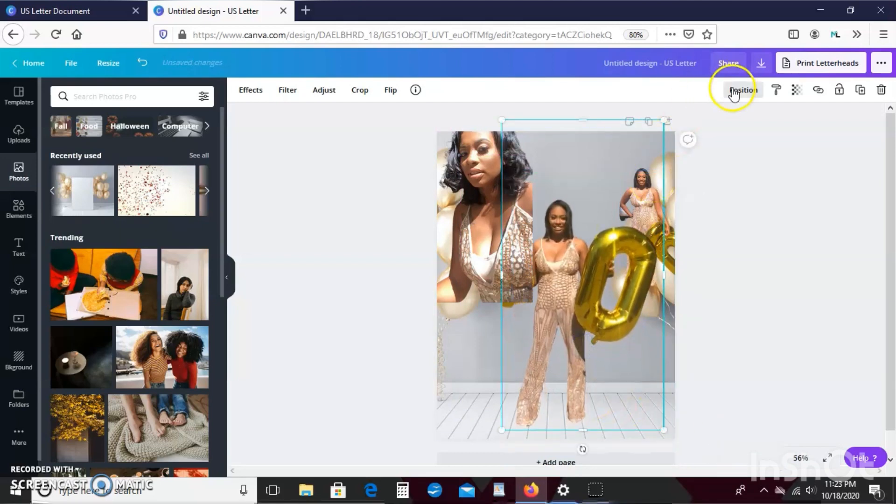
- Bring the centre cutout forward via Position and widen it to reveal the 3 balloon
{"action": "left_click", "coordinate": [743, 90]}
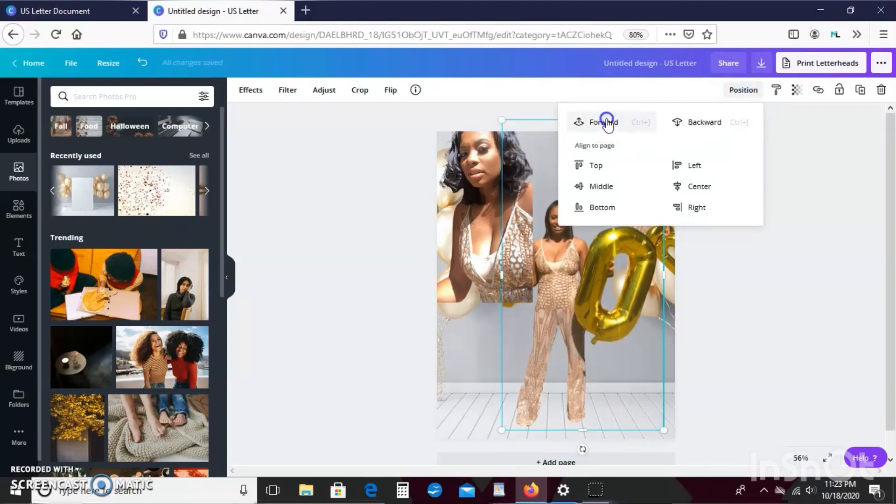
{"action": "left_click", "coordinate": [603, 121]}
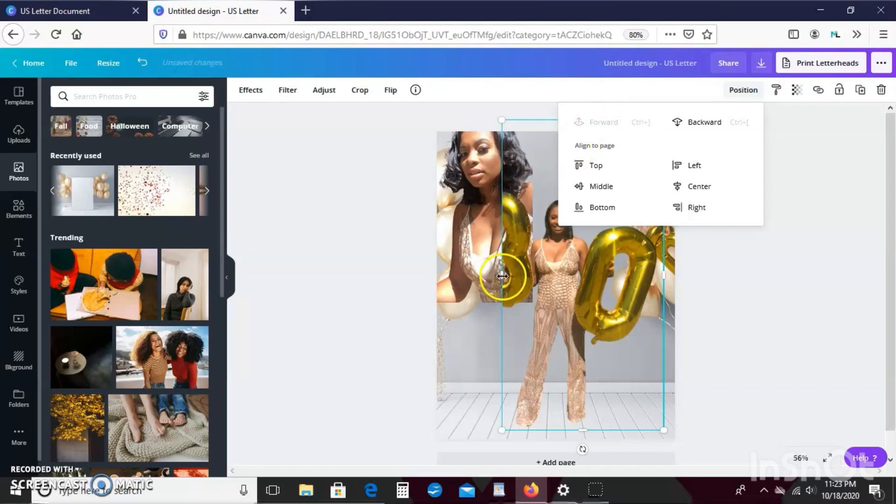
{"action": "left_click_drag", "start_coordinate": [502, 279], "coordinate": [462, 284]}
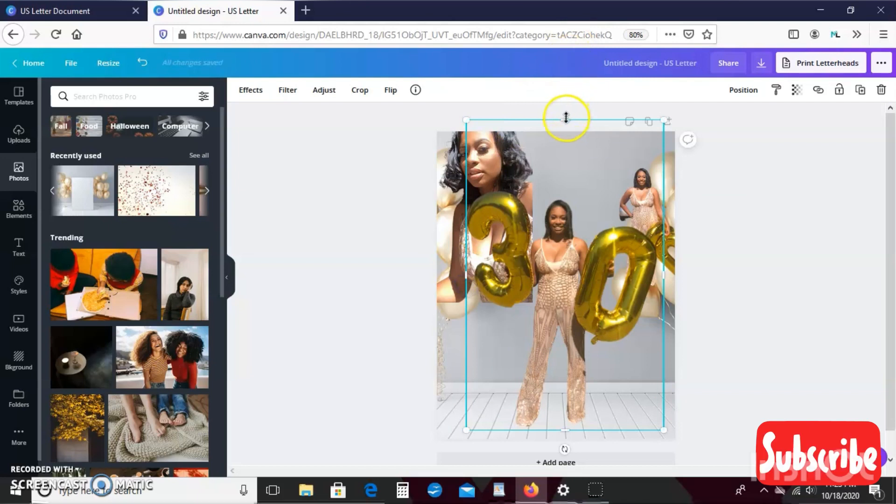
- Resize the centre cutout down onto the floor and enlarge the selfie
{"action": "left_click_drag", "start_coordinate": [565, 118], "coordinate": [577, 176]}
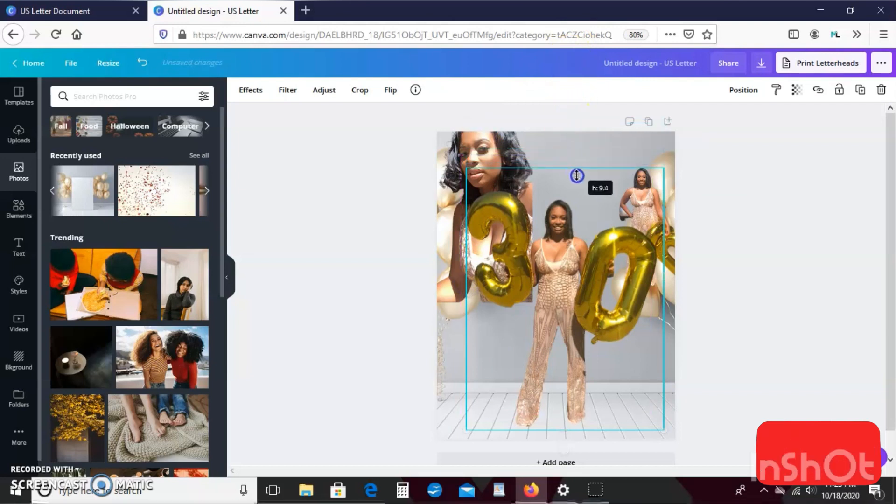
{"action": "left_click_drag", "start_coordinate": [576, 175], "coordinate": [578, 184]}
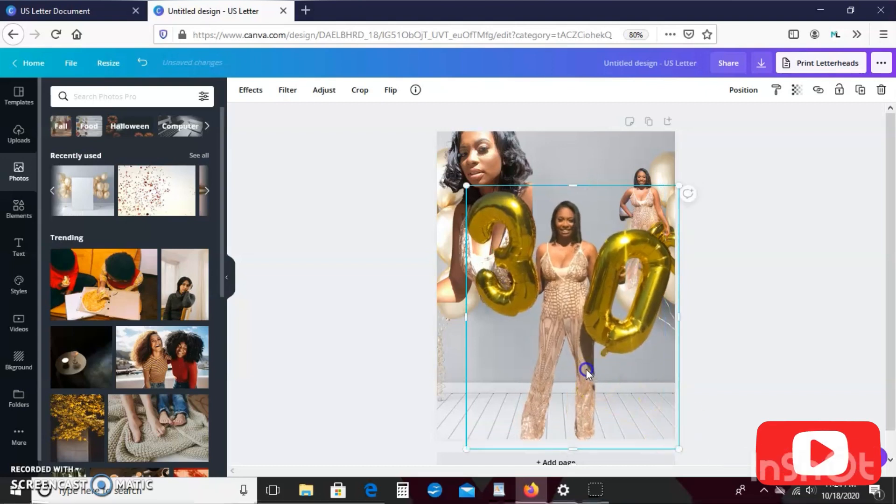
{"action": "left_click_drag", "start_coordinate": [587, 371], "coordinate": [582, 366]}
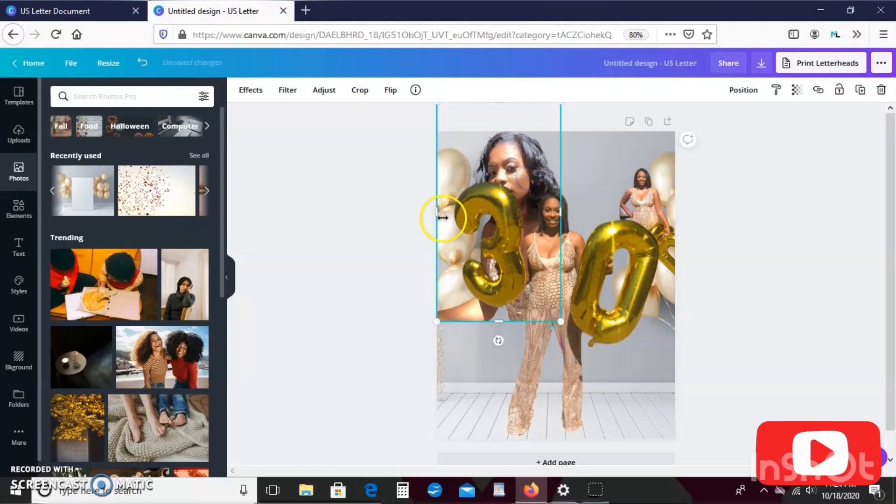
- Narrow the selfie and nudge it and the centre cutout into place
{"action": "left_click_drag", "start_coordinate": [437, 216], "coordinate": [466, 216]}
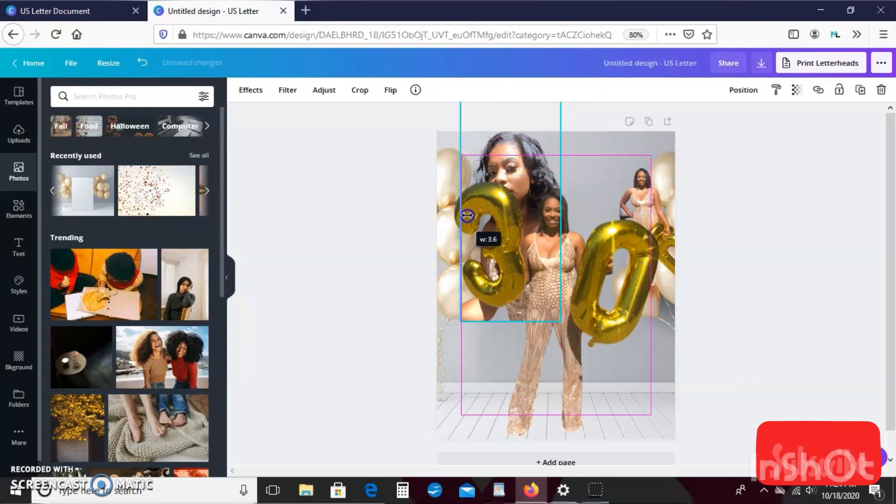
{"action": "left_click_drag", "start_coordinate": [466, 216], "coordinate": [473, 218]}
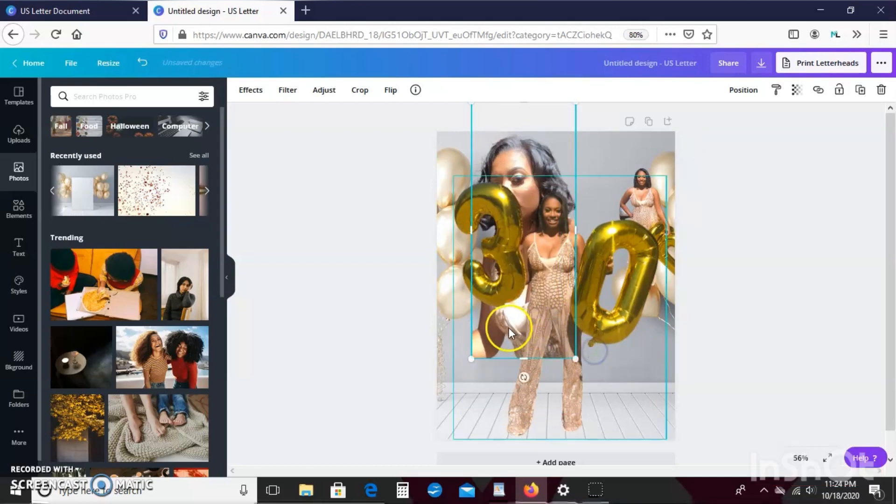
{"action": "left_click_drag", "start_coordinate": [510, 334], "coordinate": [502, 329]}
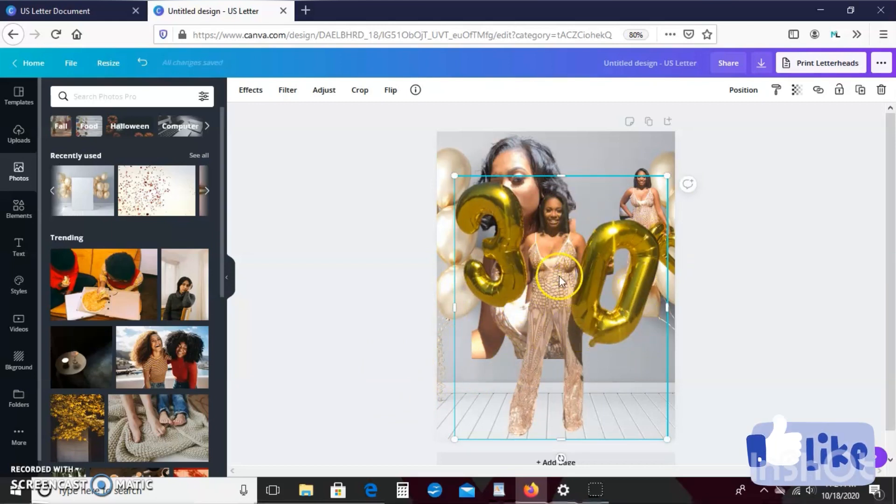
{"action": "left_click_drag", "start_coordinate": [560, 279], "coordinate": [543, 317]}
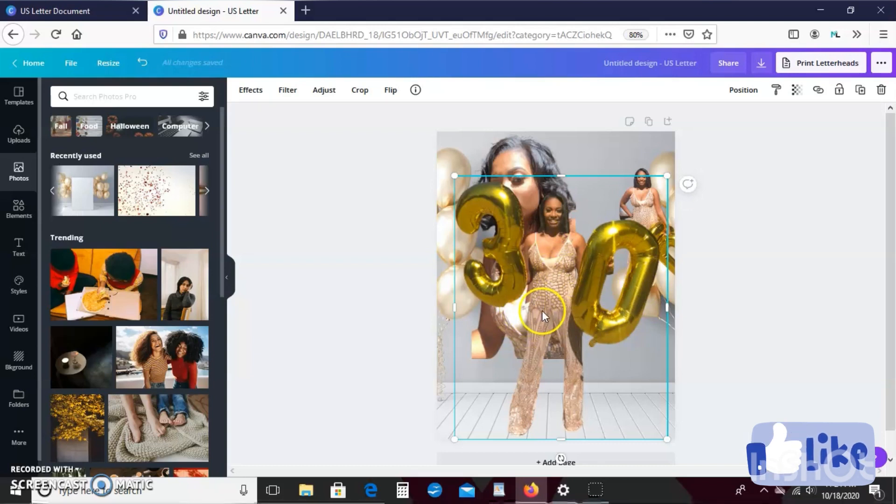
{"action": "mouse_move", "coordinate": [839, 90]}
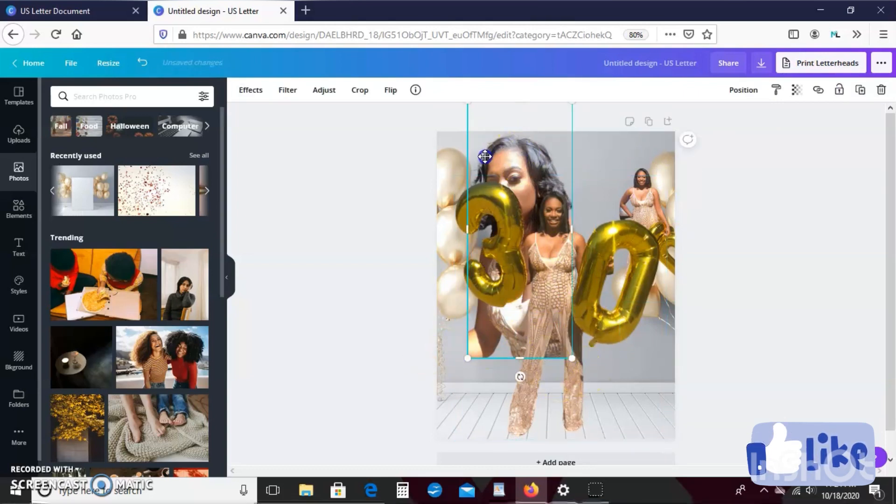
- Align the selfie flush with the page's left edge and enlarge the top-right woman
{"action": "left_click_drag", "start_coordinate": [484, 156], "coordinate": [508, 159]}
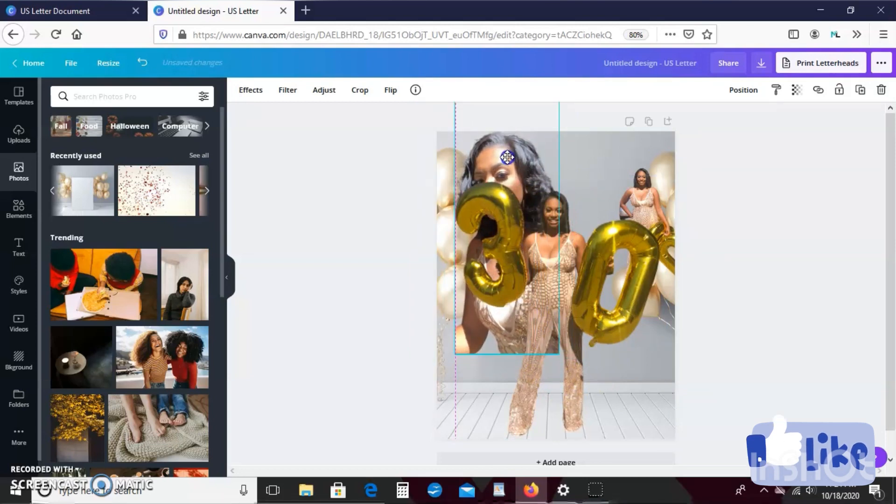
{"action": "left_click_drag", "start_coordinate": [508, 157], "coordinate": [494, 152]}
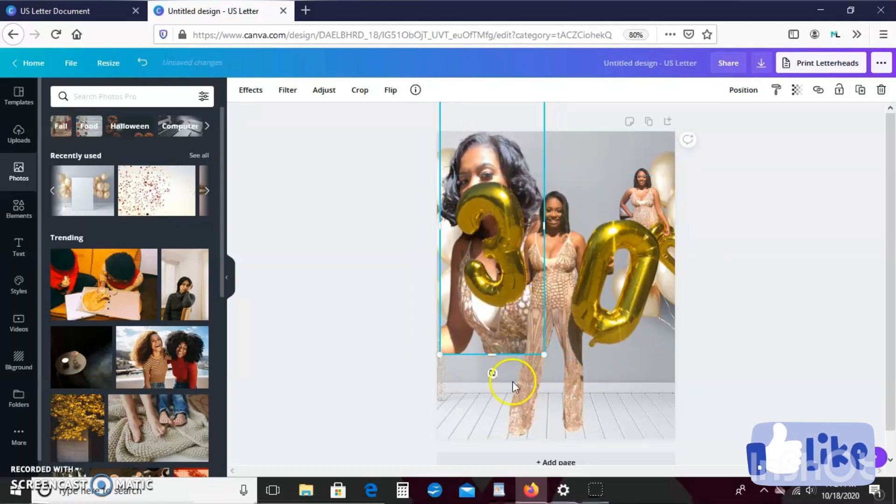
{"action": "left_click_drag", "start_coordinate": [492, 373], "coordinate": [516, 373]}
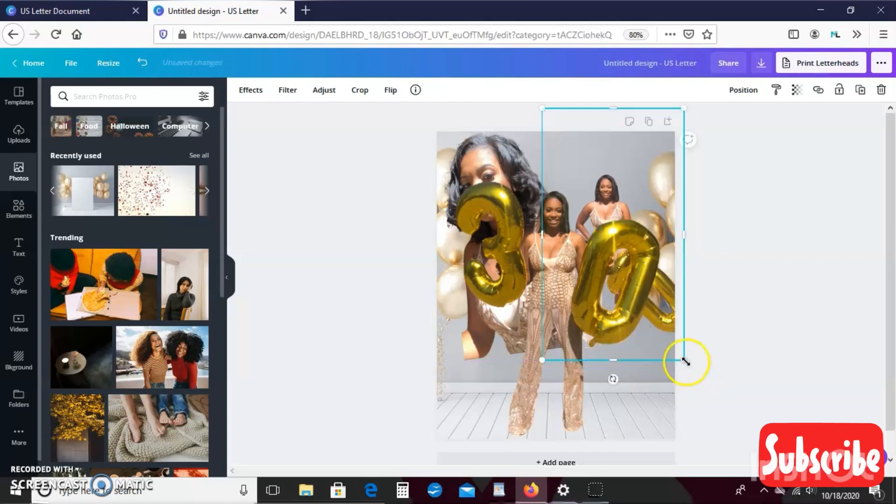
- Enlarge the right-hand woman cutout and settle her behind the 0 balloon
{"action": "left_click_drag", "start_coordinate": [684, 360], "coordinate": [735, 406]}
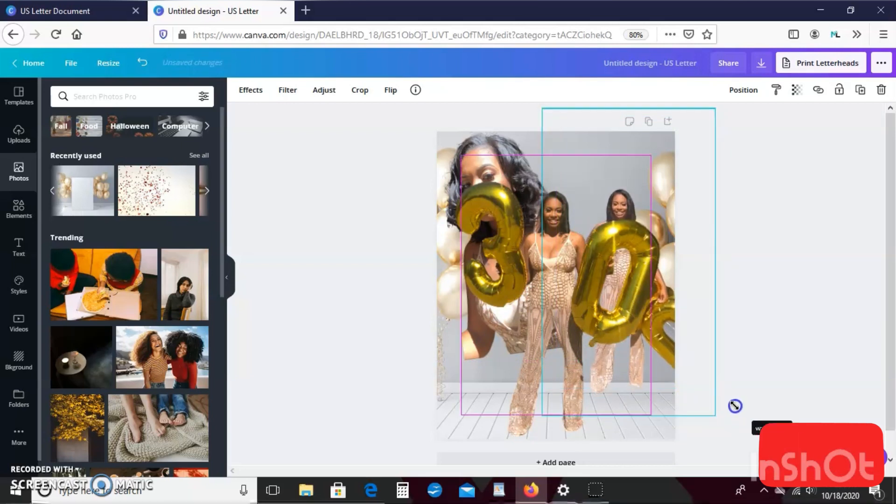
{"action": "left_click_drag", "start_coordinate": [735, 406], "coordinate": [728, 399]}
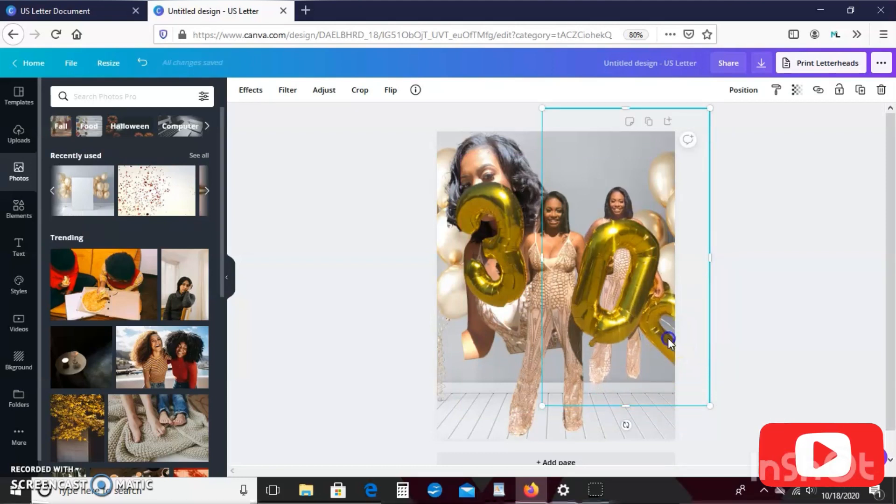
{"action": "left_click_drag", "start_coordinate": [671, 343], "coordinate": [675, 339]}
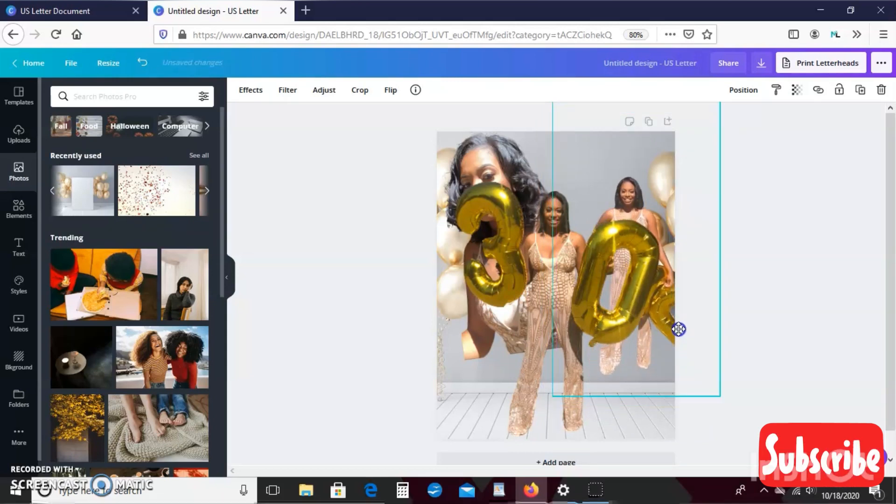
{"action": "left_click_drag", "start_coordinate": [679, 329], "coordinate": [674, 334]}
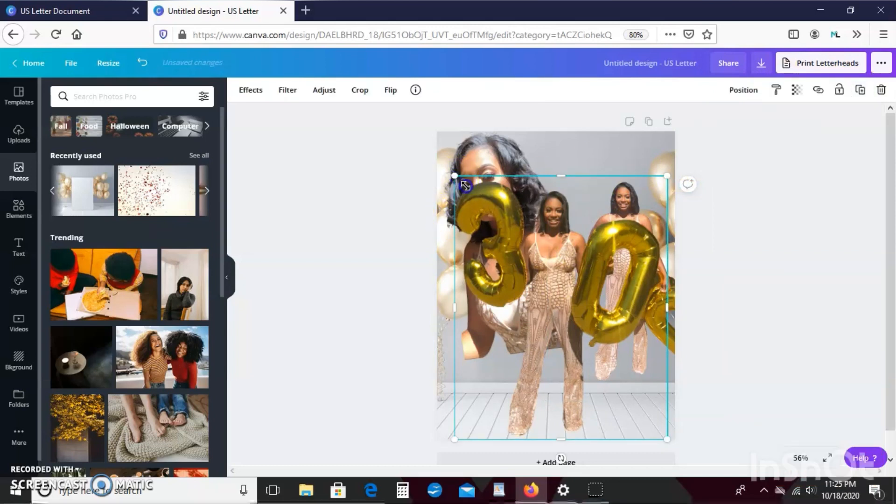
- Slim the centre woman cutout, then tilt the selfie, move it to the top left and straighten it upright
{"action": "left_click_drag", "start_coordinate": [454, 176], "coordinate": [482, 203]}
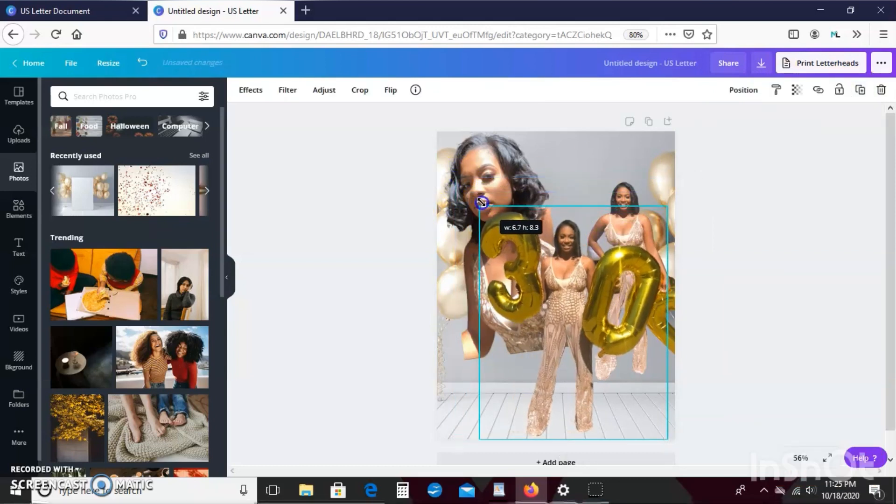
{"action": "left_click_drag", "start_coordinate": [482, 204], "coordinate": [478, 199]}
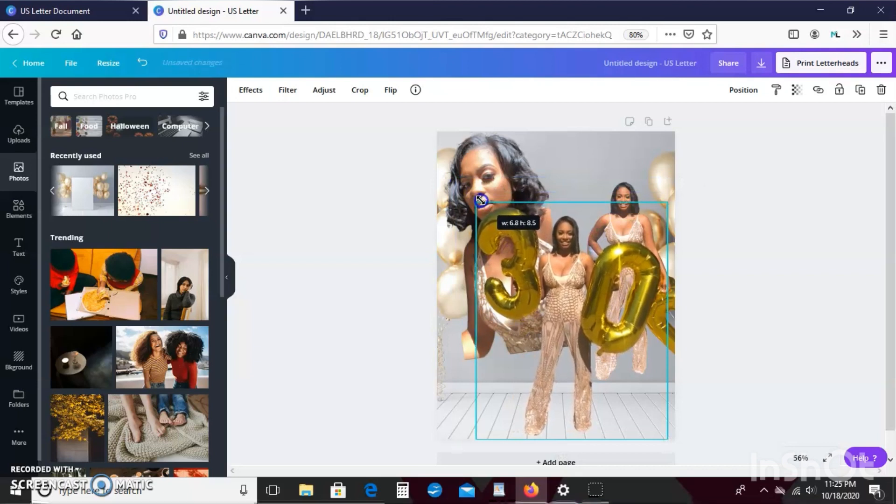
{"action": "left_click_drag", "start_coordinate": [480, 198], "coordinate": [488, 162]}
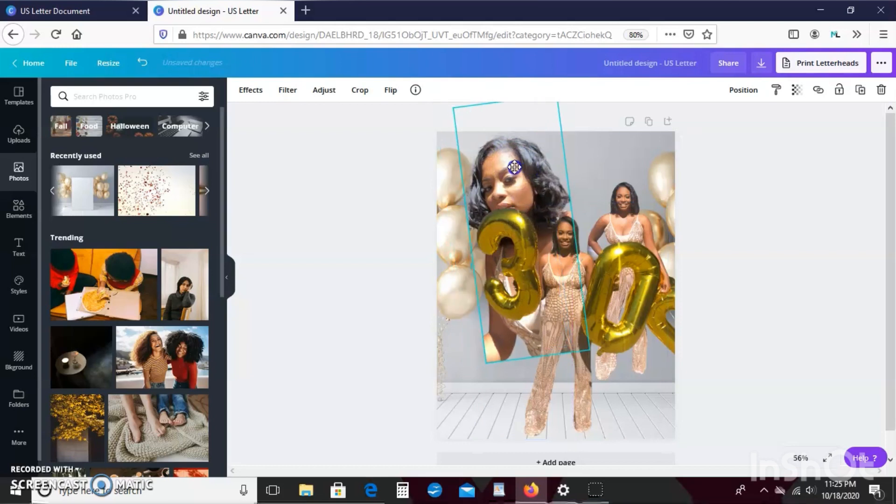
{"action": "left_click_drag", "start_coordinate": [513, 167], "coordinate": [487, 177]}
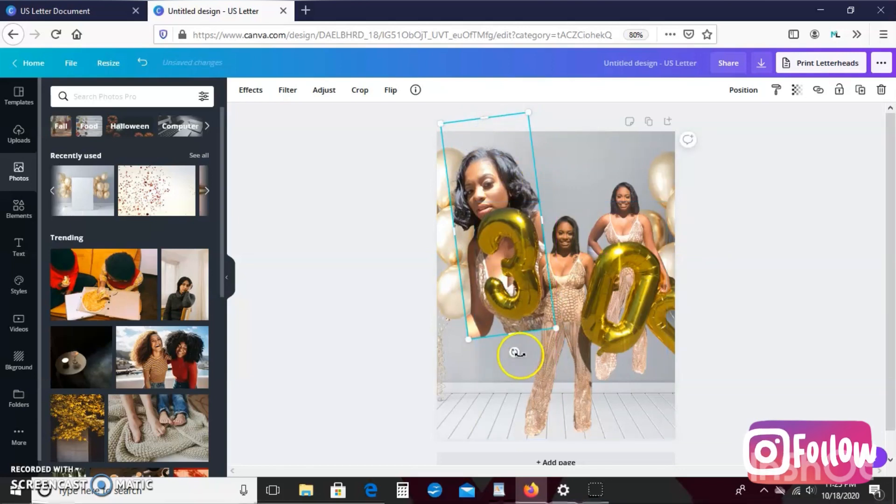
{"action": "left_click_drag", "start_coordinate": [518, 352], "coordinate": [500, 356]}
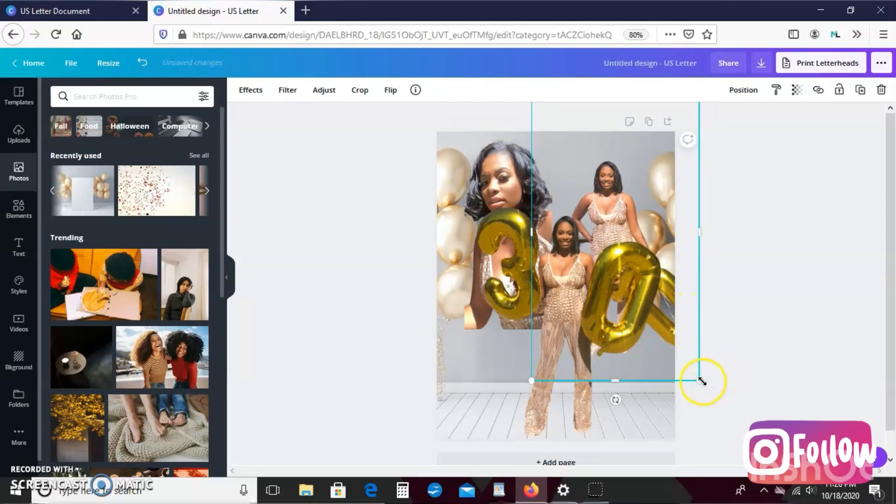
- Enlarge the right-hand woman with the gold 0 balloon and nudge her into position
{"action": "left_click_drag", "start_coordinate": [700, 381], "coordinate": [714, 394]}
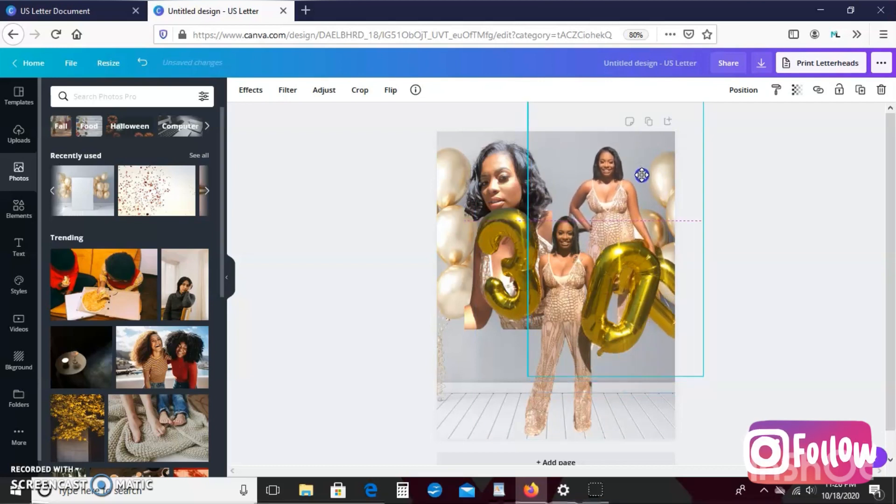
{"action": "left_click_drag", "start_coordinate": [641, 174], "coordinate": [641, 180]}
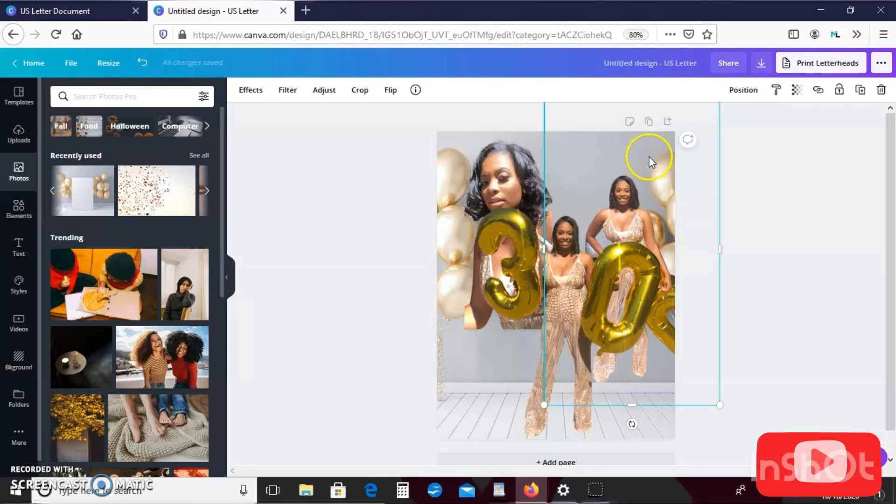
{"action": "mouse_move", "coordinate": [759, 142]}
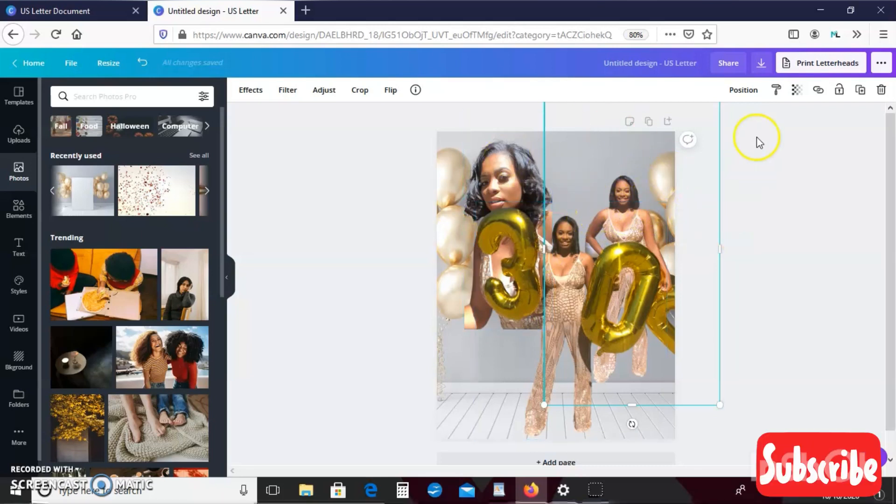
- Set the two-women photo's transparency to about 59 so it blends with the background
{"action": "left_click", "coordinate": [797, 89]}
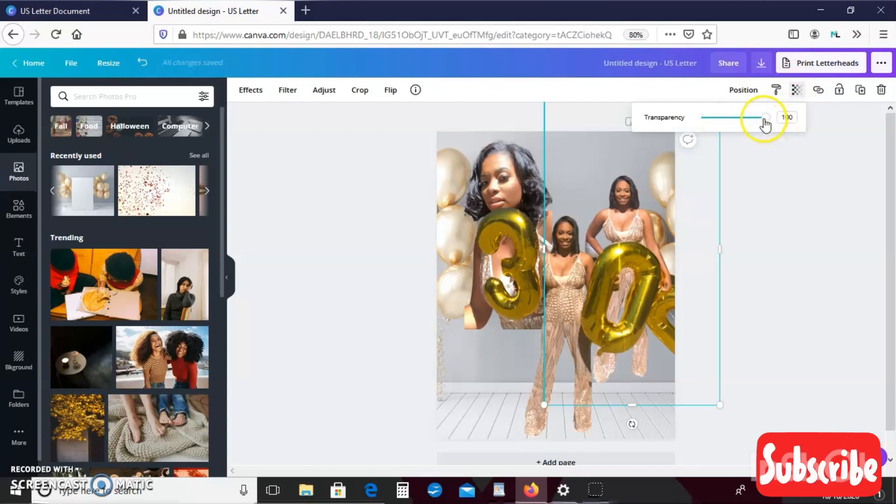
{"action": "left_click_drag", "start_coordinate": [765, 118], "coordinate": [736, 118]}
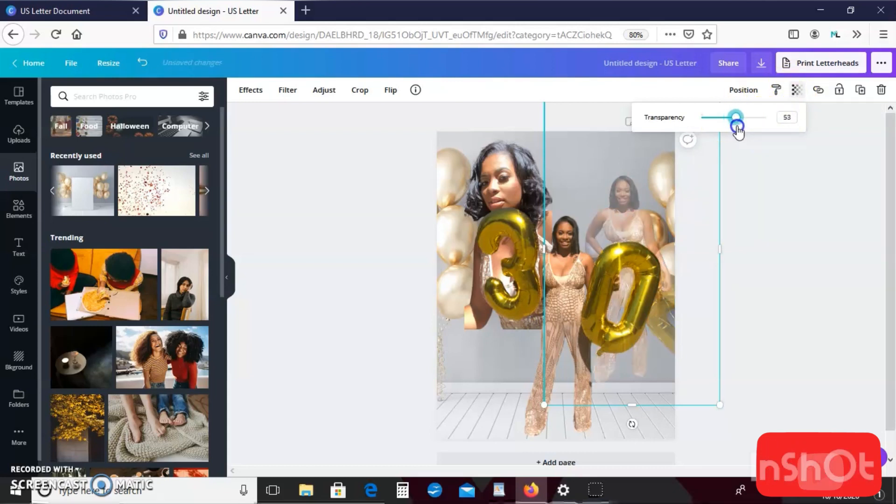
{"action": "left_click_drag", "start_coordinate": [736, 117], "coordinate": [740, 116]}
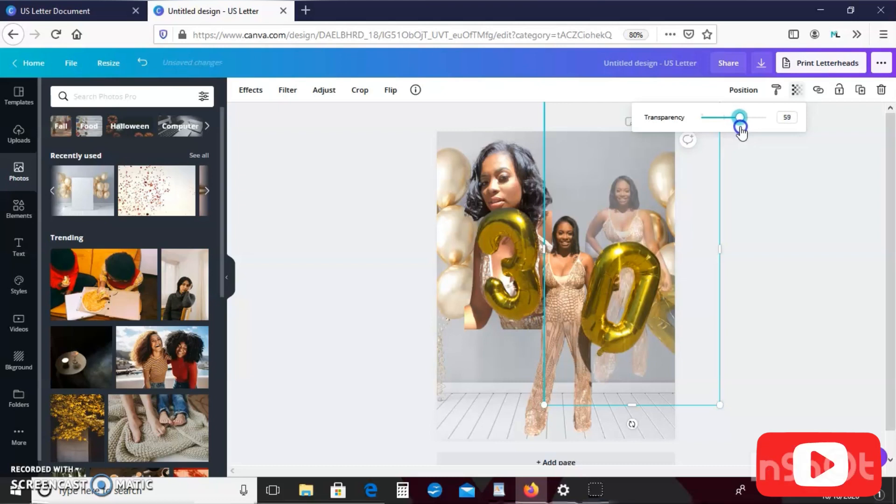
{"action": "left_click_drag", "start_coordinate": [739, 118], "coordinate": [740, 118]}
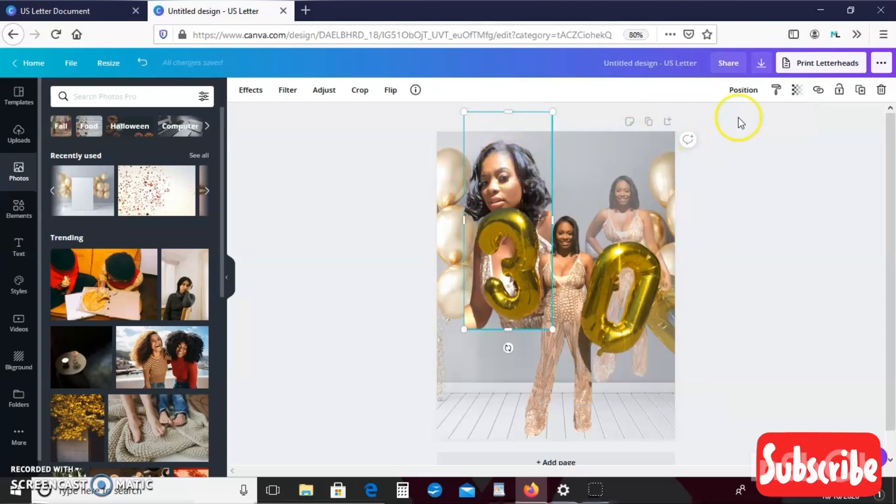
- Set the woman-with-3-balloon cutout's transparency to 60
{"action": "left_click", "coordinate": [797, 89]}
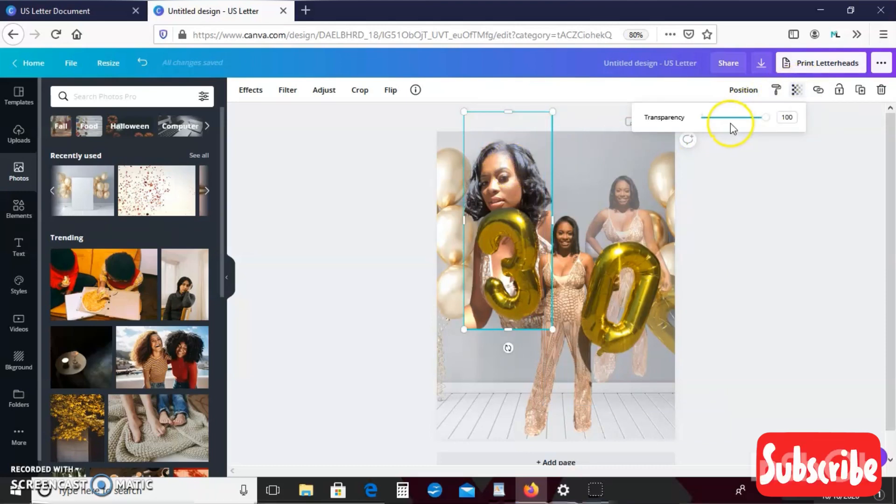
{"action": "left_click_drag", "start_coordinate": [765, 117], "coordinate": [726, 117]}
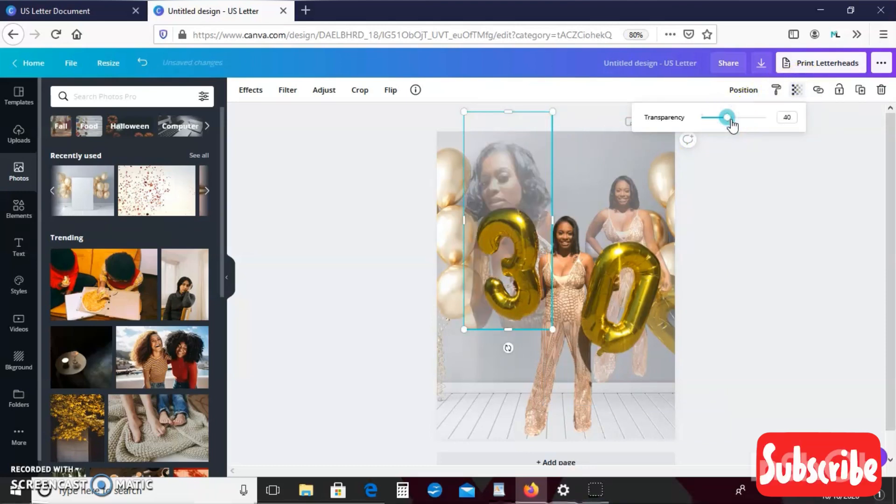
{"action": "left_click_drag", "start_coordinate": [727, 116], "coordinate": [738, 116]}
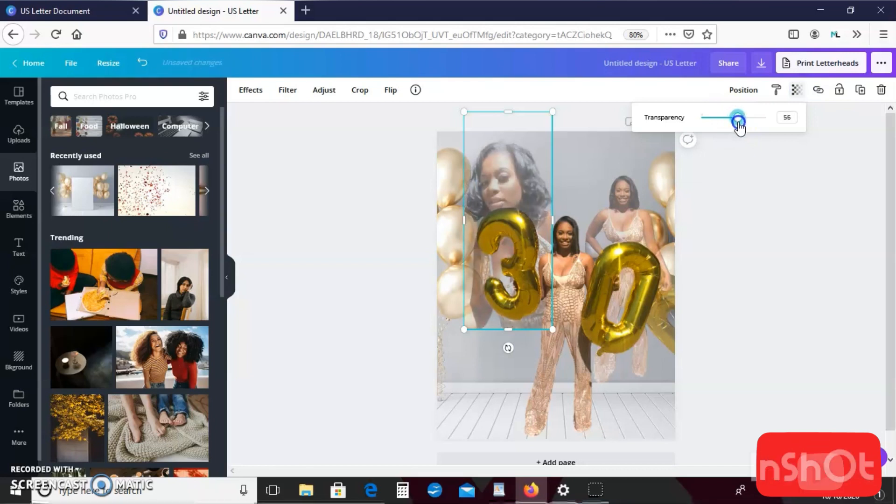
{"action": "left_click_drag", "start_coordinate": [737, 117], "coordinate": [740, 118]}
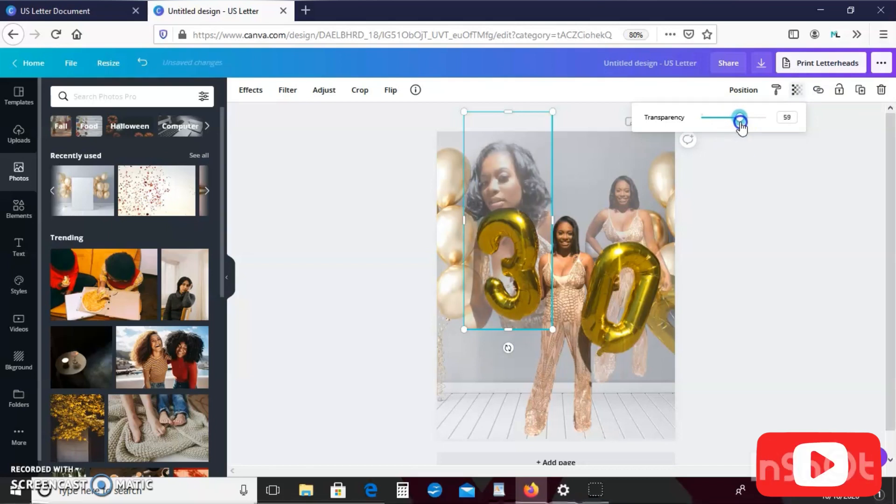
{"action": "left_click_drag", "start_coordinate": [737, 119], "coordinate": [740, 119]}
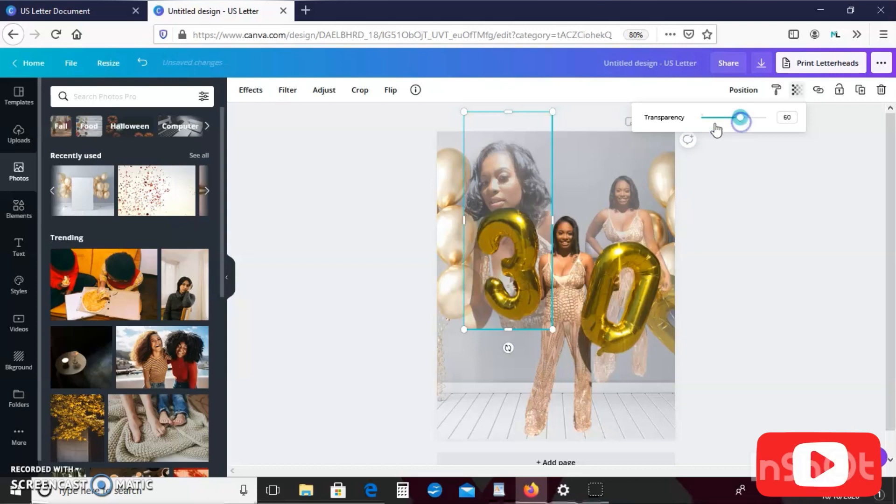
{"action": "left_click", "coordinate": [509, 187]}
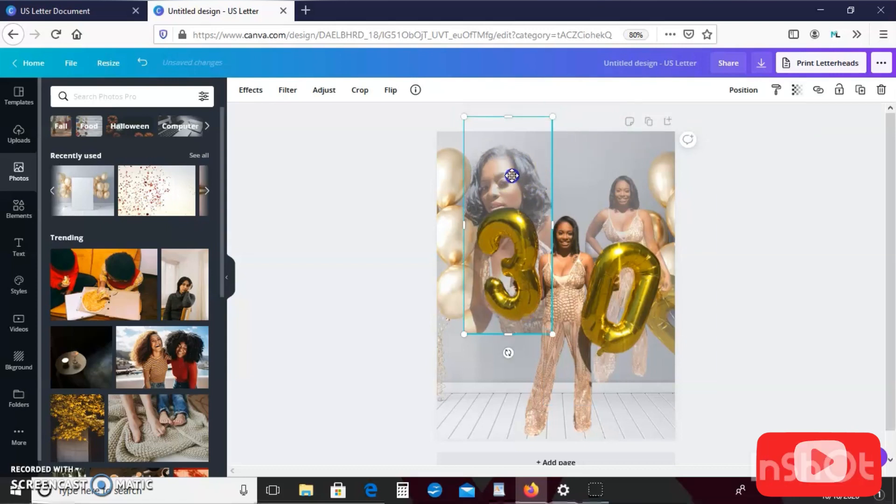
- Shift the left cutout slightly right, resize it and tilt it about 11 degrees
{"action": "left_click_drag", "start_coordinate": [511, 176], "coordinate": [520, 164]}
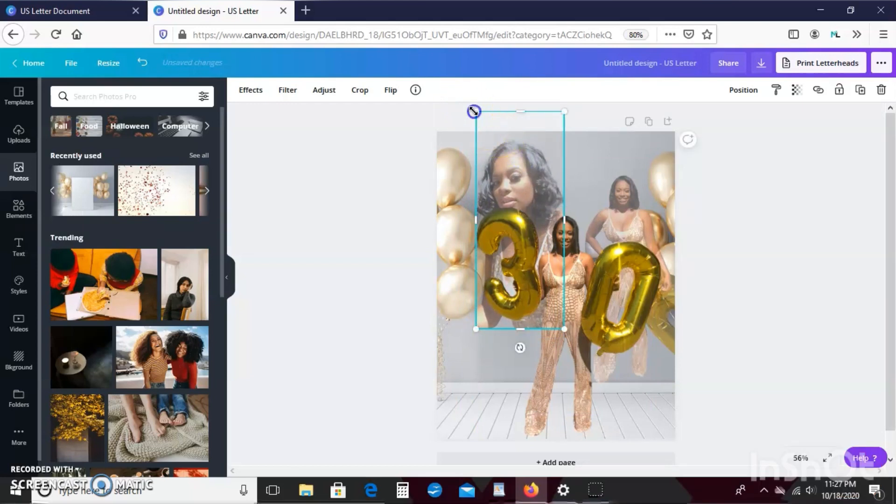
{"action": "left_click_drag", "start_coordinate": [473, 112], "coordinate": [489, 126]}
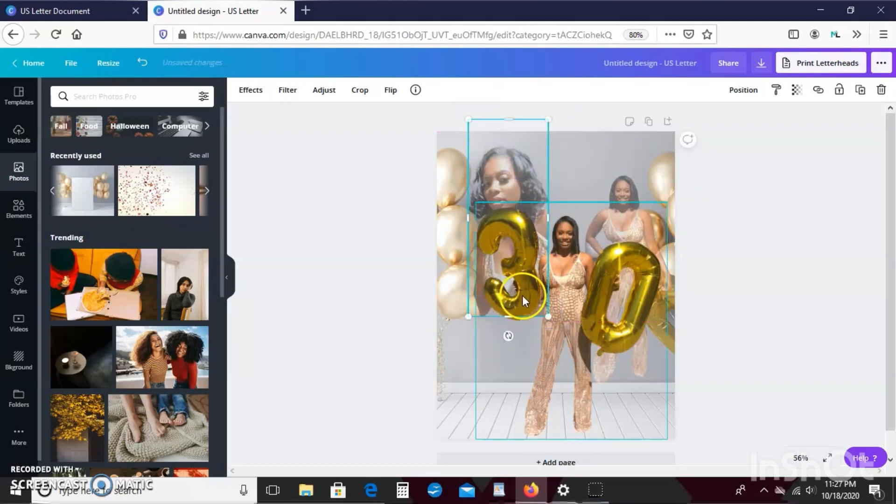
{"action": "left_click_drag", "start_coordinate": [507, 335], "coordinate": [535, 329]}
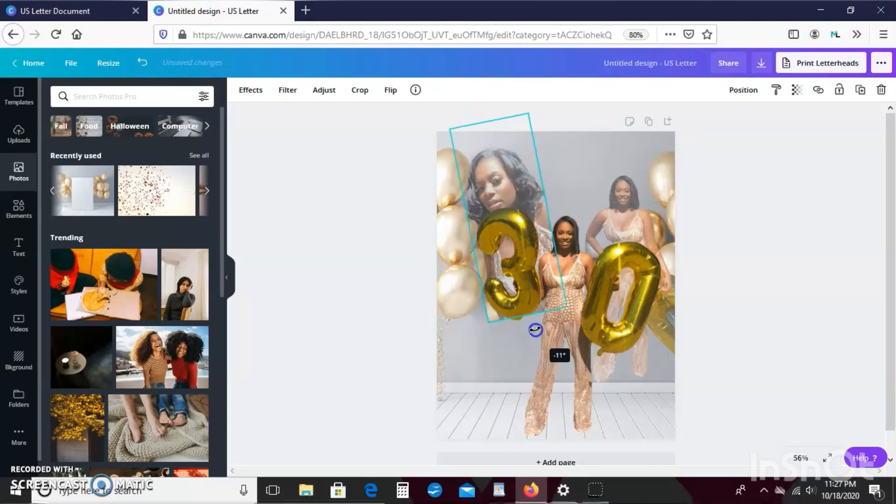
{"action": "left_click_drag", "start_coordinate": [536, 329], "coordinate": [530, 335]}
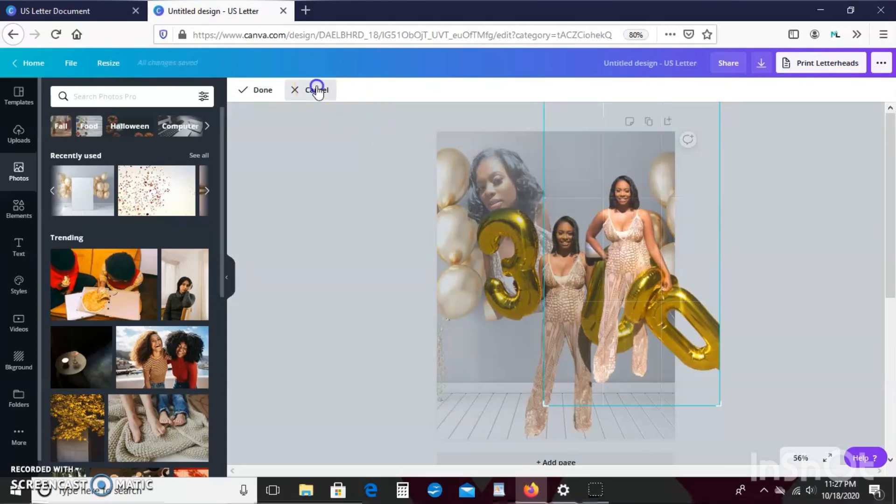
- Cancel the accidental crop, then tilt the two-women photo and set it near the top right behind the 0
{"action": "left_click", "coordinate": [314, 89]}
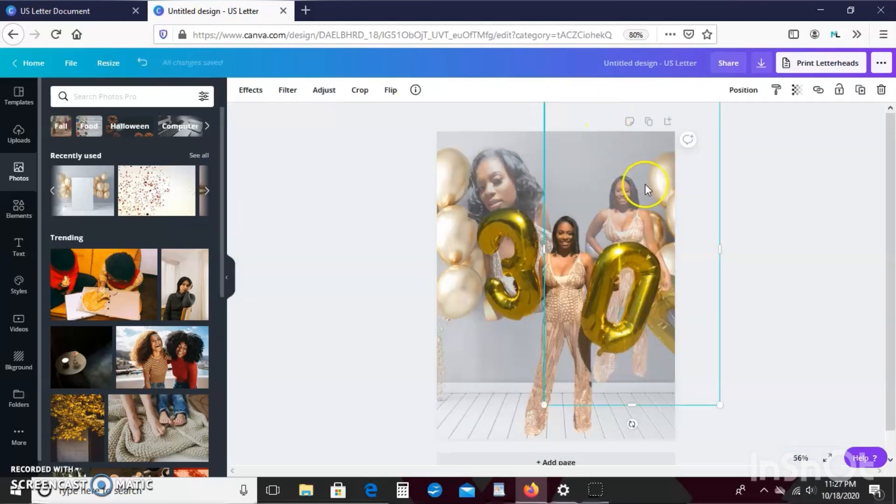
{"action": "left_click_drag", "start_coordinate": [646, 188], "coordinate": [600, 151]}
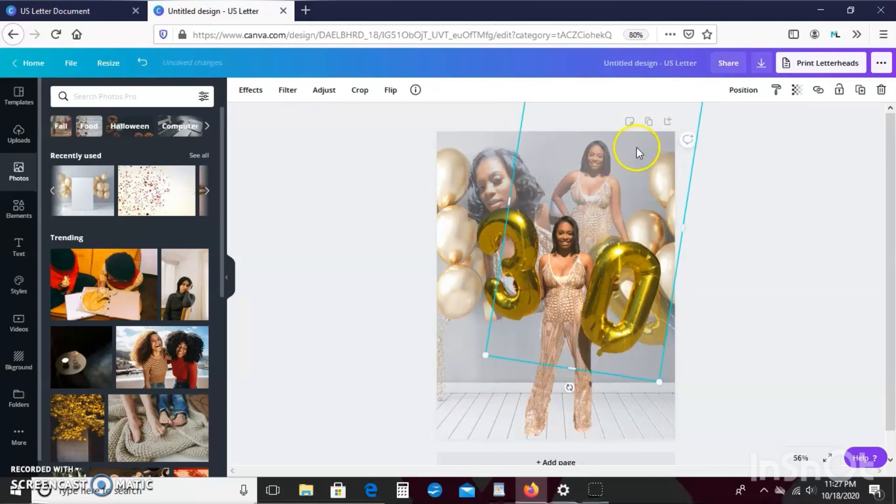
{"action": "left_click_drag", "start_coordinate": [636, 146], "coordinate": [643, 160]}
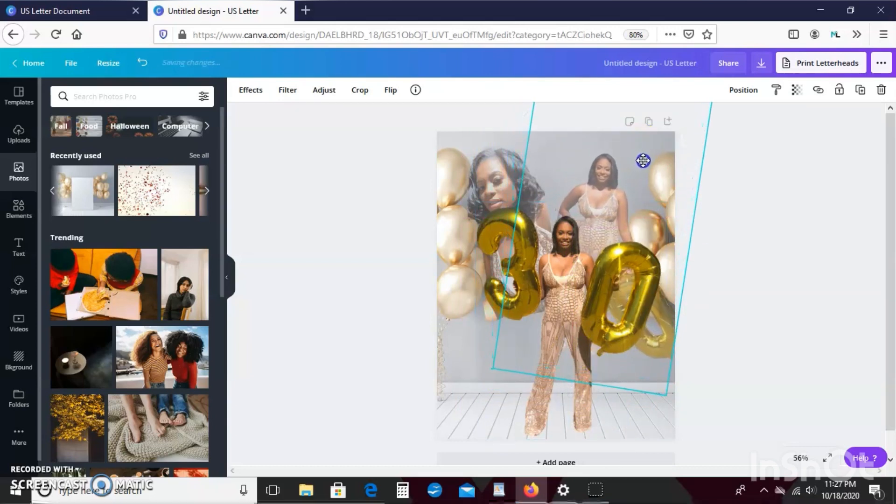
{"action": "left_click_drag", "start_coordinate": [642, 161], "coordinate": [648, 160]}
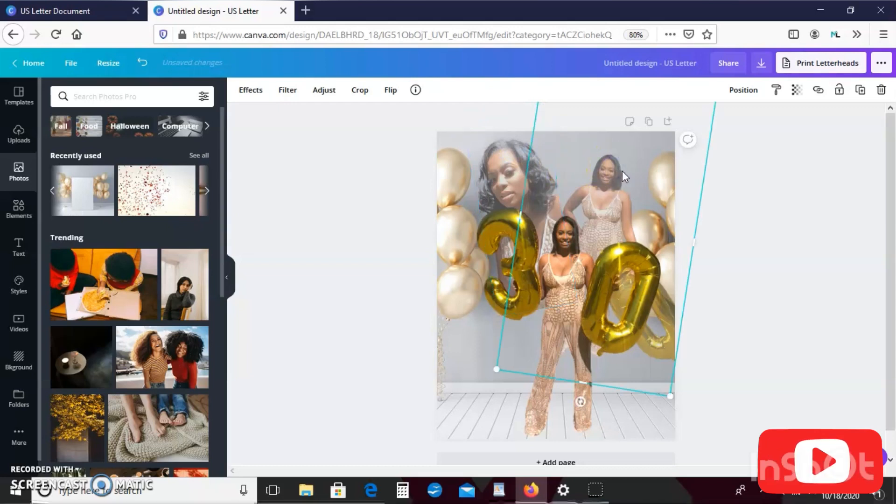
{"action": "left_click_drag", "start_coordinate": [670, 396], "coordinate": [670, 398]}
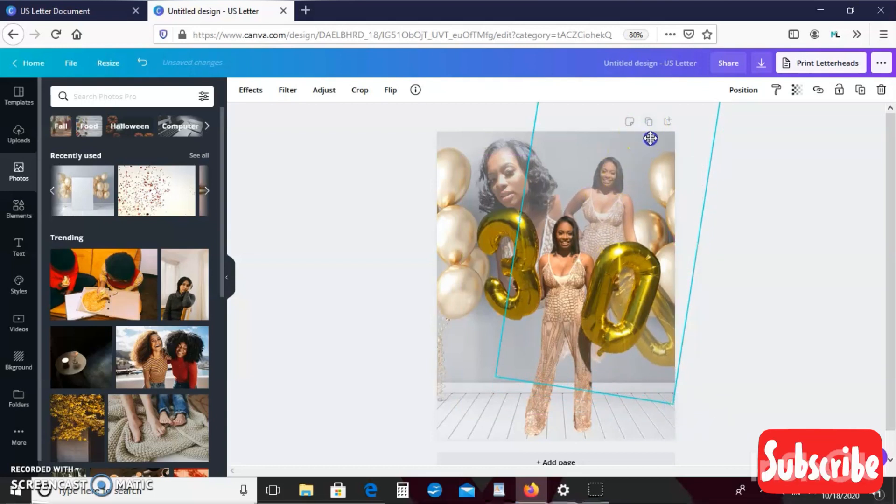
{"action": "mouse_move", "coordinate": [647, 120]}
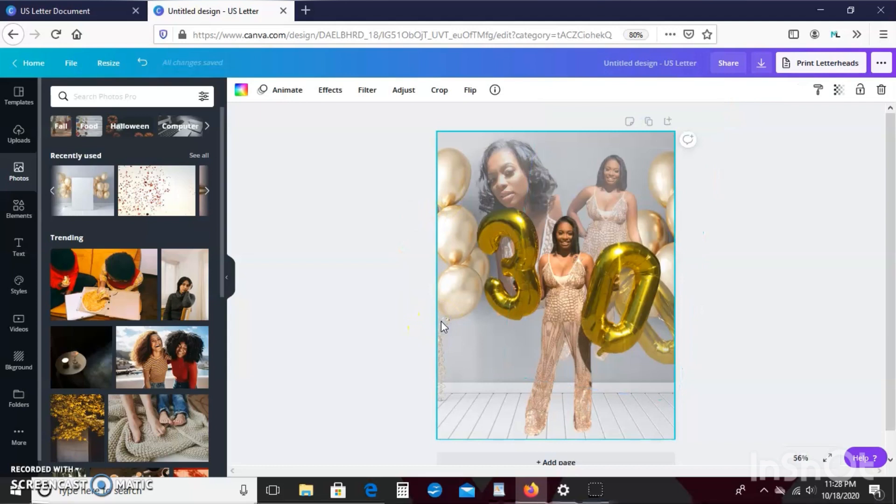
{"action": "mouse_move", "coordinate": [14, 301]}
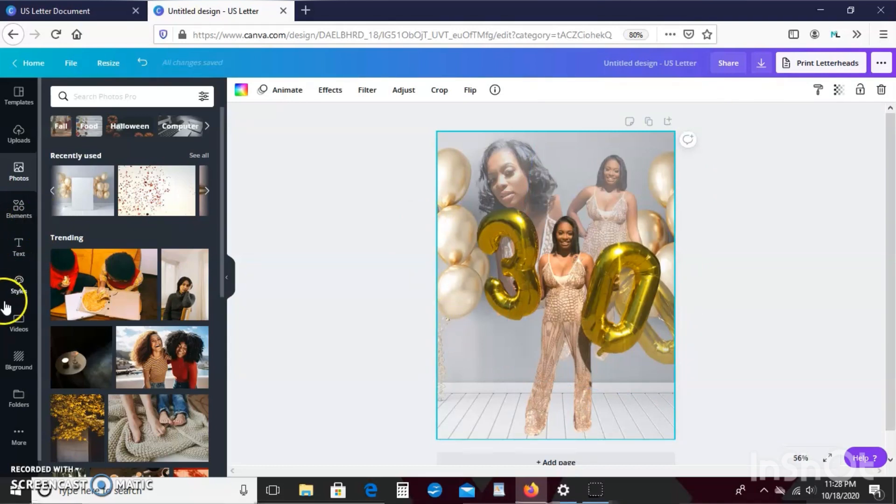
- From the Styles panel's trending combinations, apply the script-and-Montserrat font style to the poster
{"action": "left_click", "coordinate": [18, 288]}
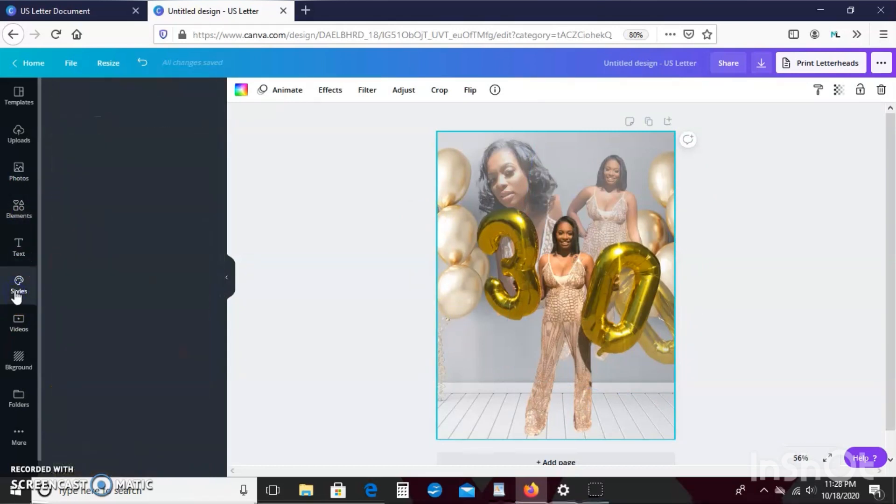
{"action": "left_click", "coordinate": [18, 282]}
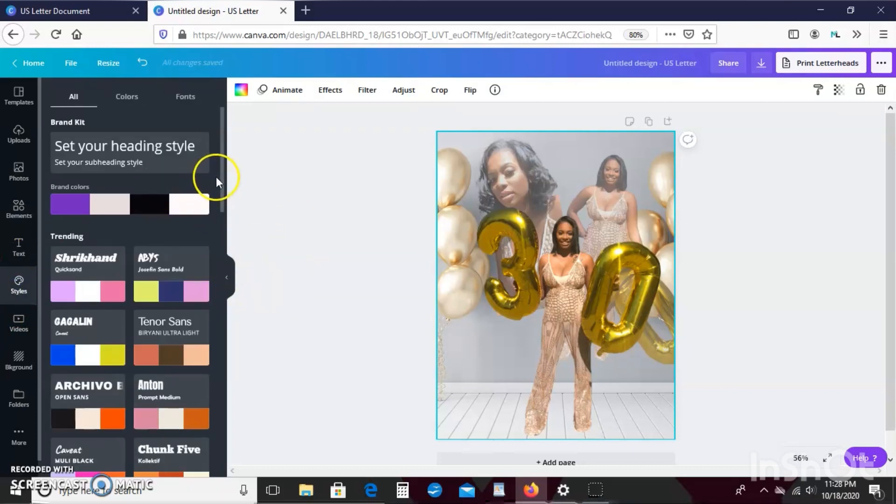
{"action": "scroll", "scroll_direction": "down", "scroll_amount": 3}
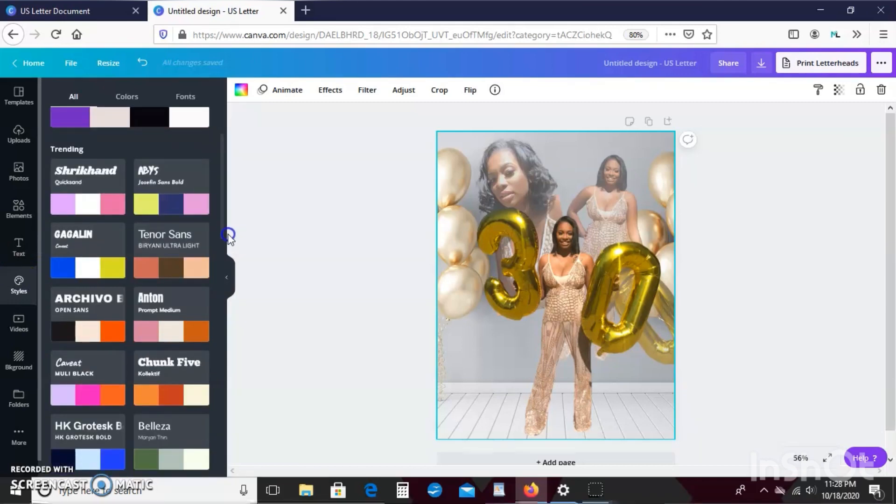
{"action": "scroll", "scroll_direction": "down", "scroll_amount": 3}
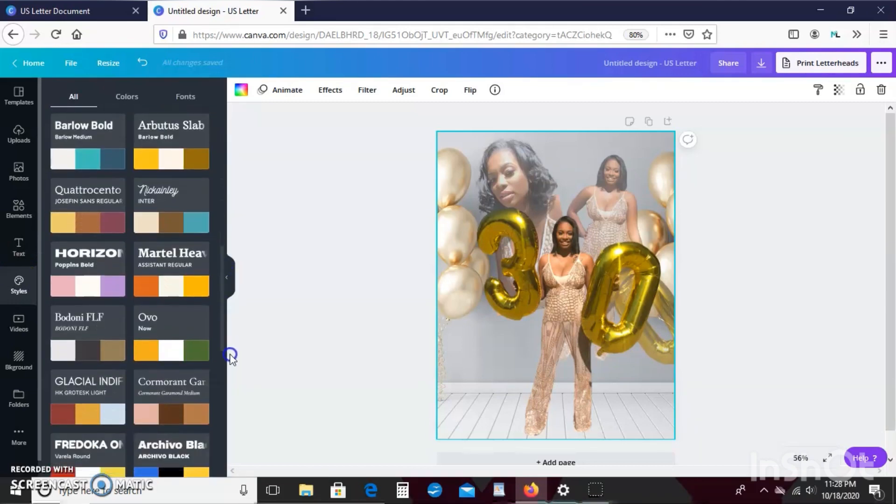
{"action": "scroll", "scroll_direction": "down", "scroll_amount": 3}
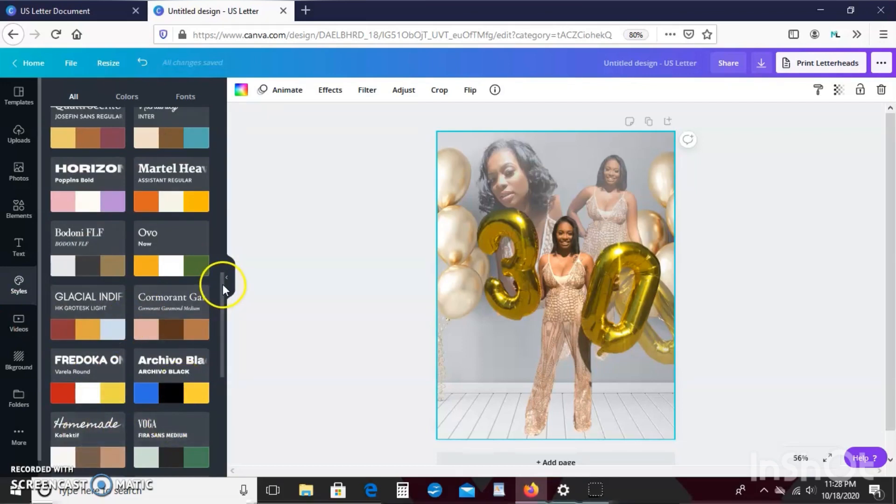
{"action": "scroll", "scroll_direction": "down", "scroll_amount": 3}
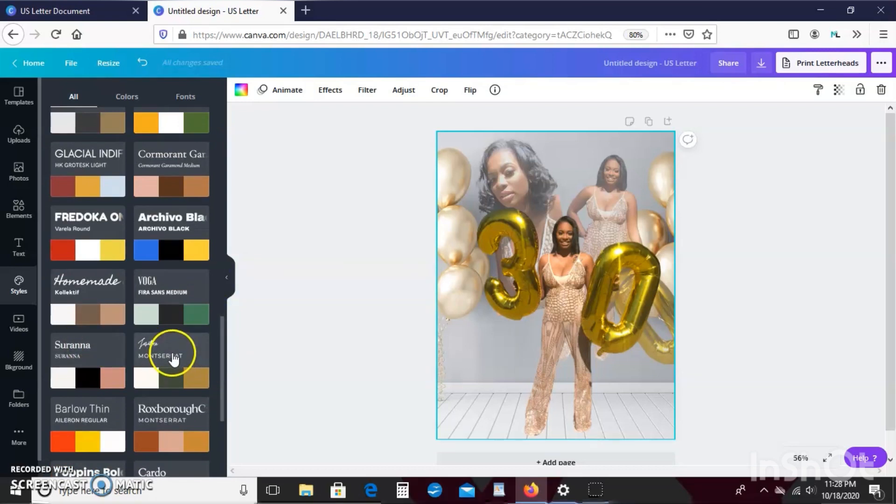
{"action": "left_click", "coordinate": [170, 357]}
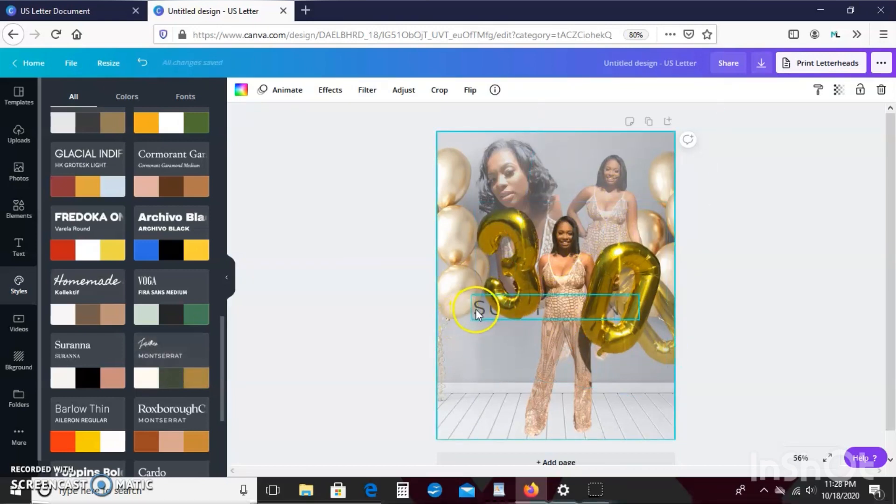
- Bring the faint SUBHEADING text two layers forward and move it lower beneath the gold 30
{"action": "left_click", "coordinate": [481, 312]}
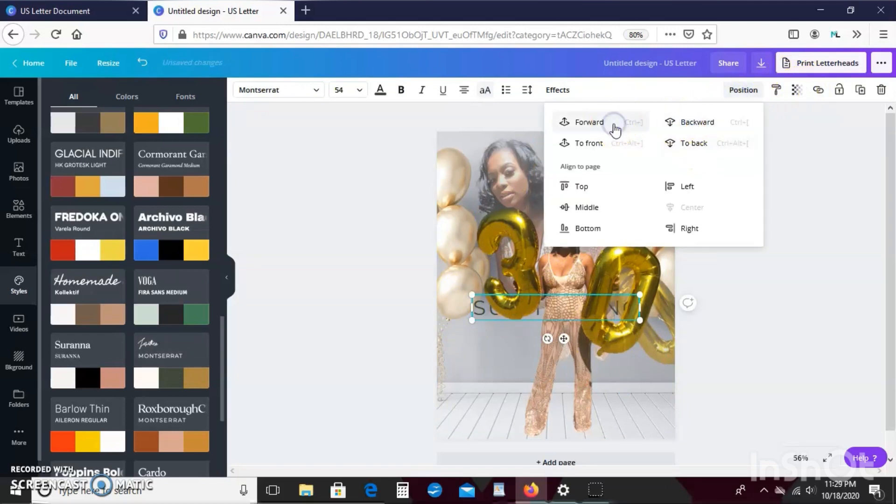
{"action": "left_click", "coordinate": [607, 122]}
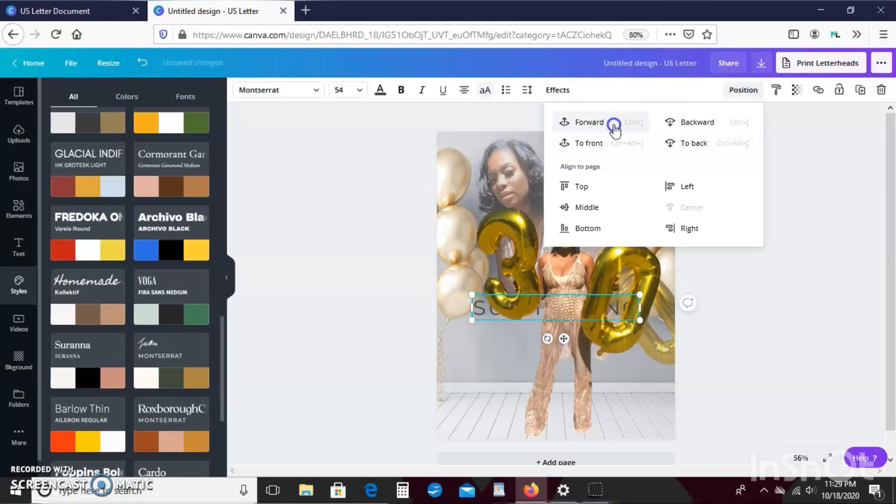
{"action": "left_click", "coordinate": [589, 122]}
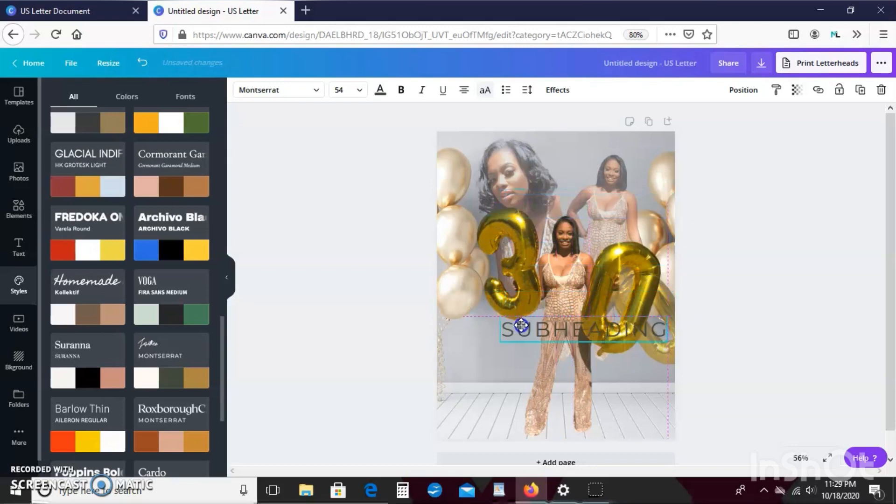
{"action": "left_click_drag", "start_coordinate": [516, 325], "coordinate": [508, 344]}
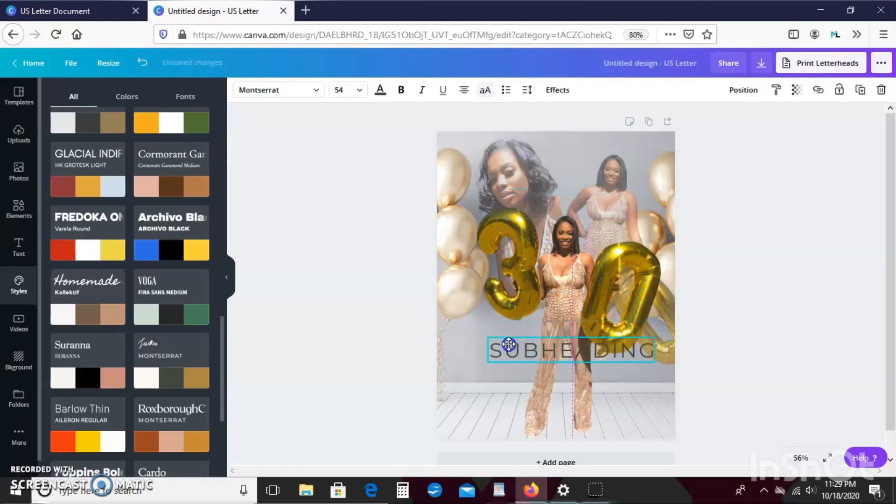
- Shift the central 30-balloons photo right, then move it back into place
{"action": "left_click", "coordinate": [537, 280]}
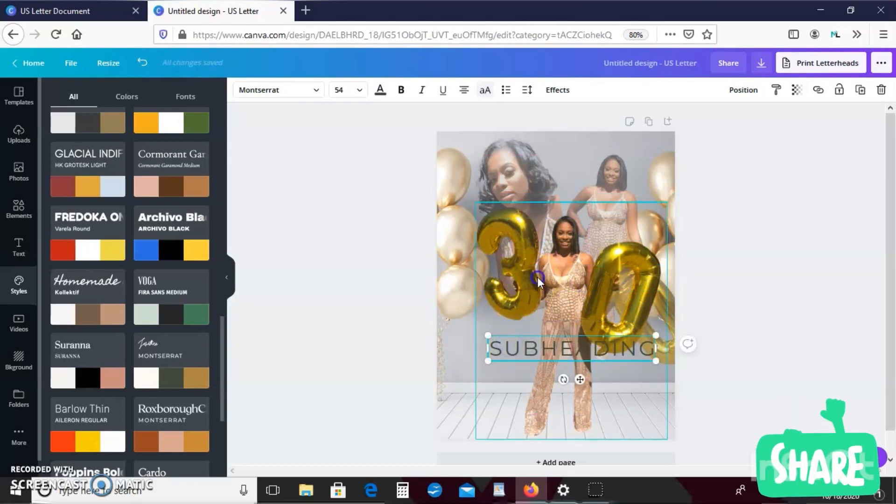
{"action": "left_click_drag", "start_coordinate": [538, 280], "coordinate": [635, 270]}
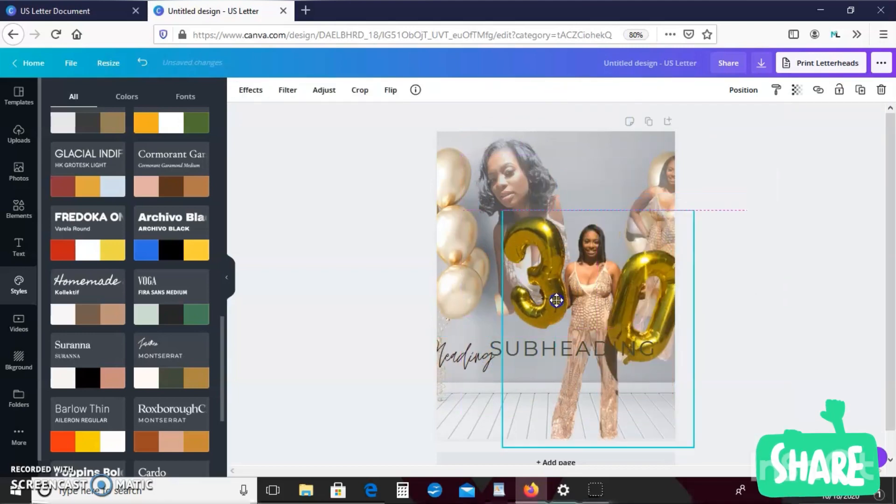
{"action": "left_click_drag", "start_coordinate": [557, 299], "coordinate": [541, 298]}
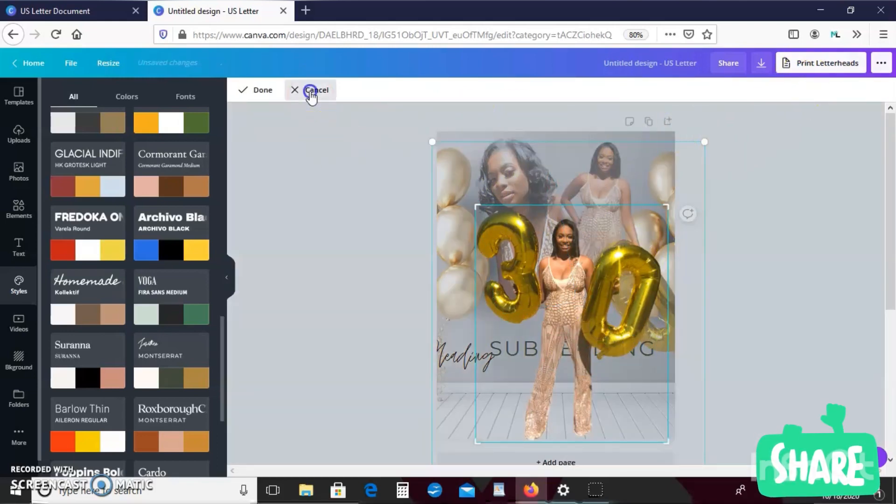
- Exit crop mode, lock the central photo and place the script heading above the 30 balloons
{"action": "left_click", "coordinate": [311, 90]}
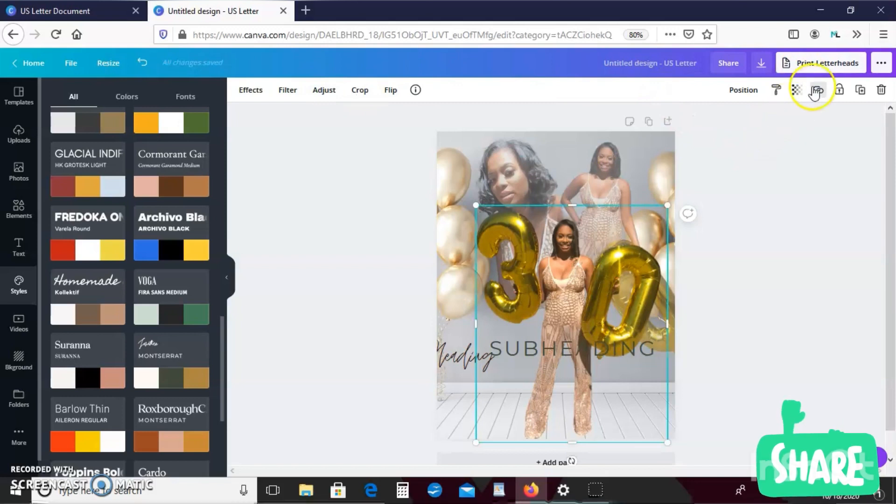
{"action": "left_click", "coordinate": [839, 90]}
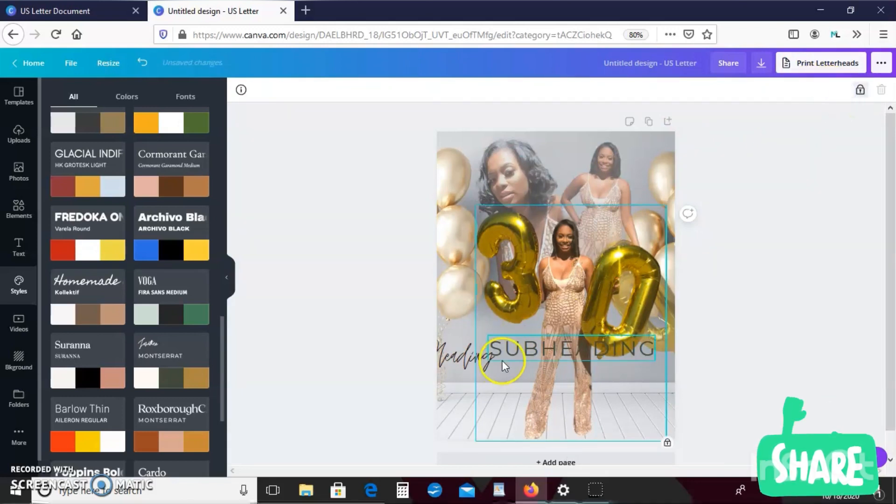
{"action": "left_click_drag", "start_coordinate": [505, 348], "coordinate": [508, 296]}
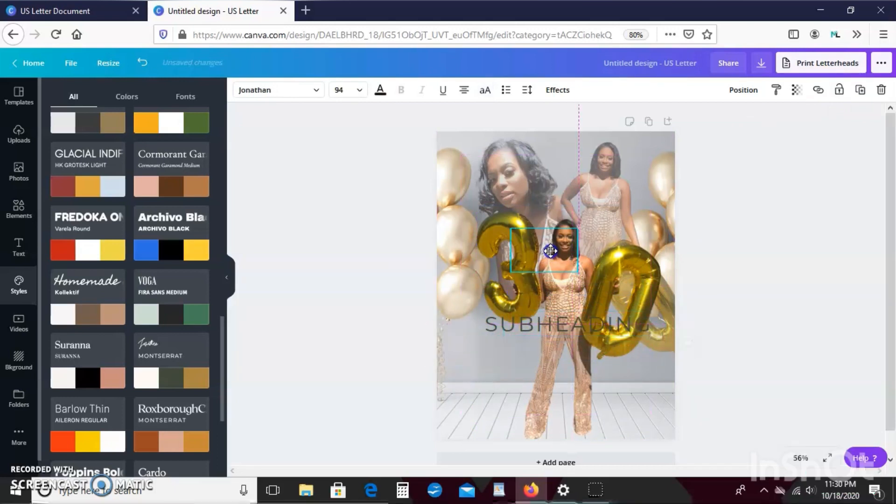
{"action": "left_click_drag", "start_coordinate": [551, 251], "coordinate": [573, 237]}
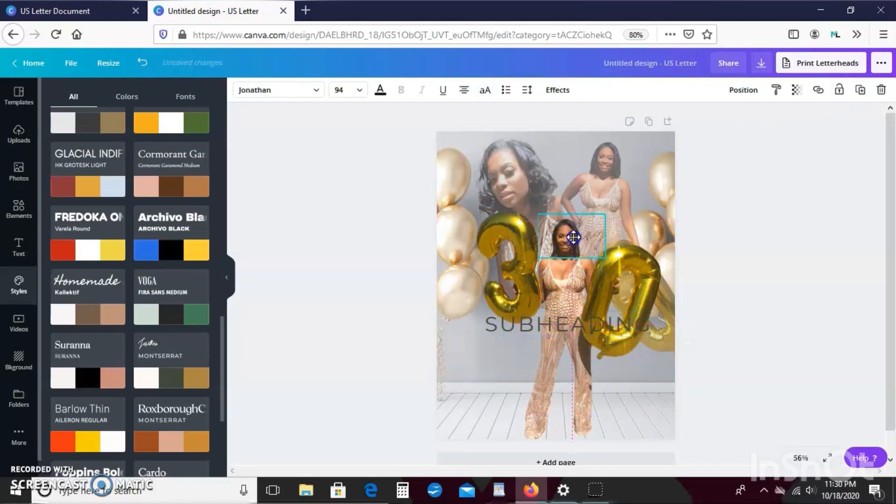
- Bring the script heading two layers forward via Position so it sits in front of the photo
{"action": "left_click", "coordinate": [742, 90]}
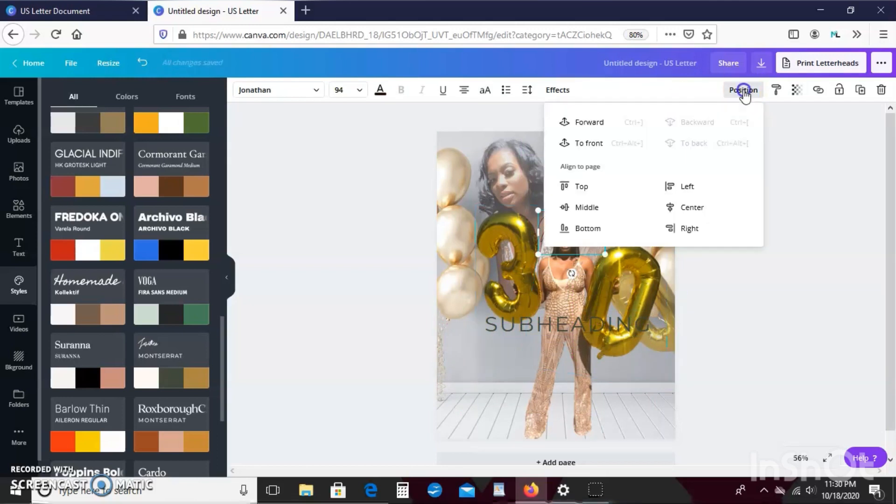
{"action": "left_click", "coordinate": [590, 122]}
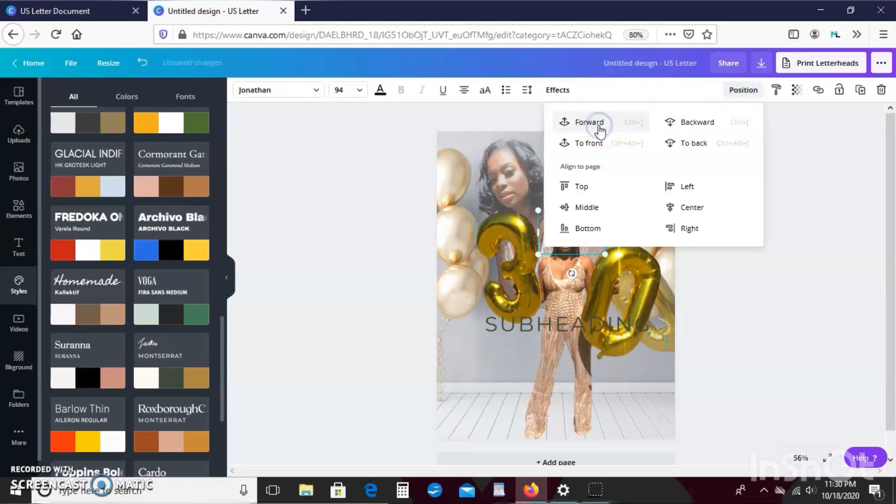
{"action": "left_click", "coordinate": [598, 122]}
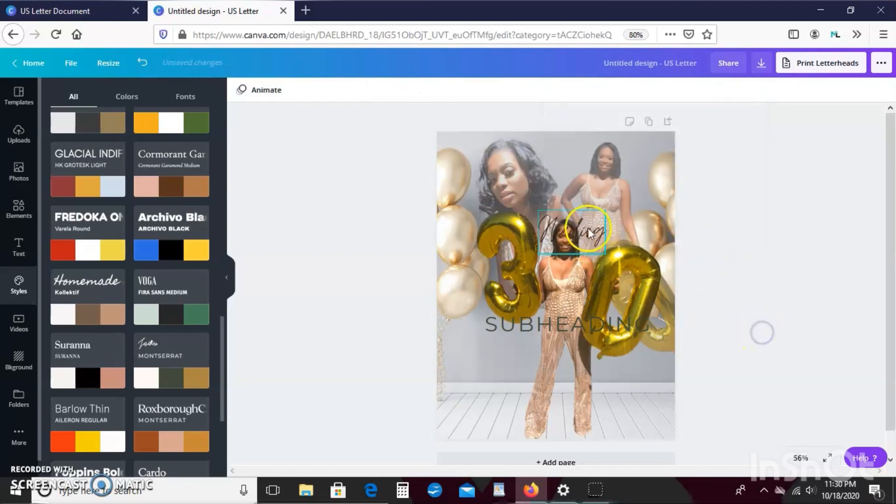
- Retype the heading as HAPPY and the subheading as BIRTHDAY, then select HAPPY for effects
{"action": "left_click", "coordinate": [573, 236]}
{"action": "type", "text": "B"}
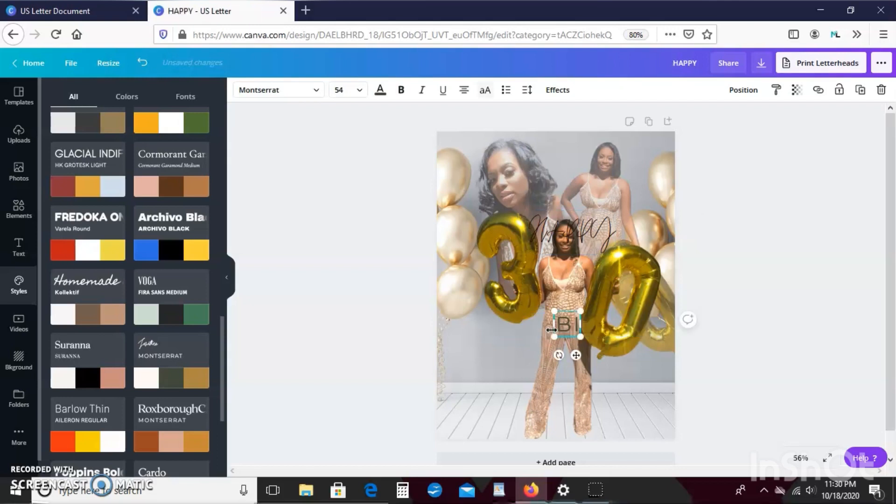
{"action": "type", "text": "IRTHDAY"}
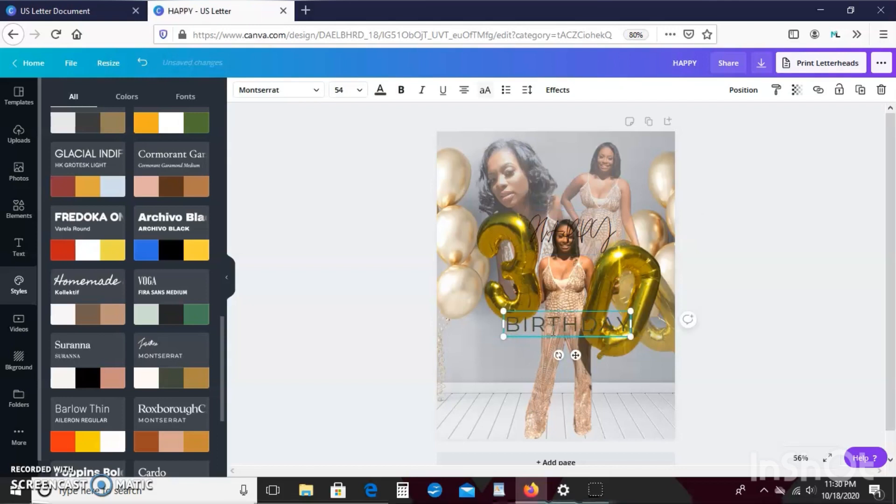
{"action": "left_click", "coordinate": [591, 243]}
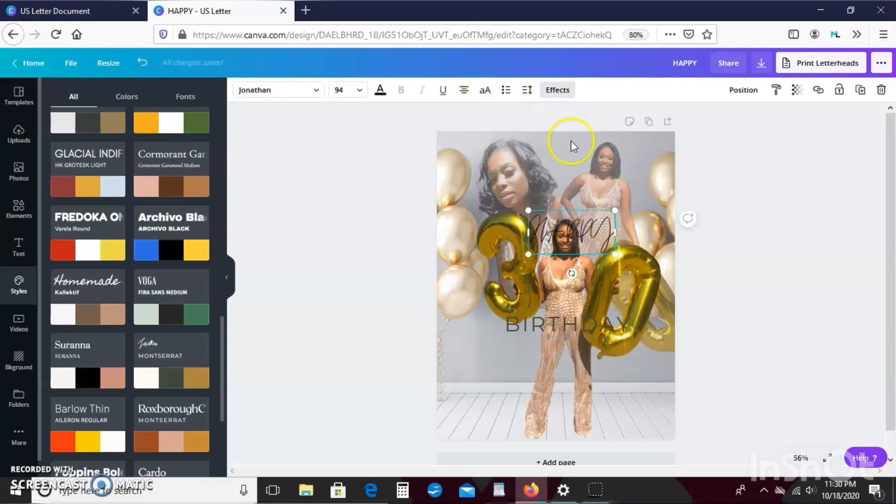
{"action": "left_click", "coordinate": [557, 90]}
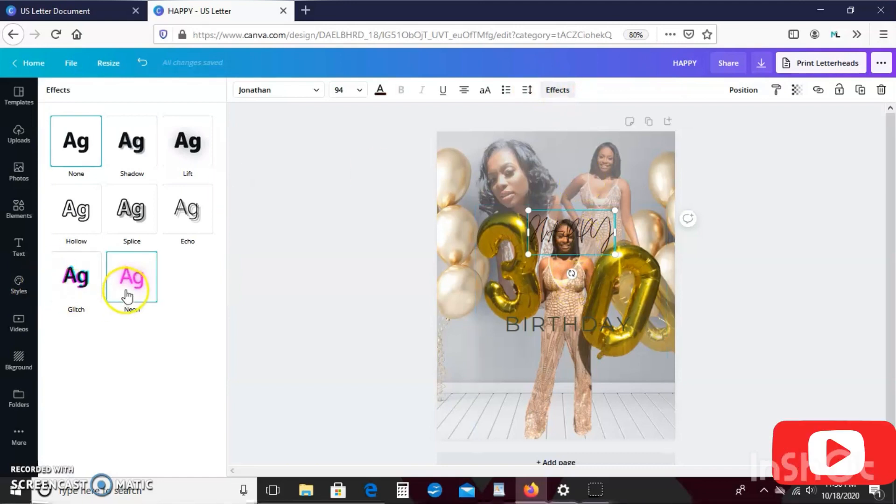
- Apply the Neon effect to HAPPY and settle its intensity at 77 after trying the maximum
{"action": "left_click", "coordinate": [132, 276]}
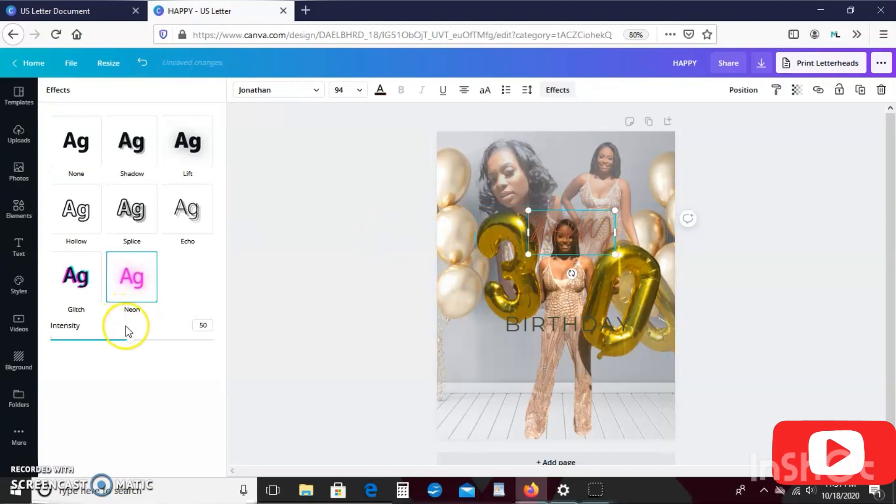
{"action": "left_click_drag", "start_coordinate": [124, 334], "coordinate": [105, 342]}
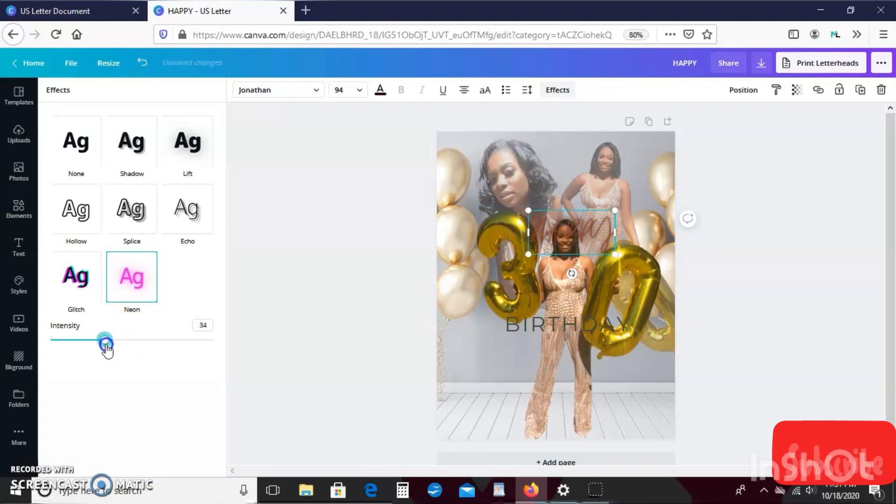
{"action": "left_click_drag", "start_coordinate": [105, 340], "coordinate": [158, 340]}
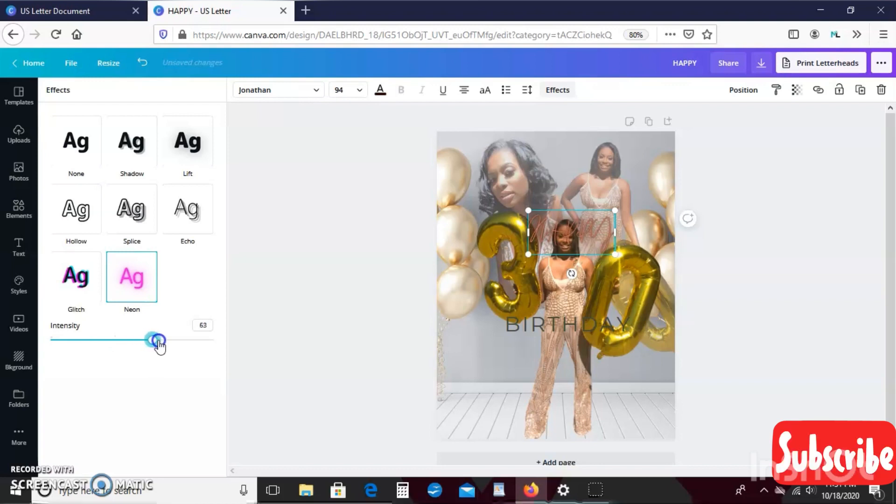
{"action": "left_click_drag", "start_coordinate": [156, 340], "coordinate": [163, 340]}
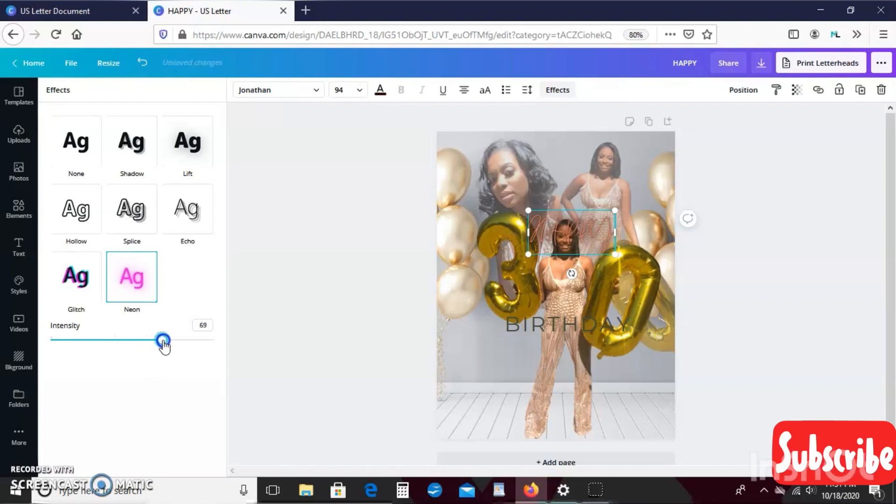
{"action": "left_click_drag", "start_coordinate": [163, 339], "coordinate": [220, 339]}
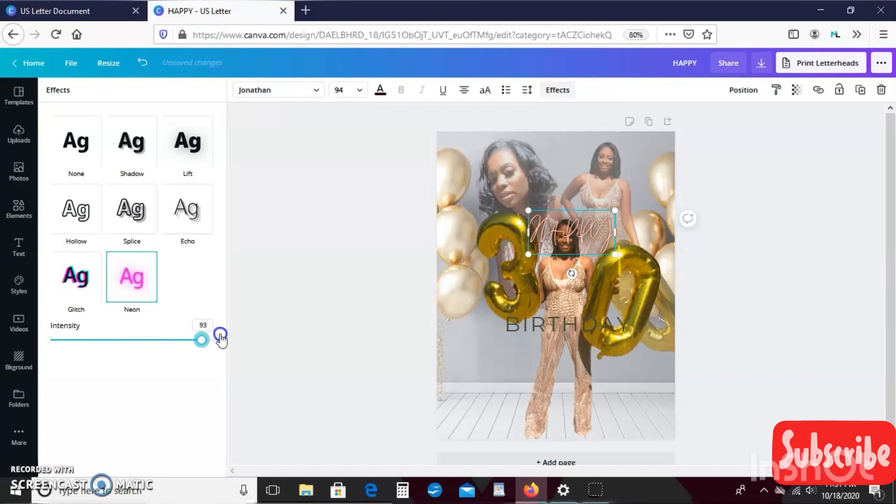
{"action": "left_click_drag", "start_coordinate": [201, 339], "coordinate": [214, 339]}
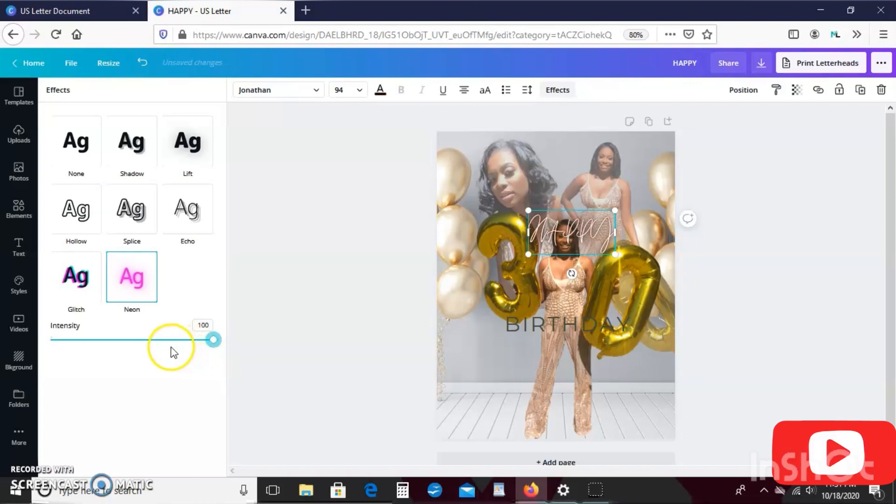
{"action": "left_click_drag", "start_coordinate": [213, 339], "coordinate": [172, 339]}
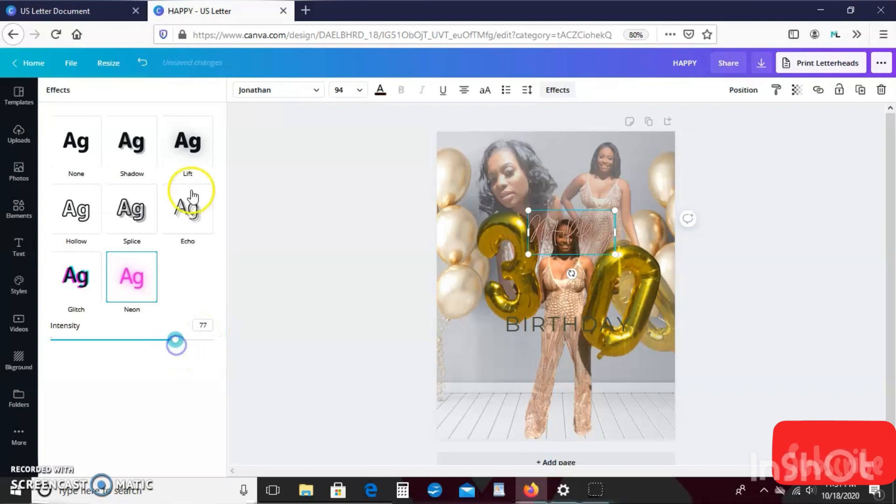
- Try Lift and Shadow with various offsets on HAPPY, then return it to the Neon effect
{"action": "left_click", "coordinate": [187, 142]}
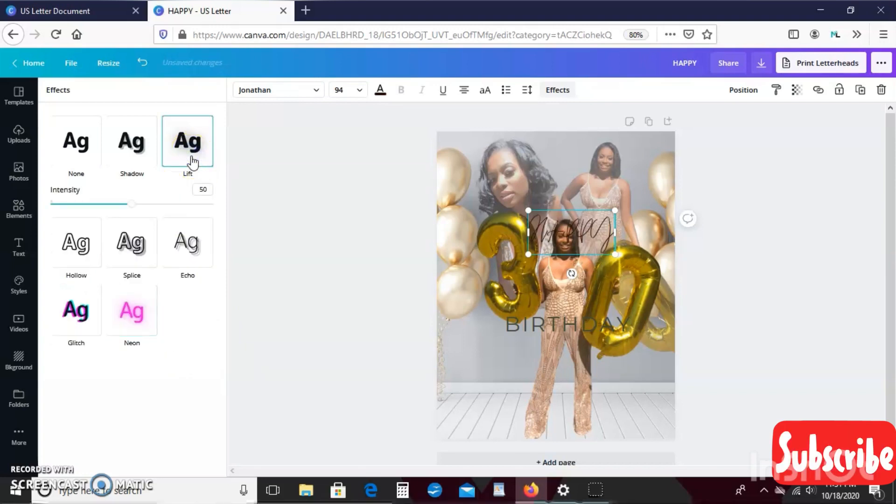
{"action": "mouse_move", "coordinate": [76, 252]}
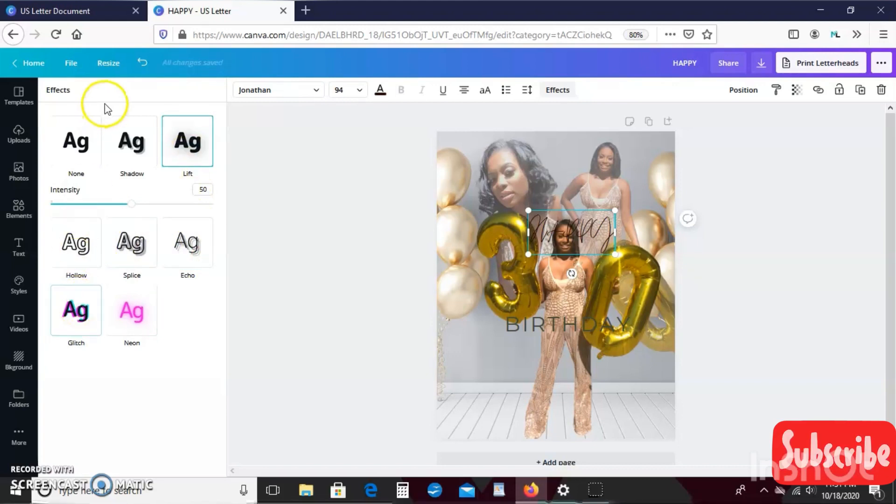
{"action": "left_click", "coordinate": [131, 142]}
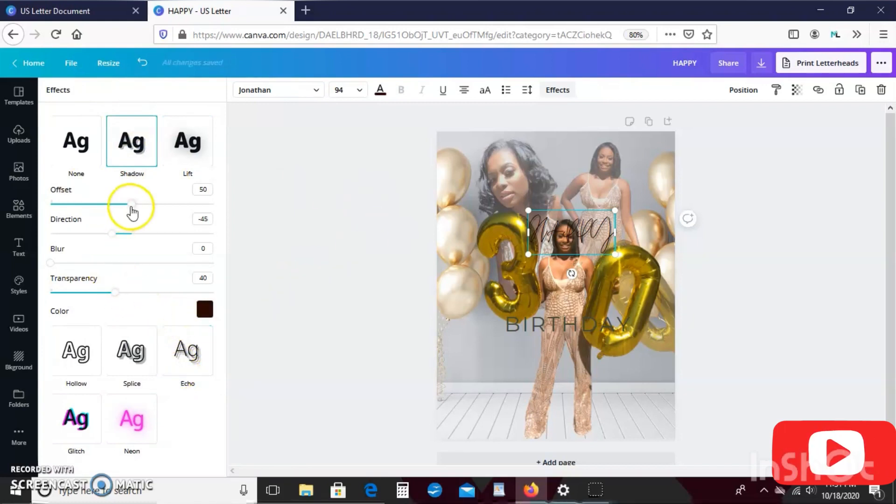
{"action": "left_click_drag", "start_coordinate": [131, 203], "coordinate": [141, 203]}
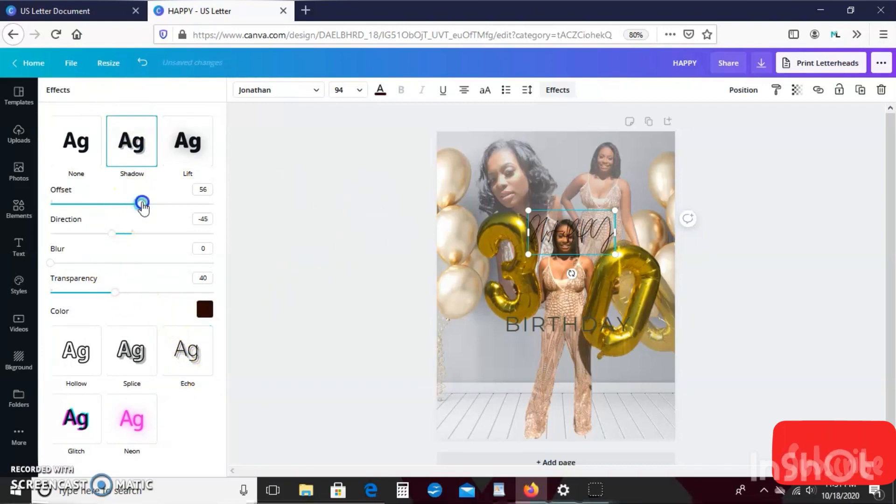
{"action": "left_click_drag", "start_coordinate": [142, 204], "coordinate": [134, 204]}
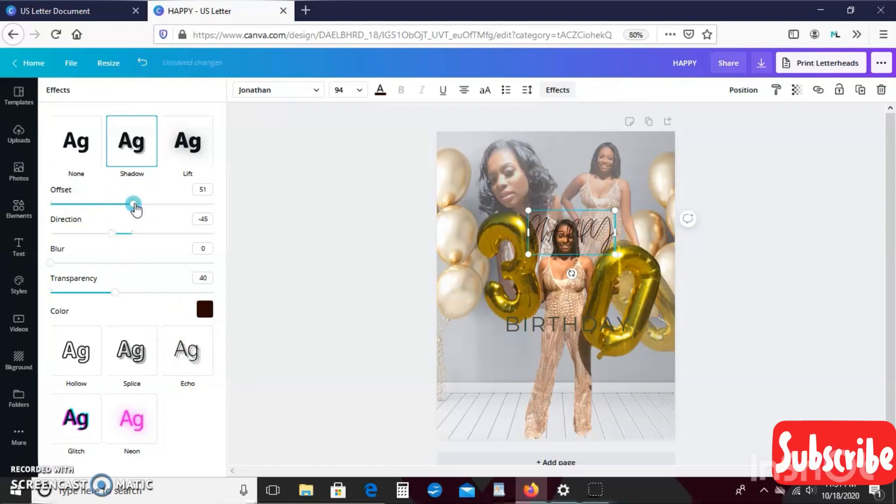
{"action": "left_click_drag", "start_coordinate": [134, 204], "coordinate": [127, 205]}
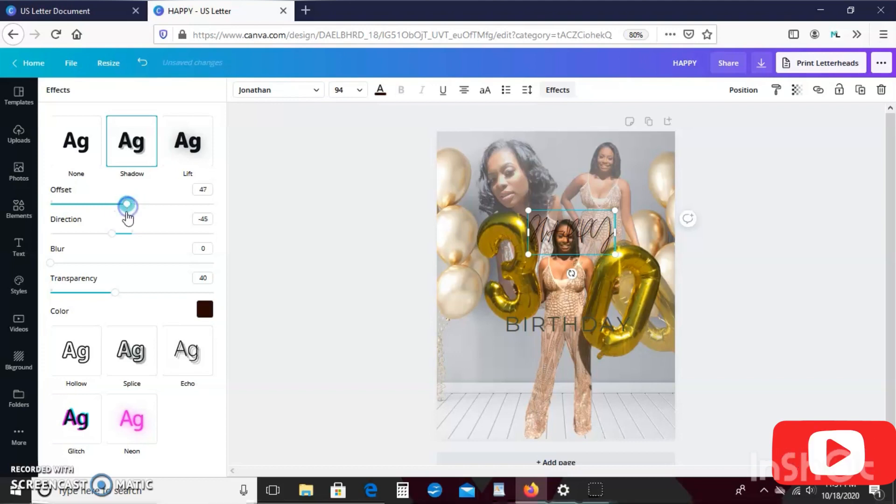
{"action": "left_click", "coordinate": [187, 350]}
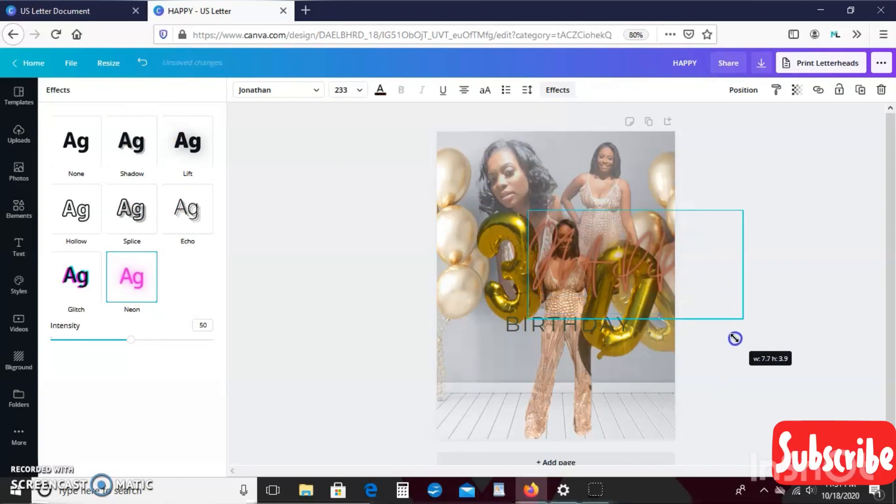
- Enlarge the neon HAPPY, centre it over the gold 30 and reopen the Styles combinations
{"action": "left_click_drag", "start_coordinate": [635, 264], "coordinate": [554, 285]}
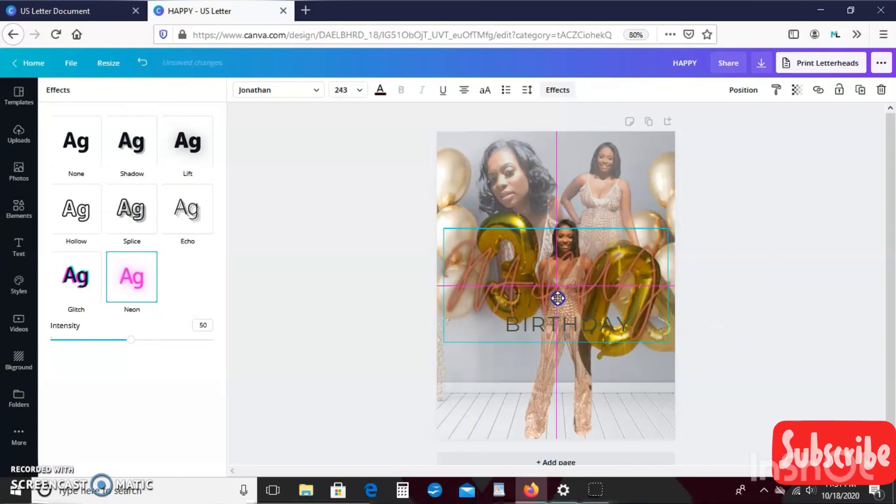
{"action": "left_click_drag", "start_coordinate": [557, 298], "coordinate": [569, 300]}
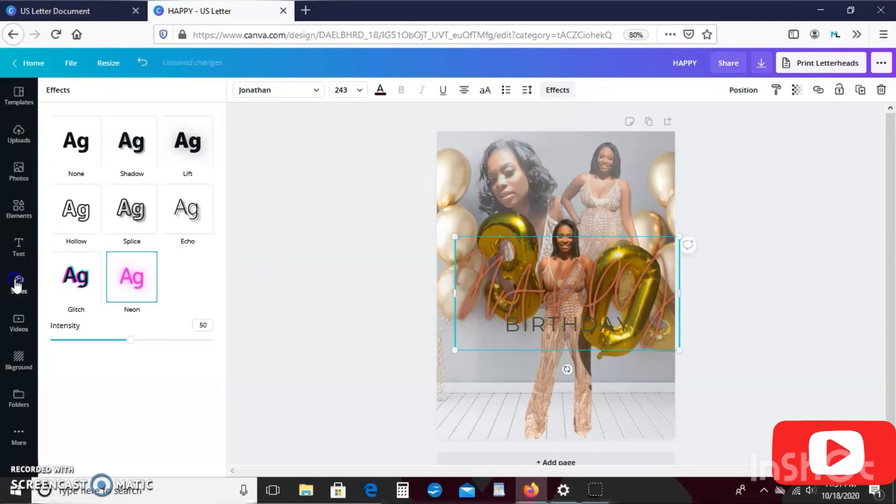
{"action": "left_click", "coordinate": [19, 282]}
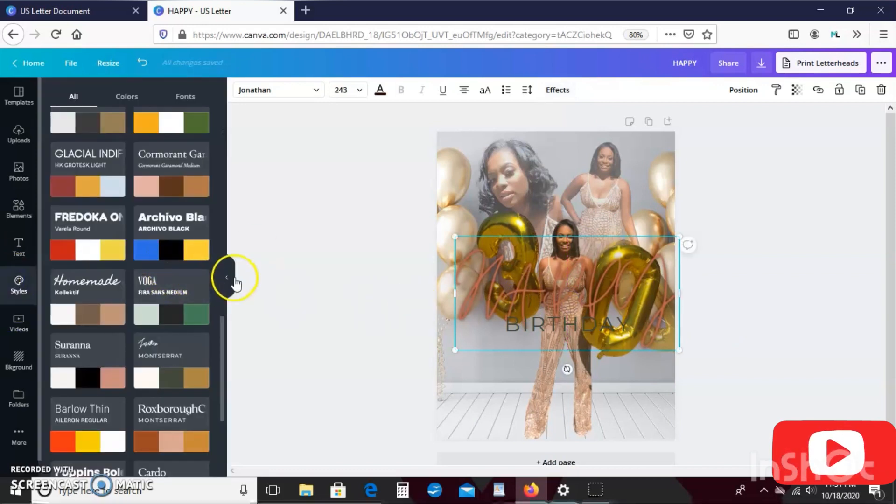
{"action": "mouse_move", "coordinate": [161, 292]}
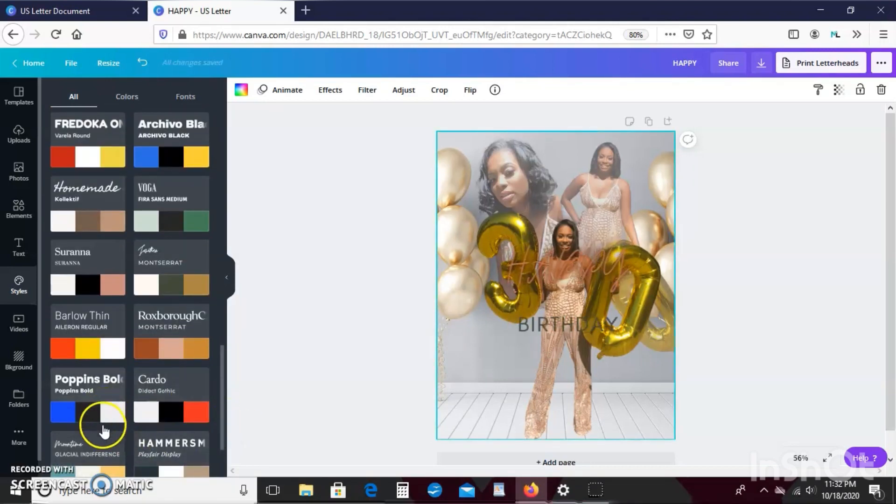
- Apply the Moontime/Glacial Indifference pairing and lower HAPPY across the bottom of the 30 balloons
{"action": "left_click", "coordinate": [611, 282]}
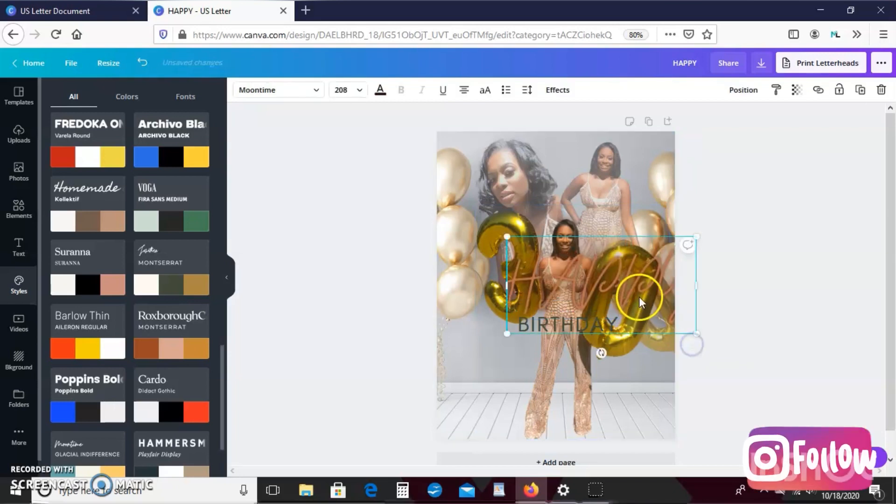
{"action": "left_click_drag", "start_coordinate": [640, 299], "coordinate": [594, 336]}
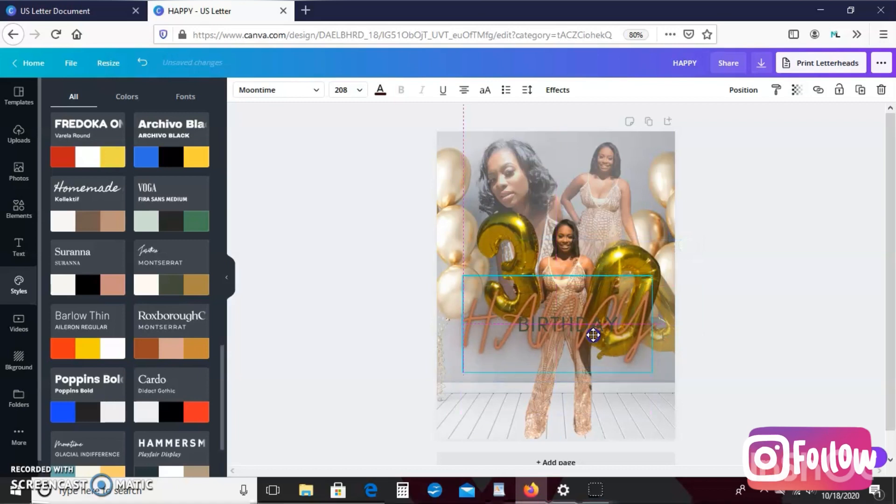
{"action": "left_click_drag", "start_coordinate": [593, 335], "coordinate": [598, 288]}
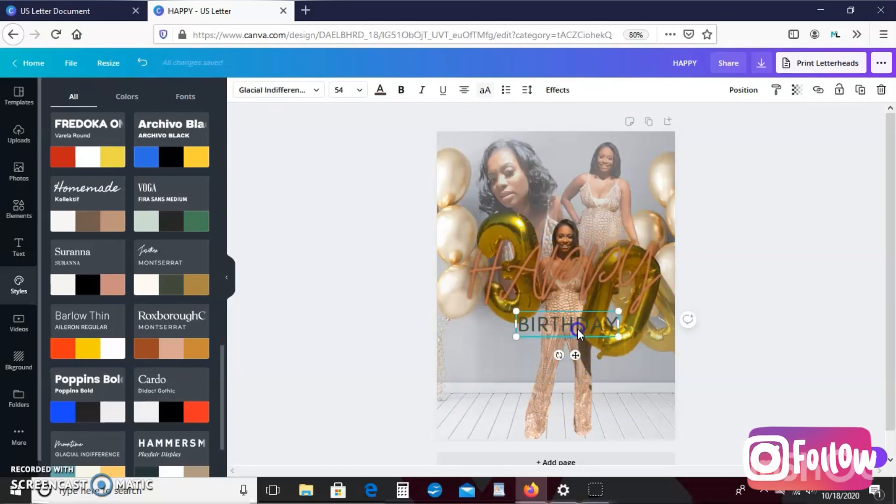
{"action": "left_click_drag", "start_coordinate": [579, 334], "coordinate": [579, 400]}
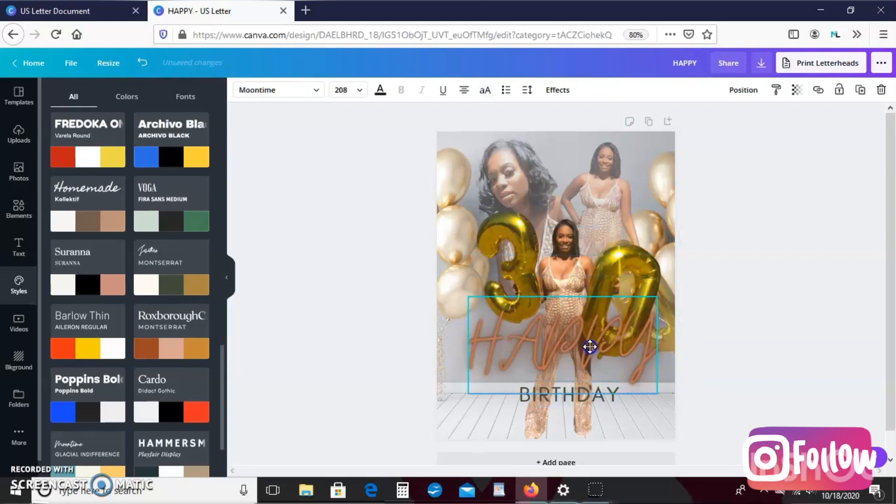
{"action": "left_click_drag", "start_coordinate": [590, 348], "coordinate": [589, 339]}
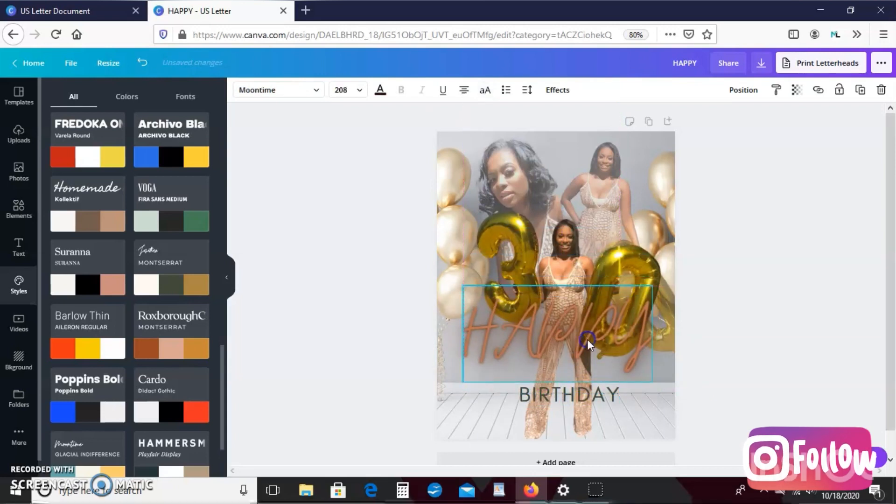
- Enlarge BIRTHDAY and tuck it directly beneath the HAPPY script
{"action": "left_click", "coordinate": [570, 395]}
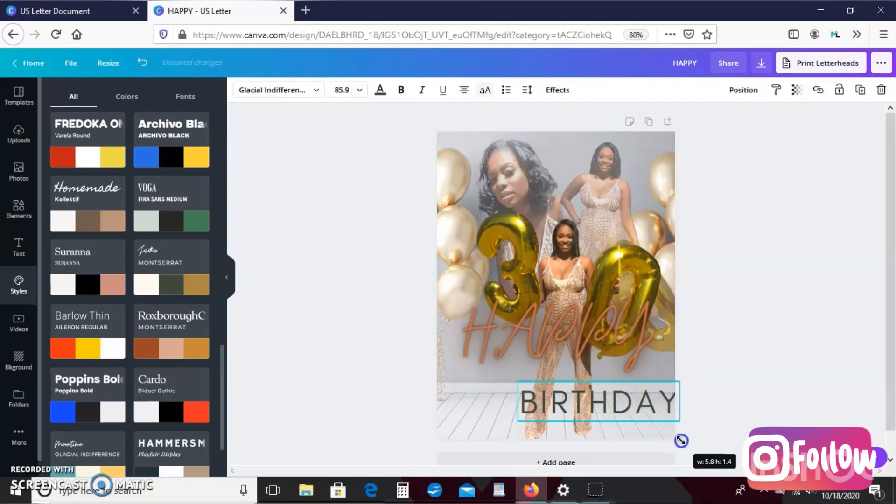
{"action": "left_click_drag", "start_coordinate": [598, 401], "coordinate": [567, 365]}
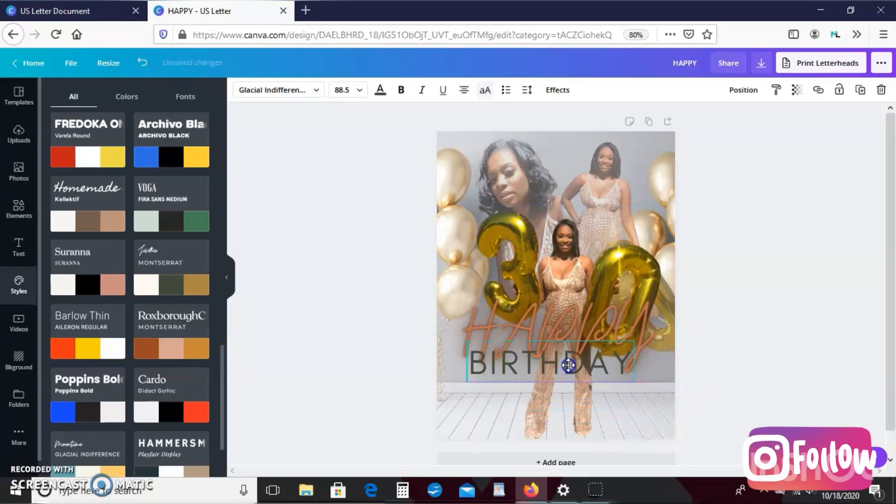
{"action": "left_click_drag", "start_coordinate": [568, 365], "coordinate": [575, 371]}
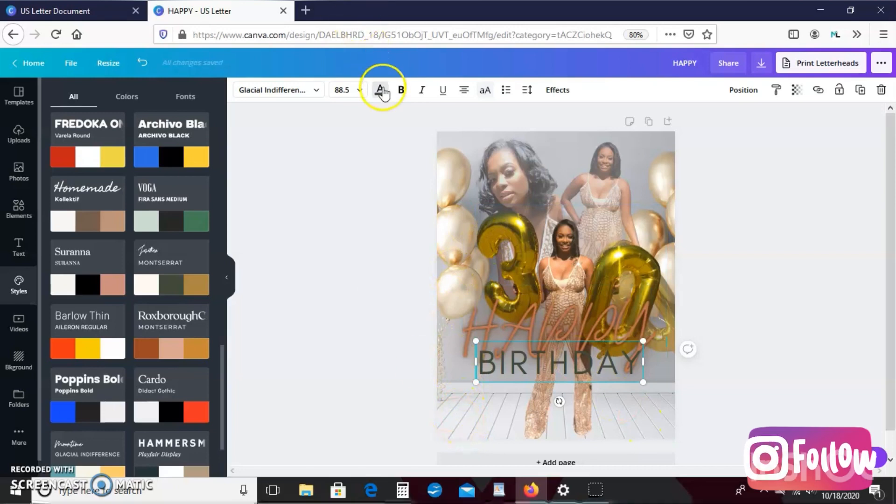
- Apply the Neon text effect to BIRTHDAY so it glows like HAPPY above it
{"action": "left_click", "coordinate": [379, 90]}
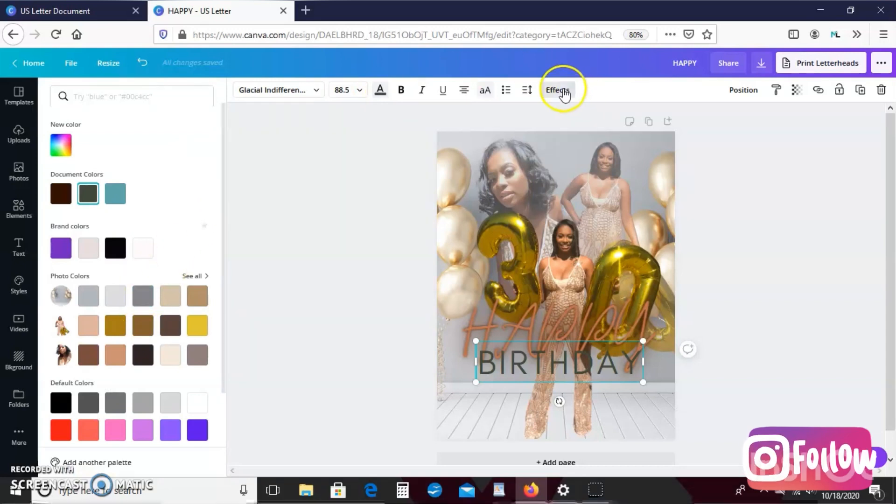
{"action": "left_click", "coordinate": [557, 90]}
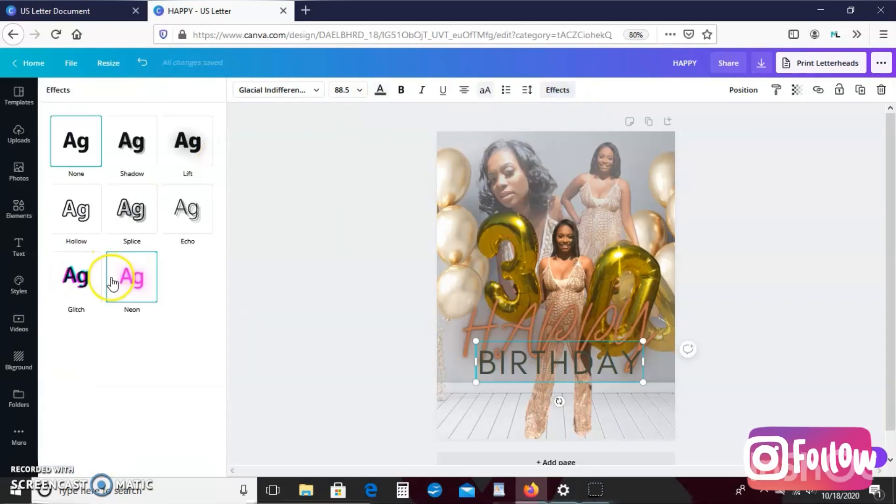
{"action": "left_click", "coordinate": [131, 276]}
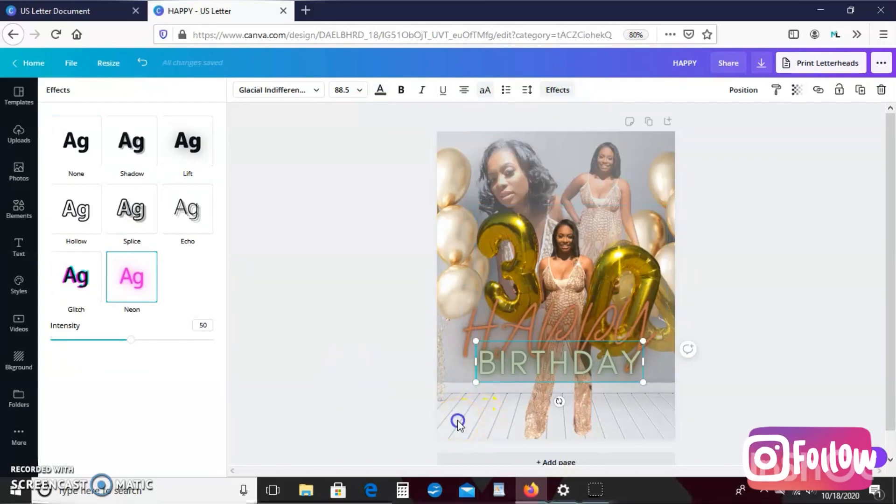
{"action": "left_click", "coordinate": [18, 285]}
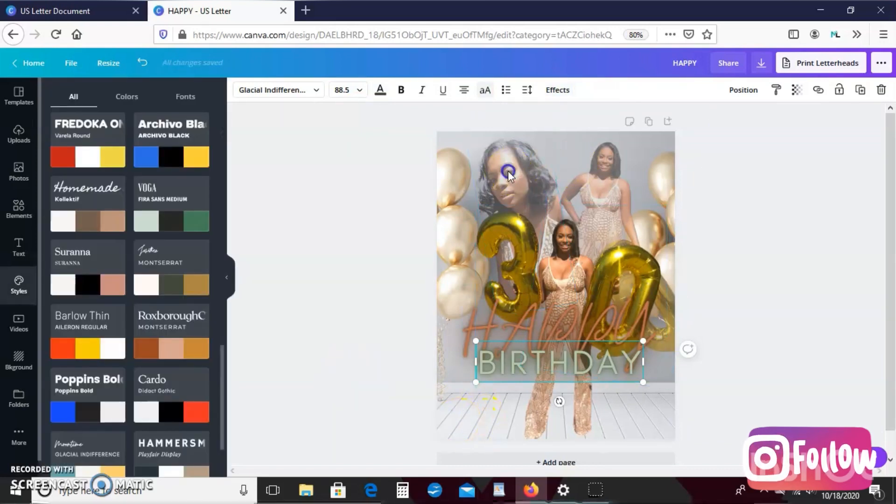
{"action": "left_click", "coordinate": [507, 174]}
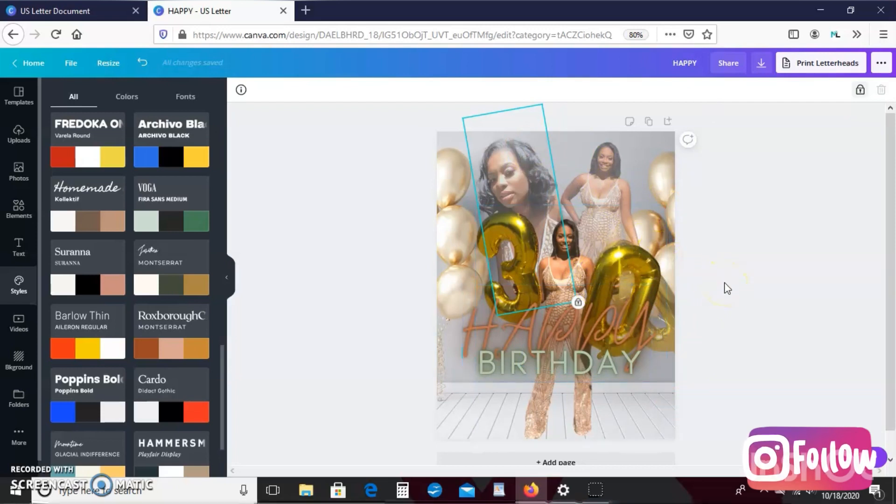
{"action": "left_click", "coordinate": [702, 390]}
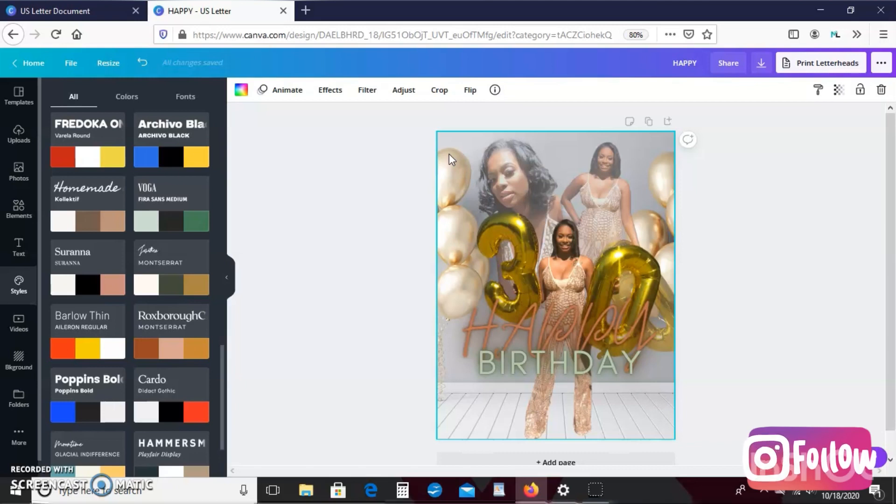
- Enlarge the HAPPY script and reposition it over the lower 30 balloons
{"action": "left_click", "coordinate": [558, 335]}
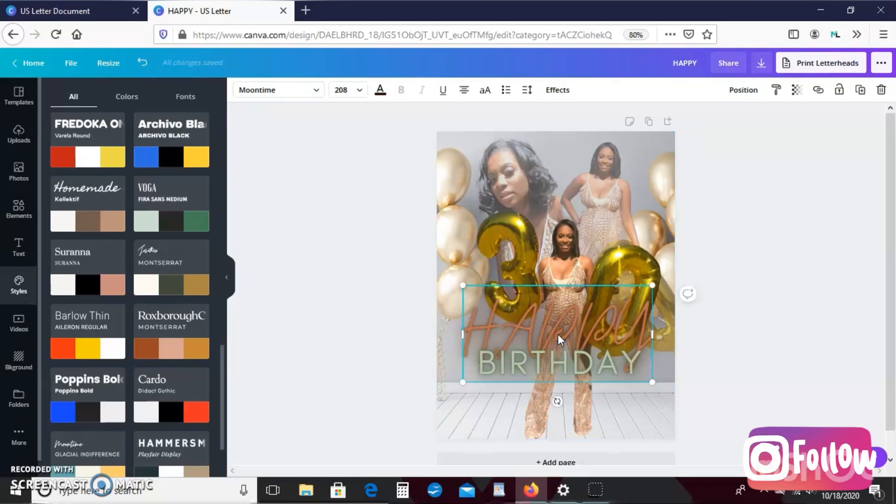
{"action": "mouse_move", "coordinate": [652, 383]}
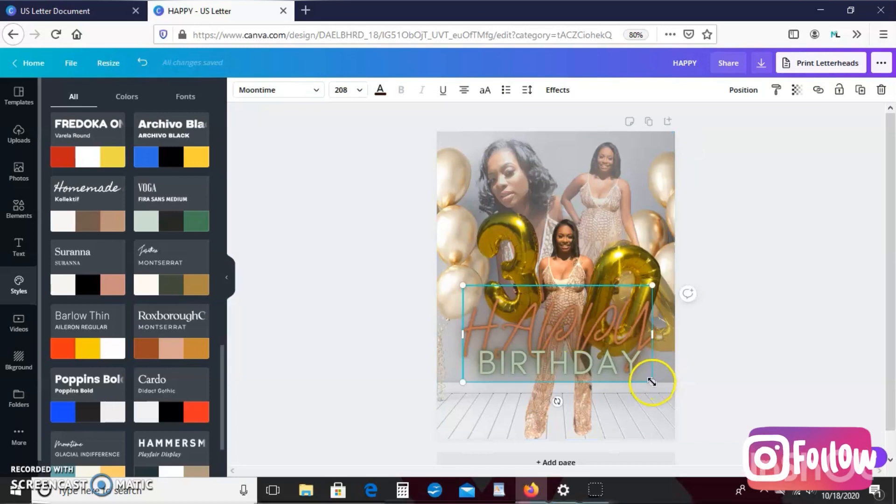
{"action": "left_click_drag", "start_coordinate": [651, 381], "coordinate": [668, 406]}
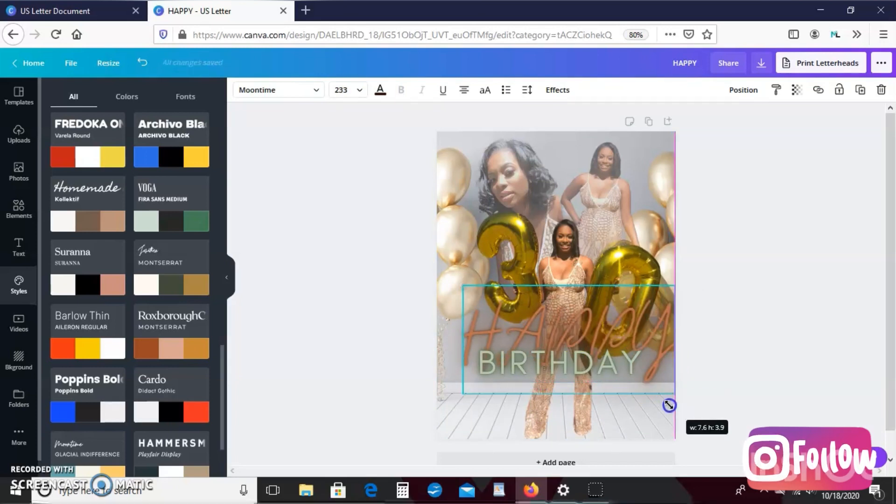
{"action": "left_click_drag", "start_coordinate": [667, 406], "coordinate": [622, 313]}
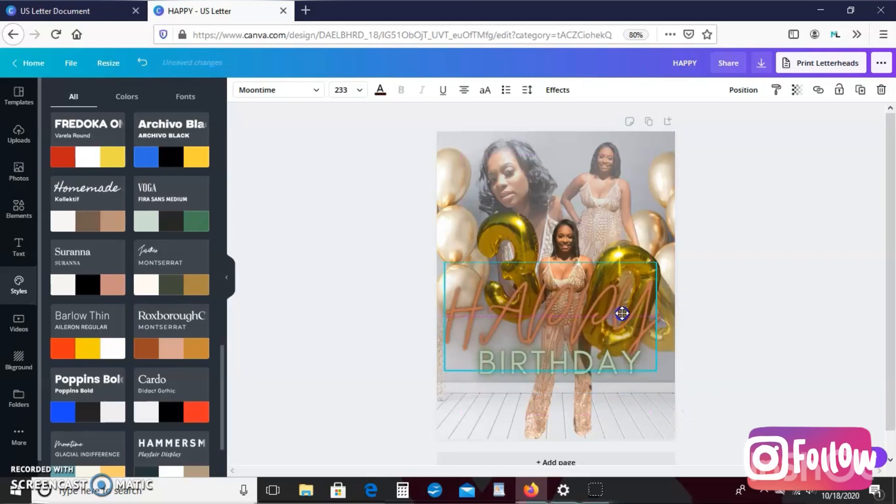
{"action": "left_click_drag", "start_coordinate": [622, 313], "coordinate": [622, 333]}
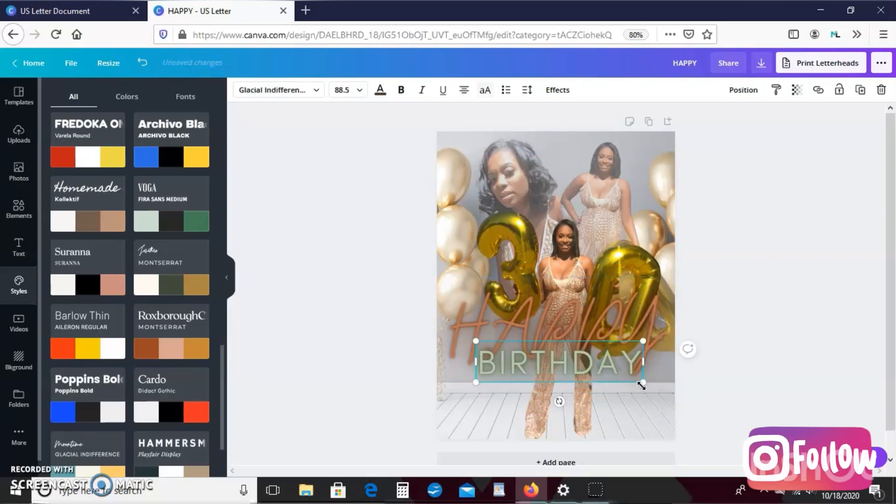
- Slightly enlarge BIRTHDAY, center it beneath HAPPY, and deselect to review
{"action": "left_click_drag", "start_coordinate": [642, 385], "coordinate": [657, 388]}
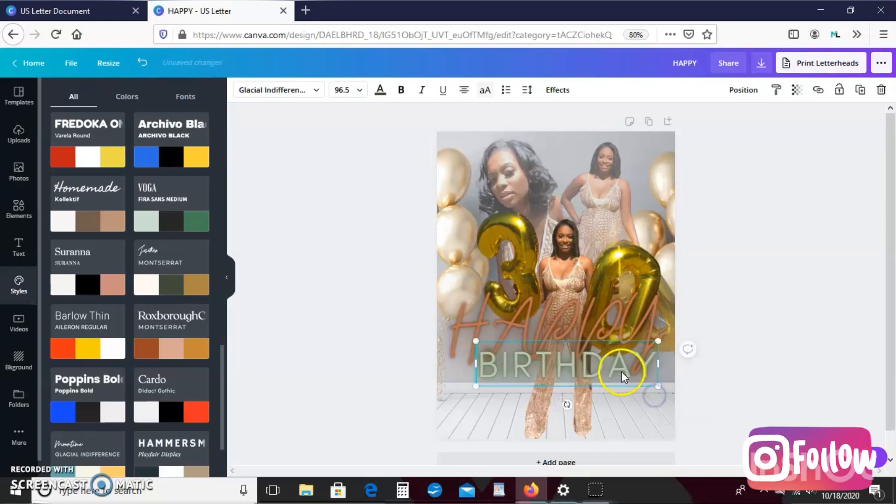
{"action": "left_click_drag", "start_coordinate": [622, 371], "coordinate": [606, 369]}
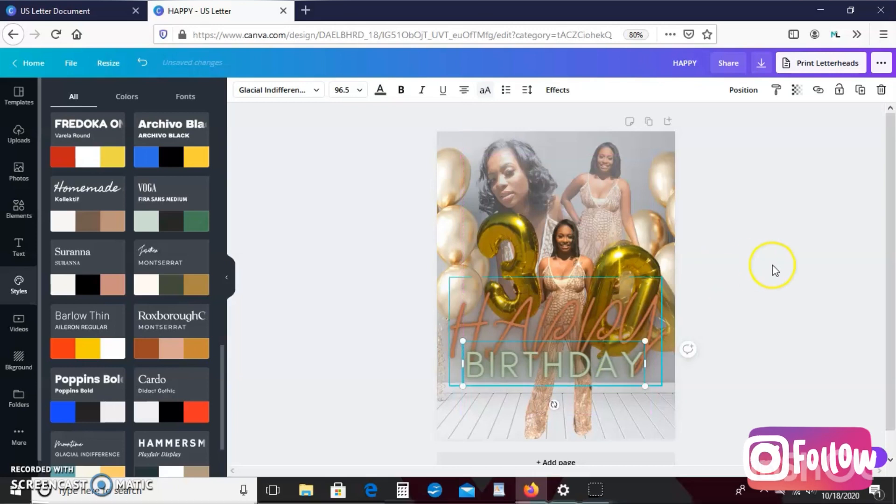
{"action": "left_click", "coordinate": [774, 269]}
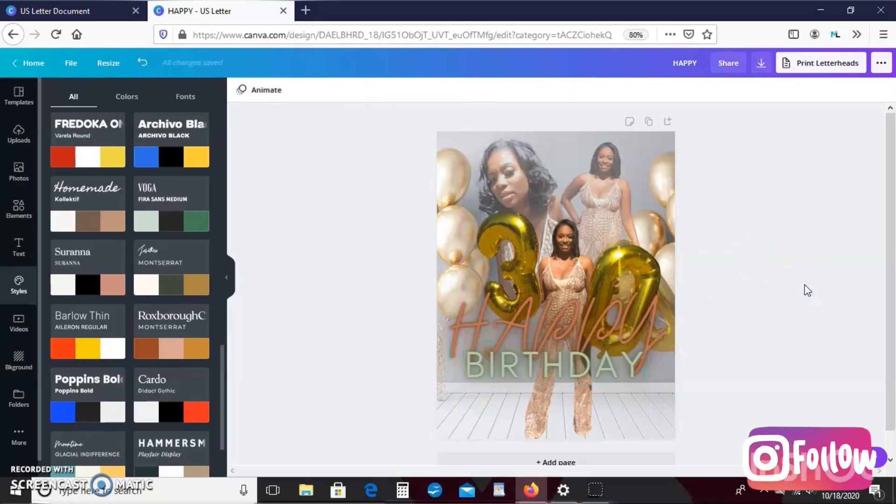
{"action": "mouse_move", "coordinate": [421, 238]}
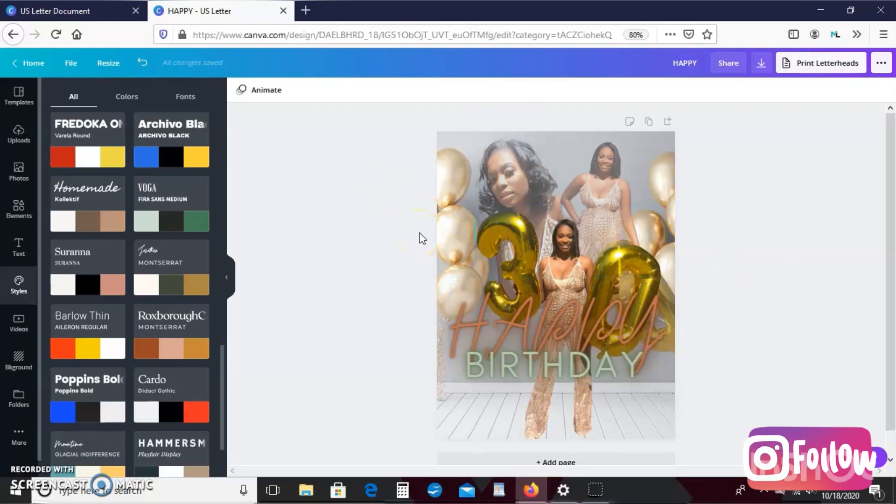
{"action": "left_click", "coordinate": [486, 318]}
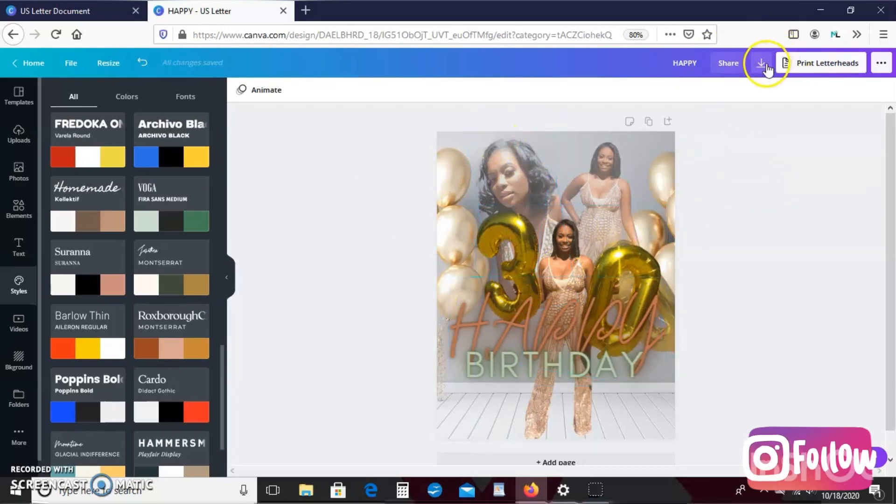
- Start the poster download and choose PNG as the file type
{"action": "left_click", "coordinate": [761, 62]}
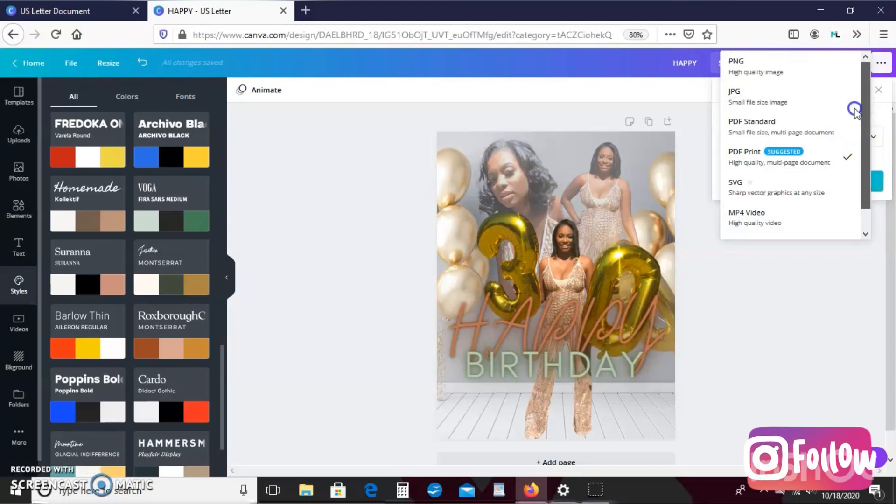
{"action": "left_click", "coordinate": [735, 65]}
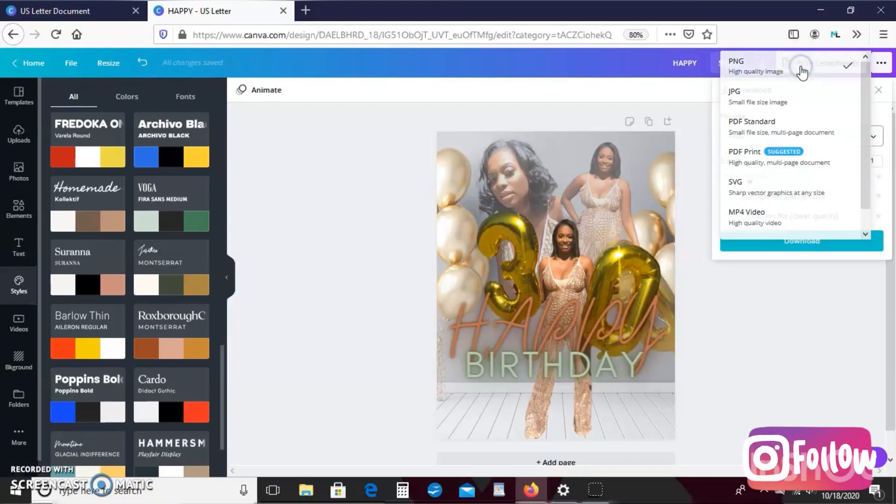